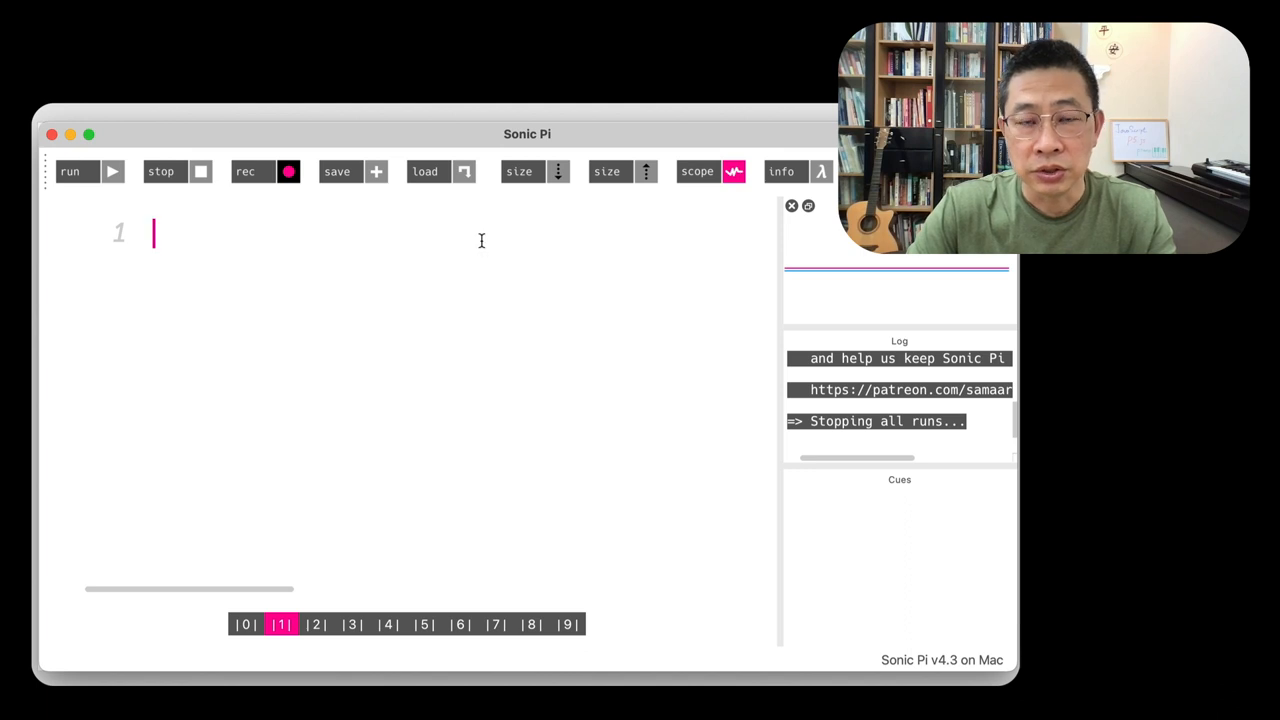
pyautogui.moveTo(170, 180)
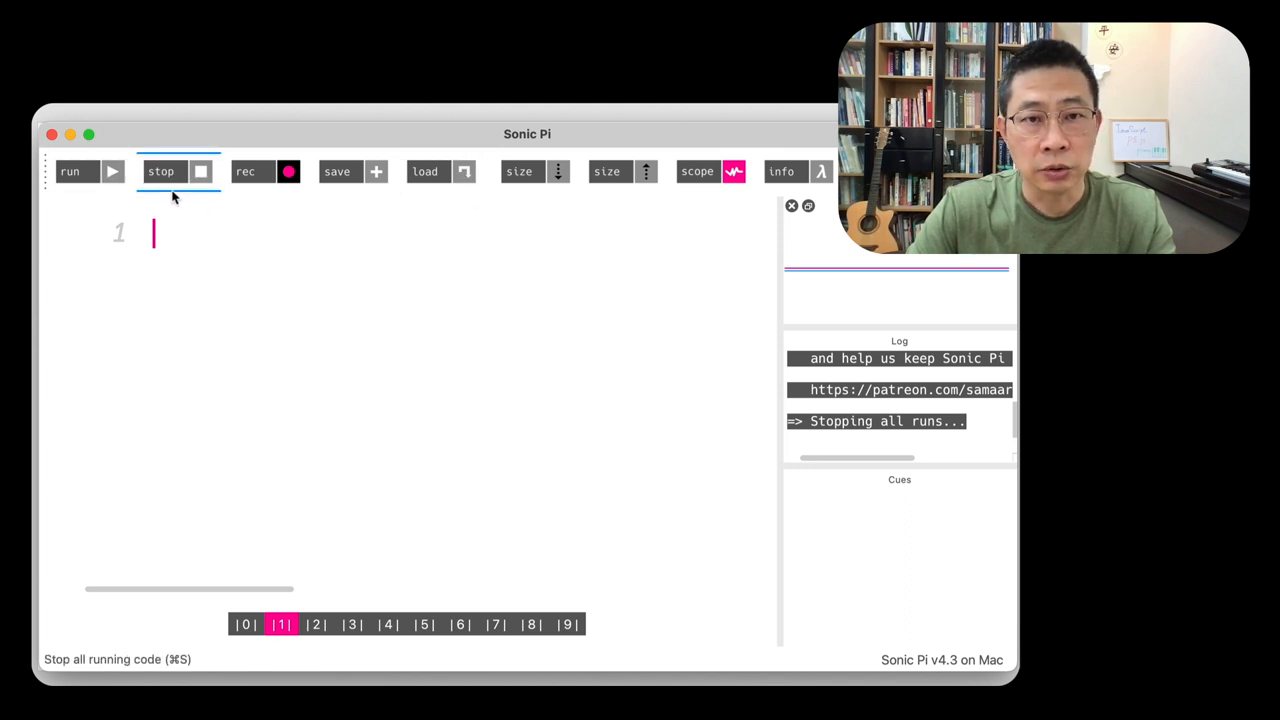
pyautogui.moveTo(554, 306)
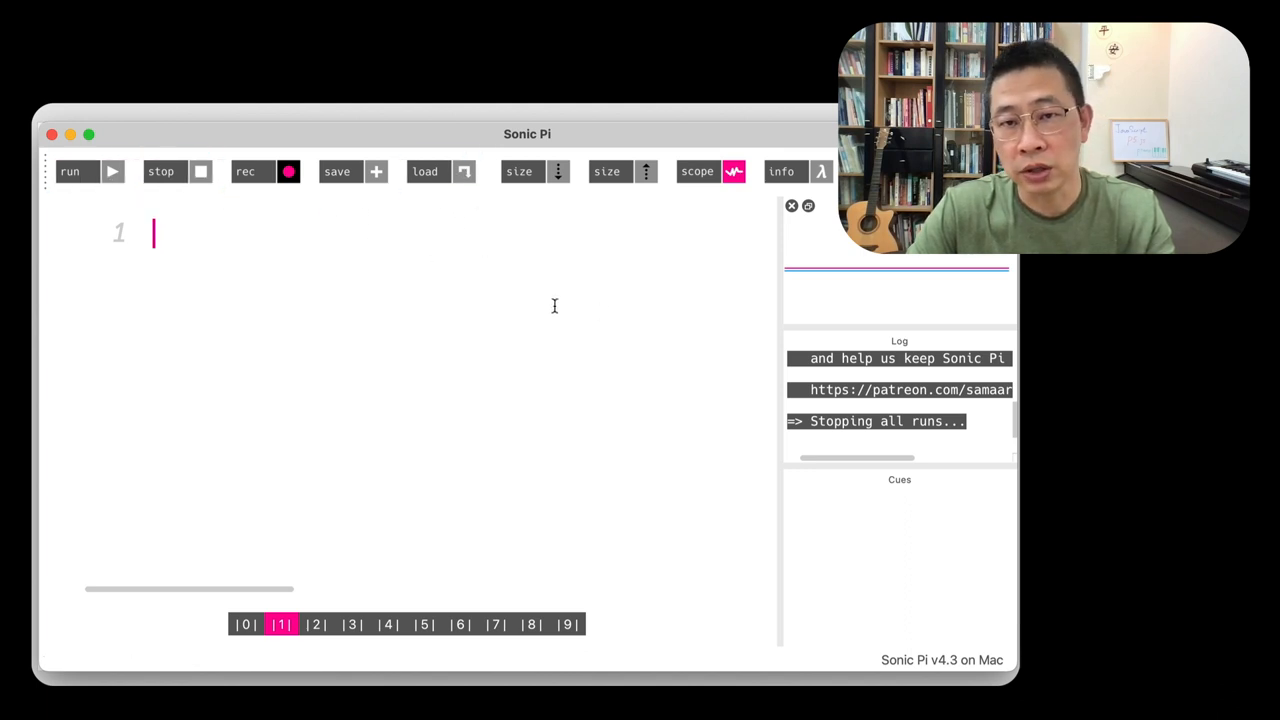
pyautogui.moveTo(303, 220)
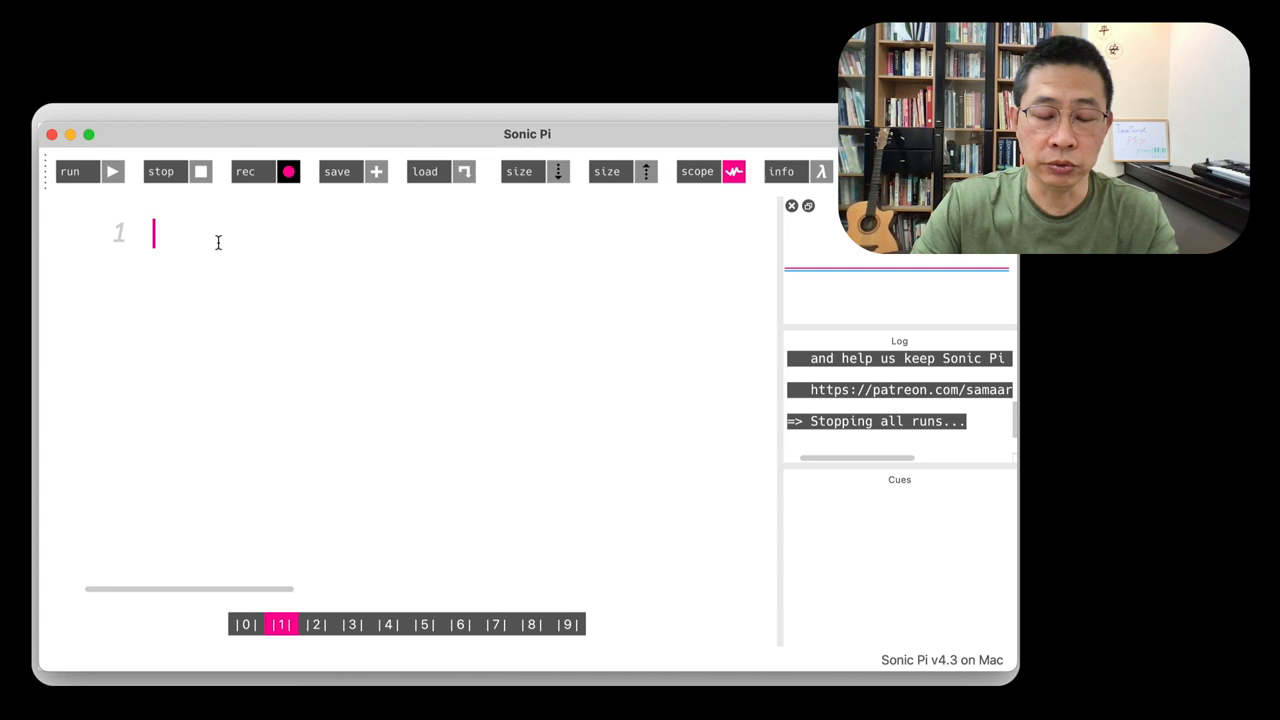
# Run print hello in buffer 1, producing a NameError for undefined hello
pyautogui.write('p')
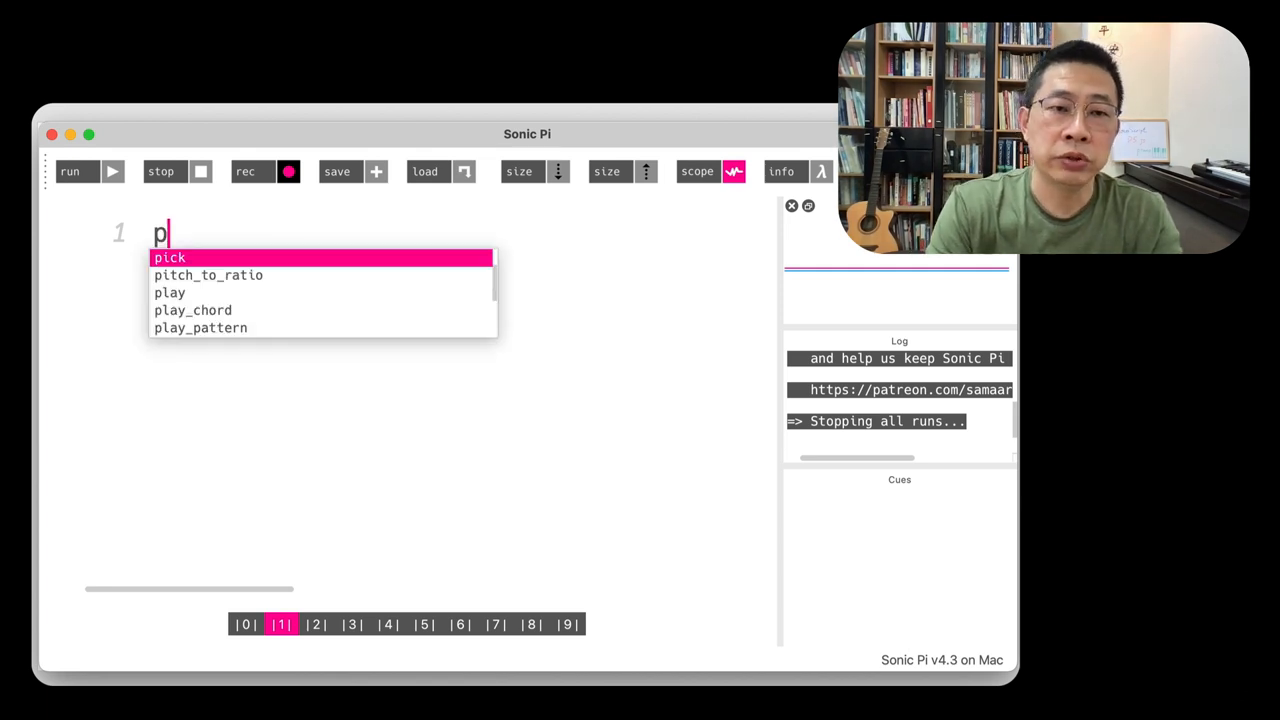
pyautogui.write('rint')
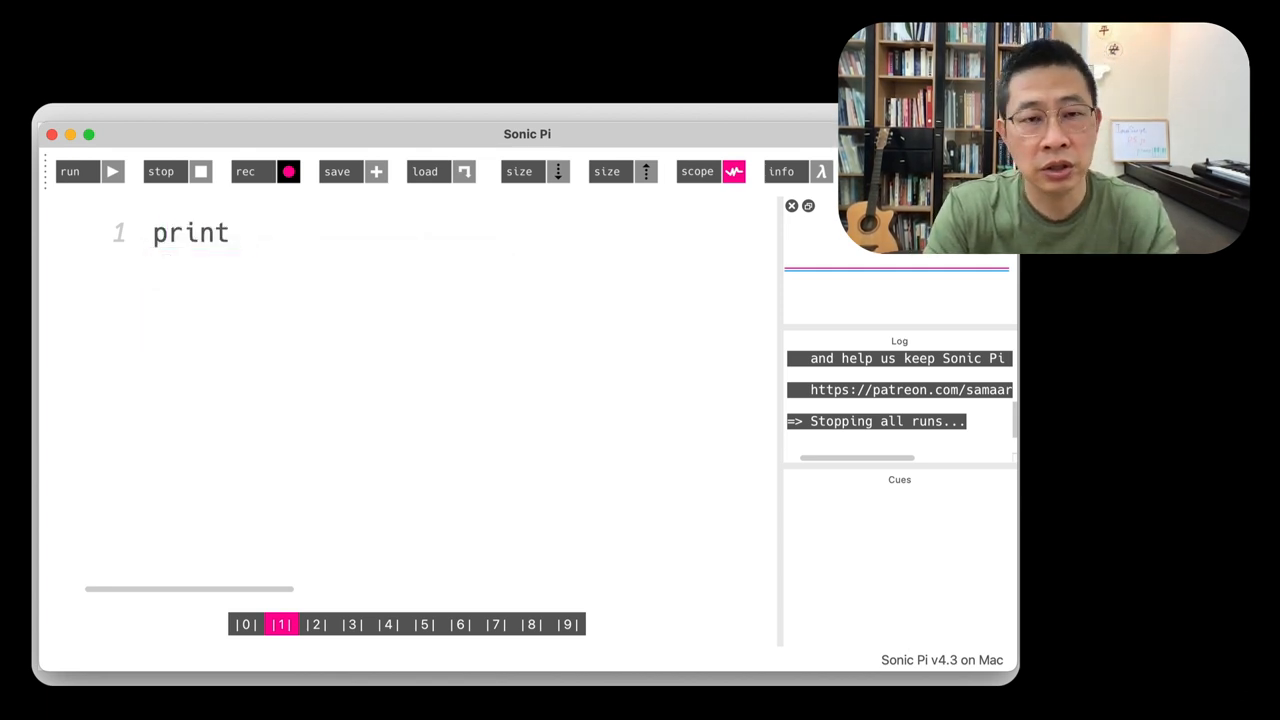
pyautogui.write('hell')
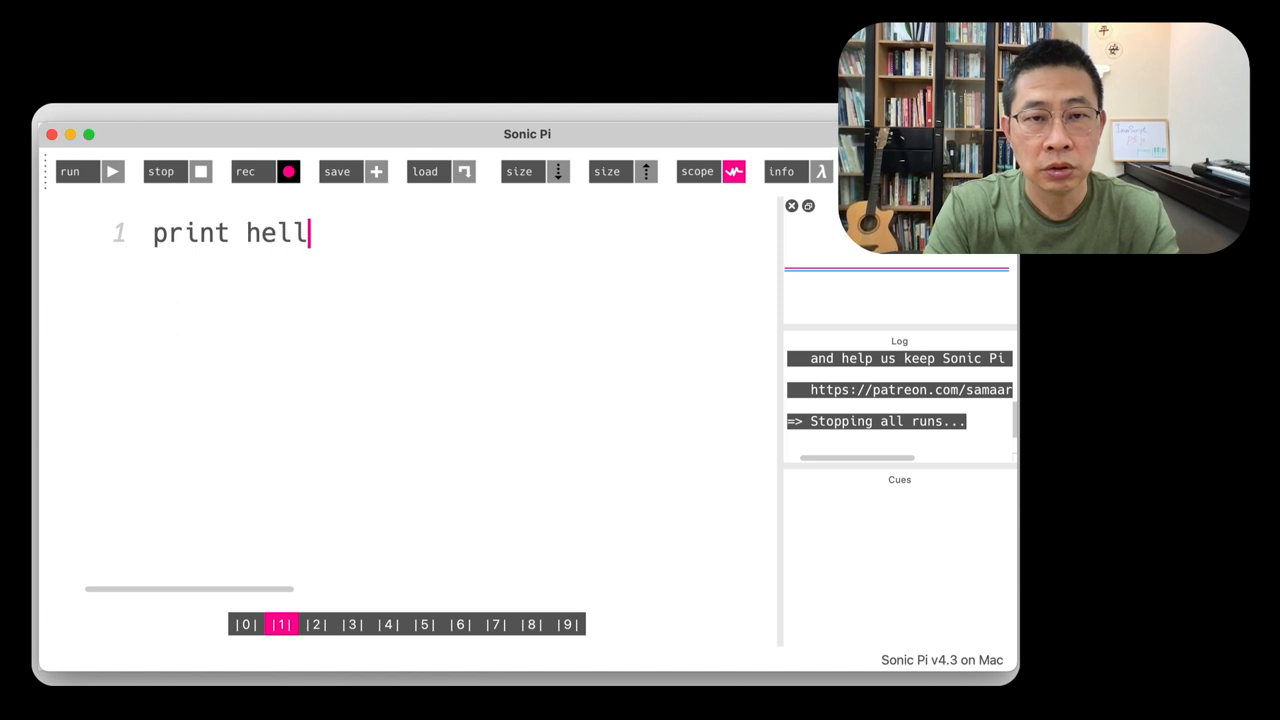
pyautogui.write('o')
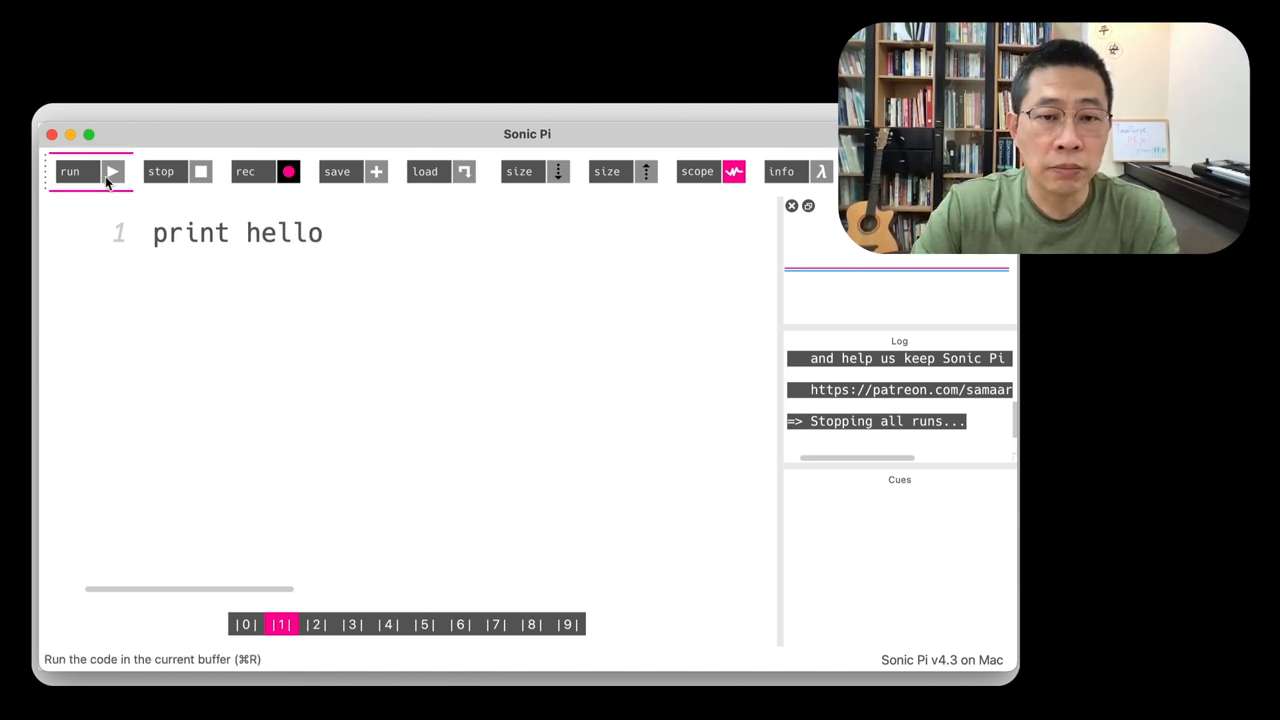
pyautogui.click(70, 171)
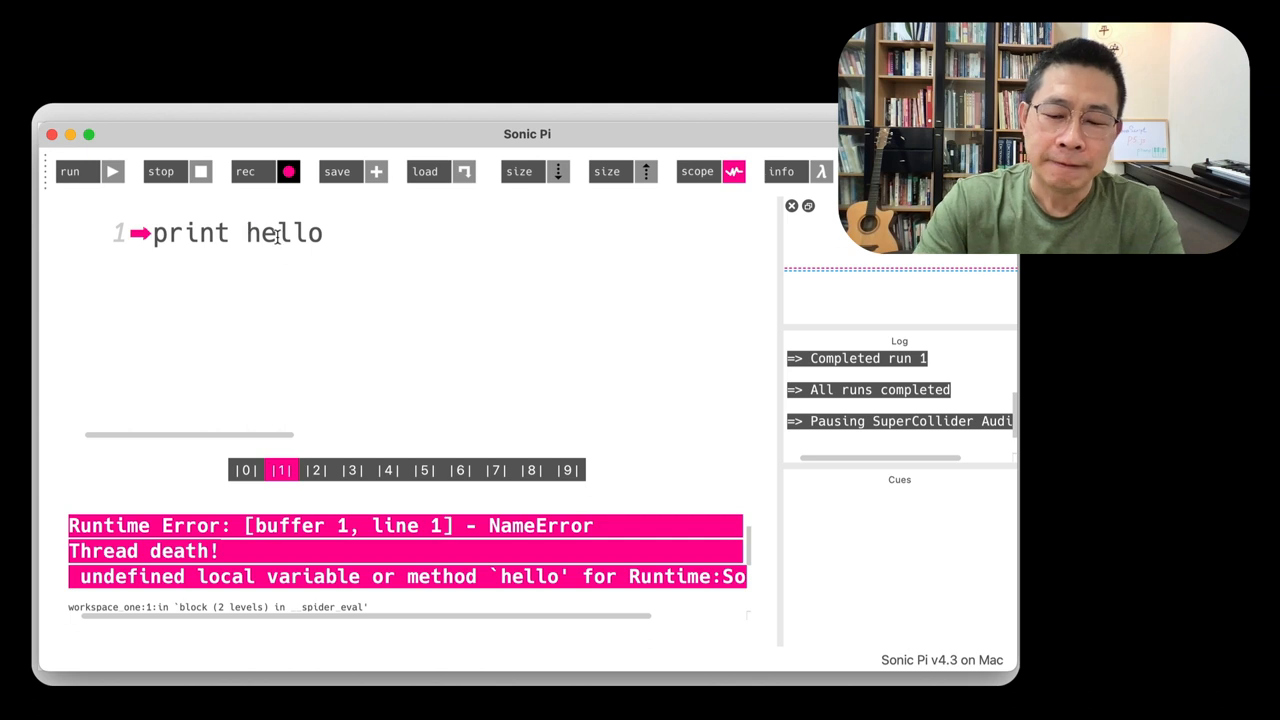
# Run print "hello" with quotes so the log shows hello, then highlight it
pyautogui.write('"')
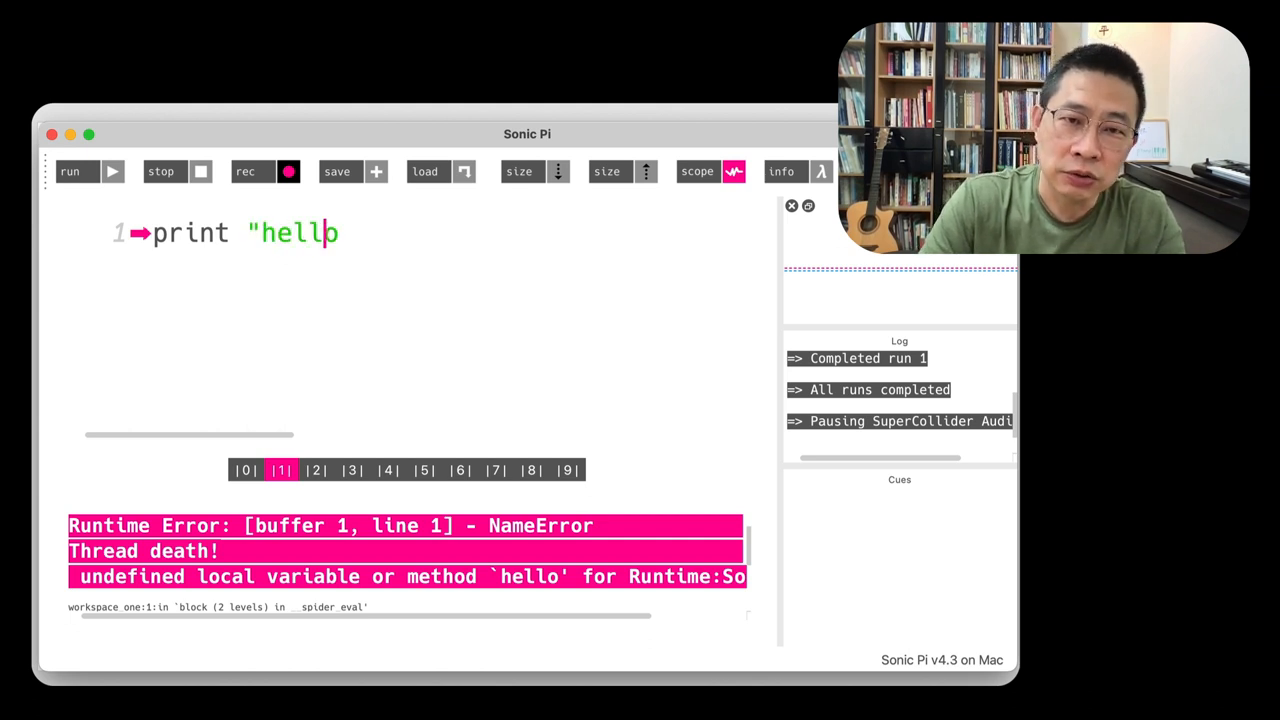
pyautogui.write('"')
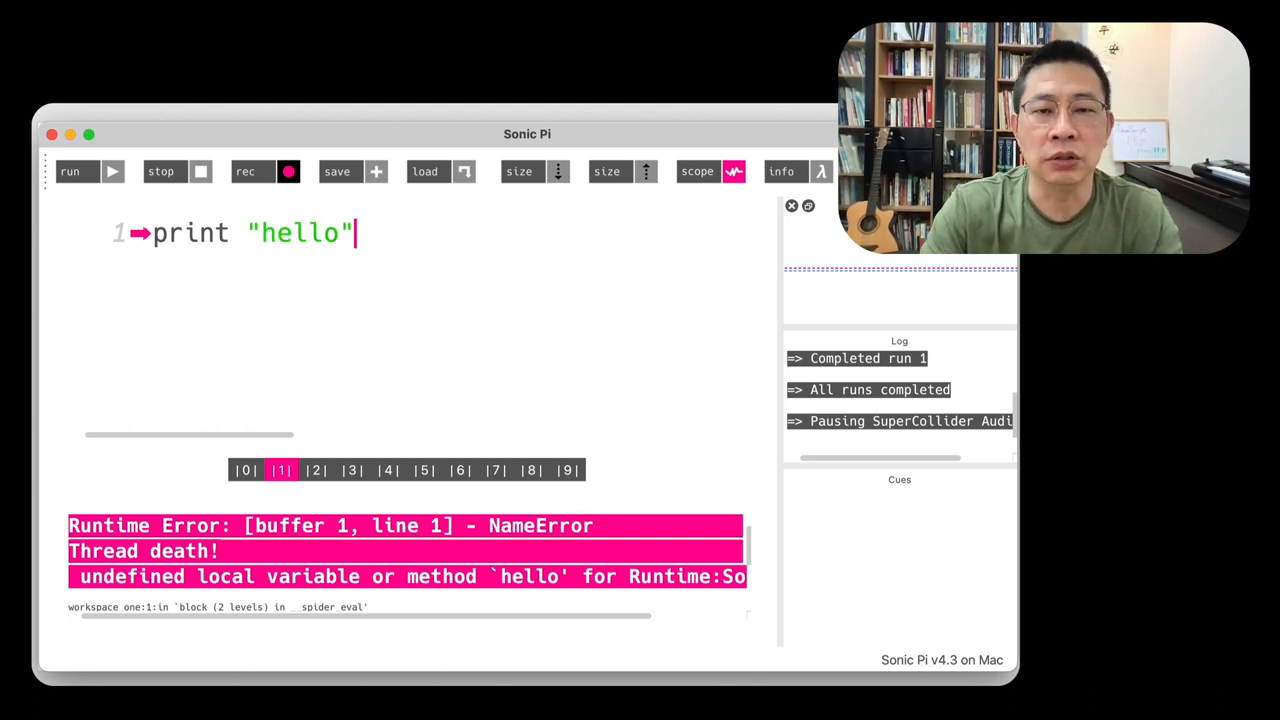
pyautogui.moveTo(70, 171)
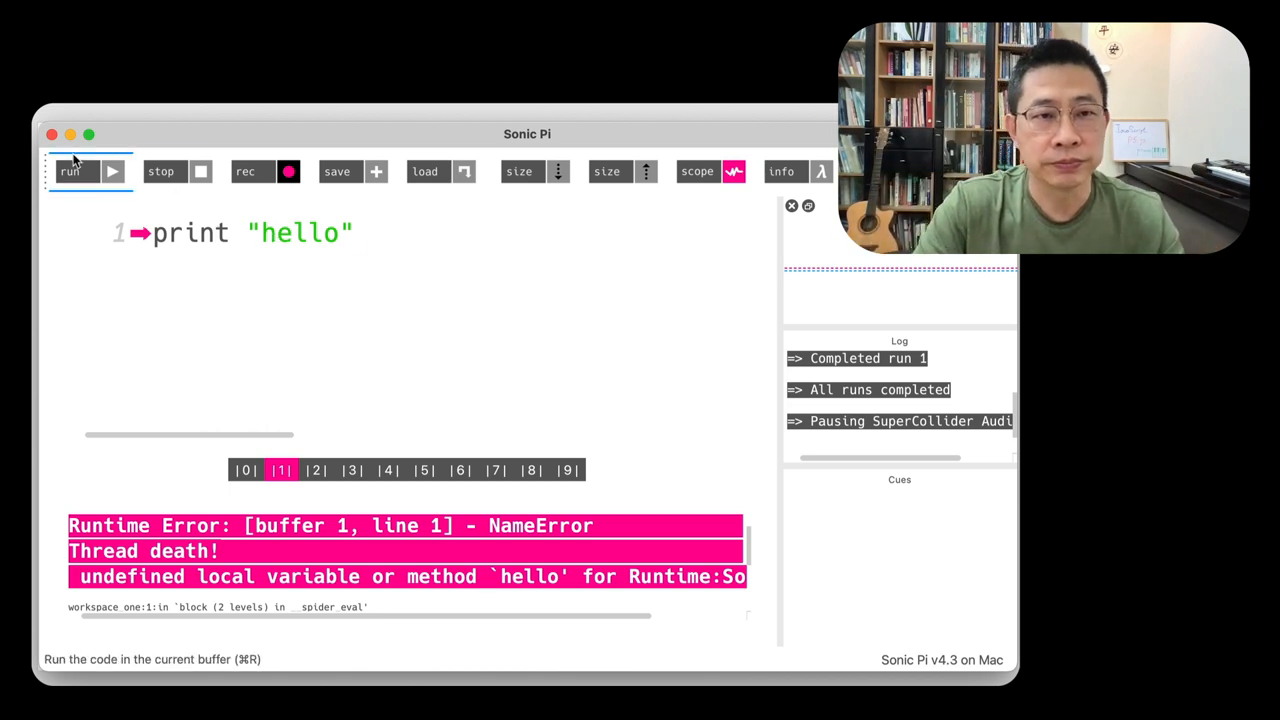
pyautogui.click(69, 171)
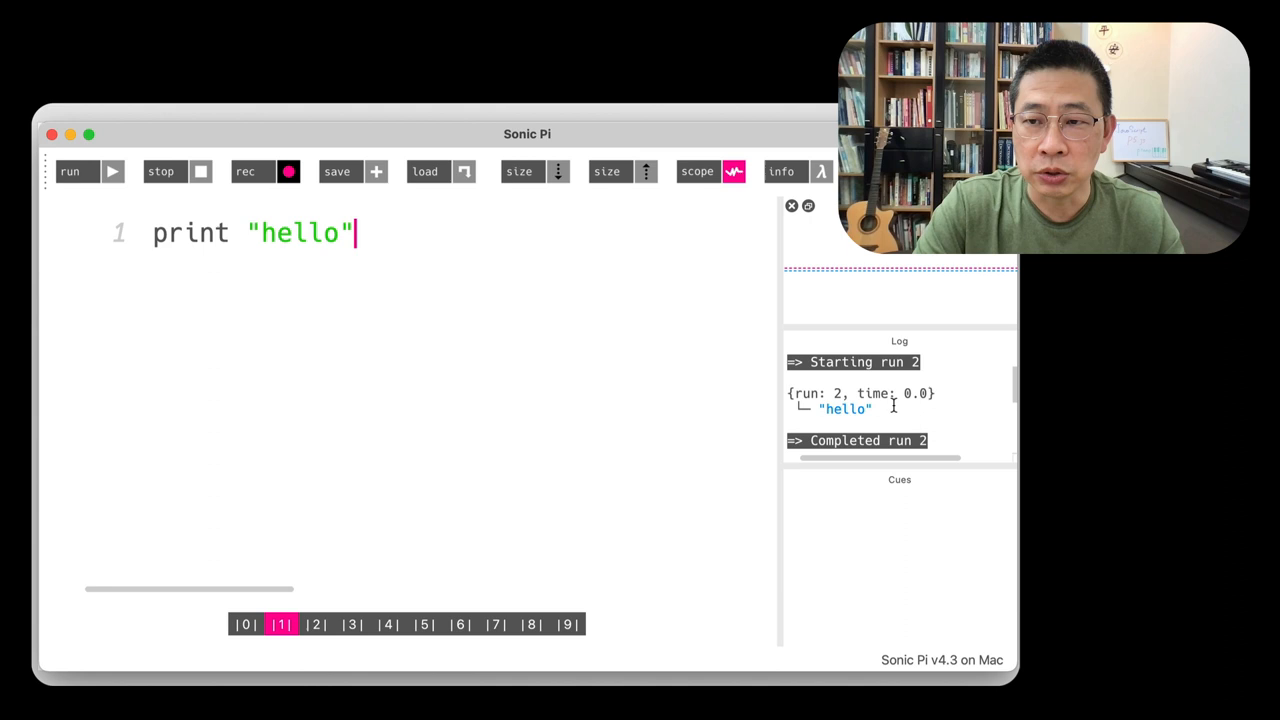
pyautogui.doubleClick(845, 409)
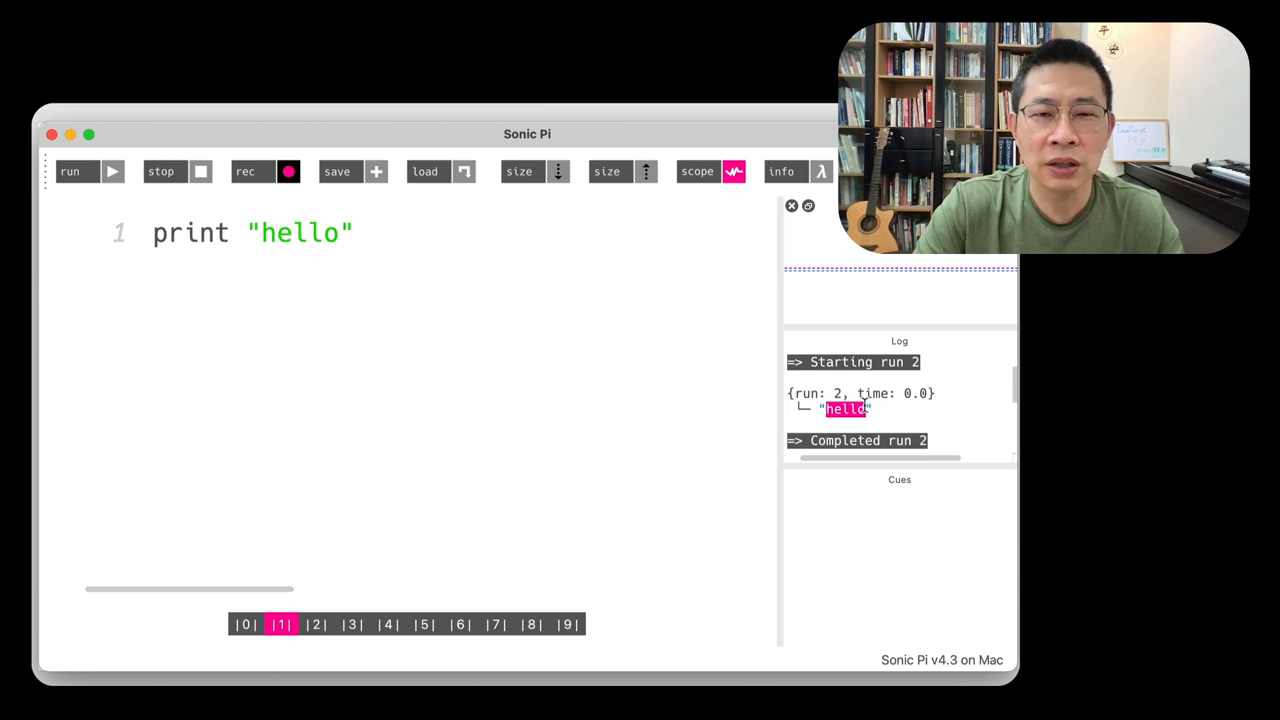
pyautogui.moveTo(545, 260)
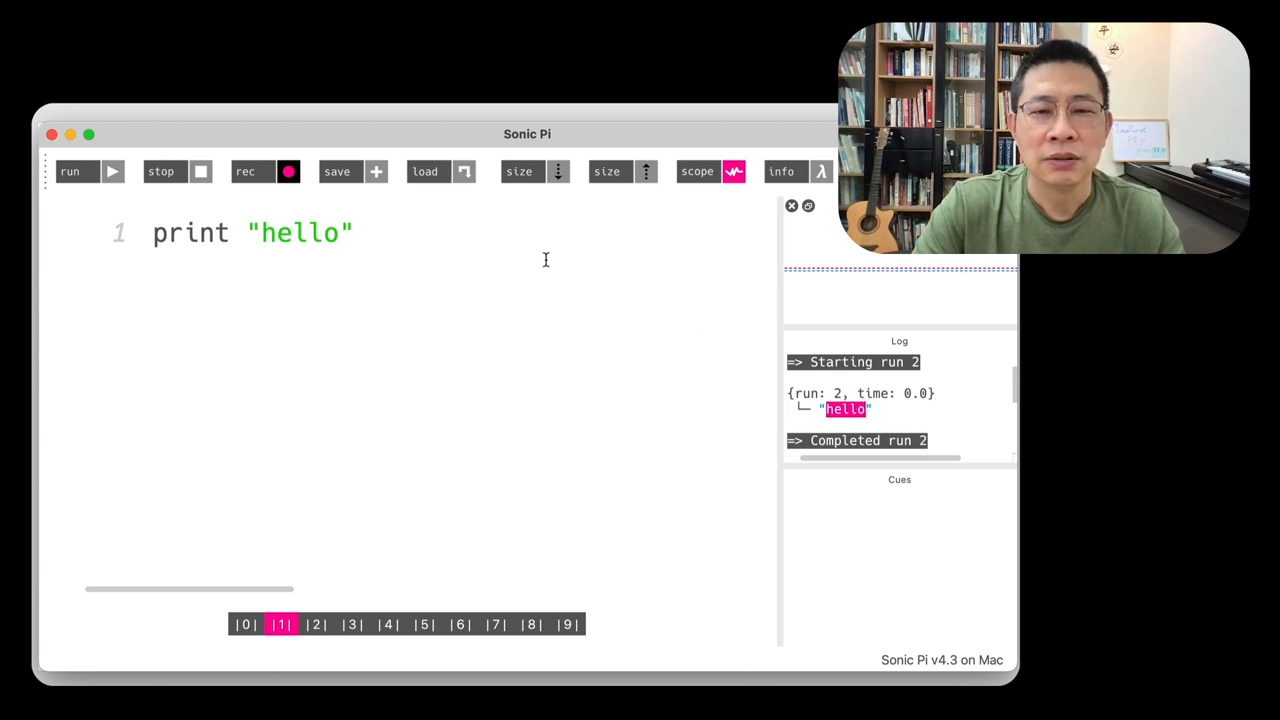
pyautogui.moveTo(515, 240)
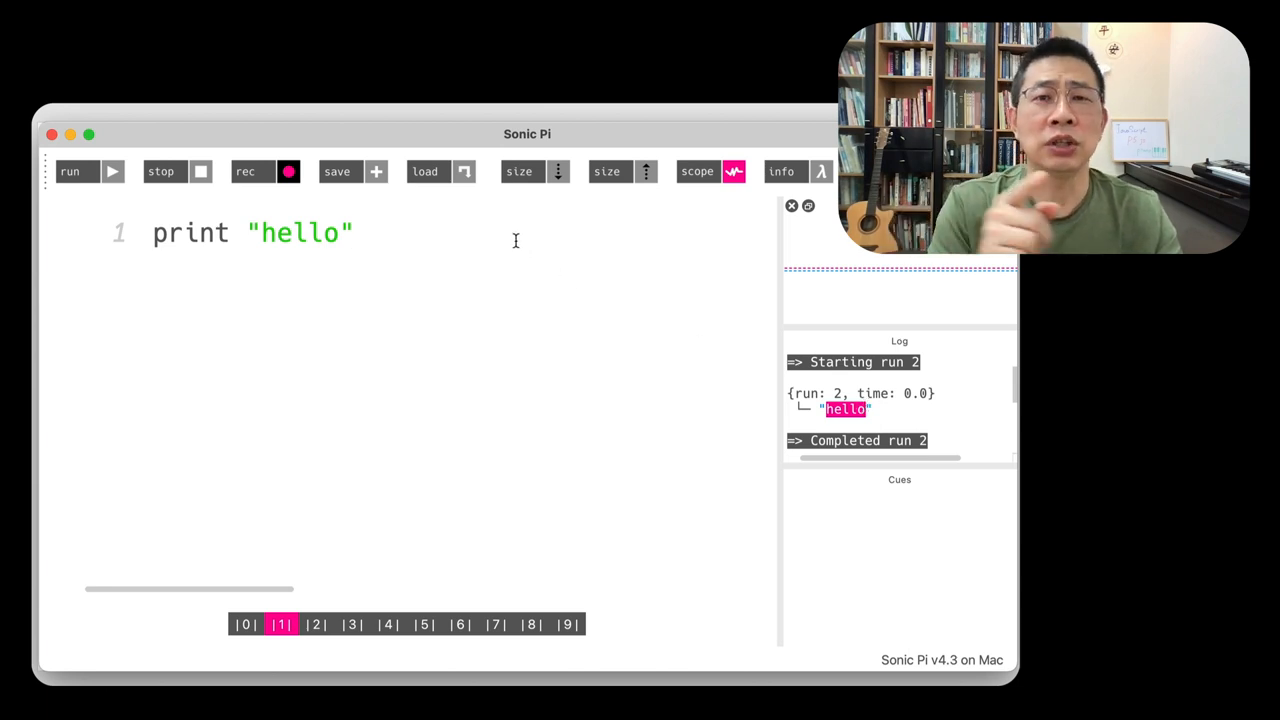
pyautogui.press('Backspace')
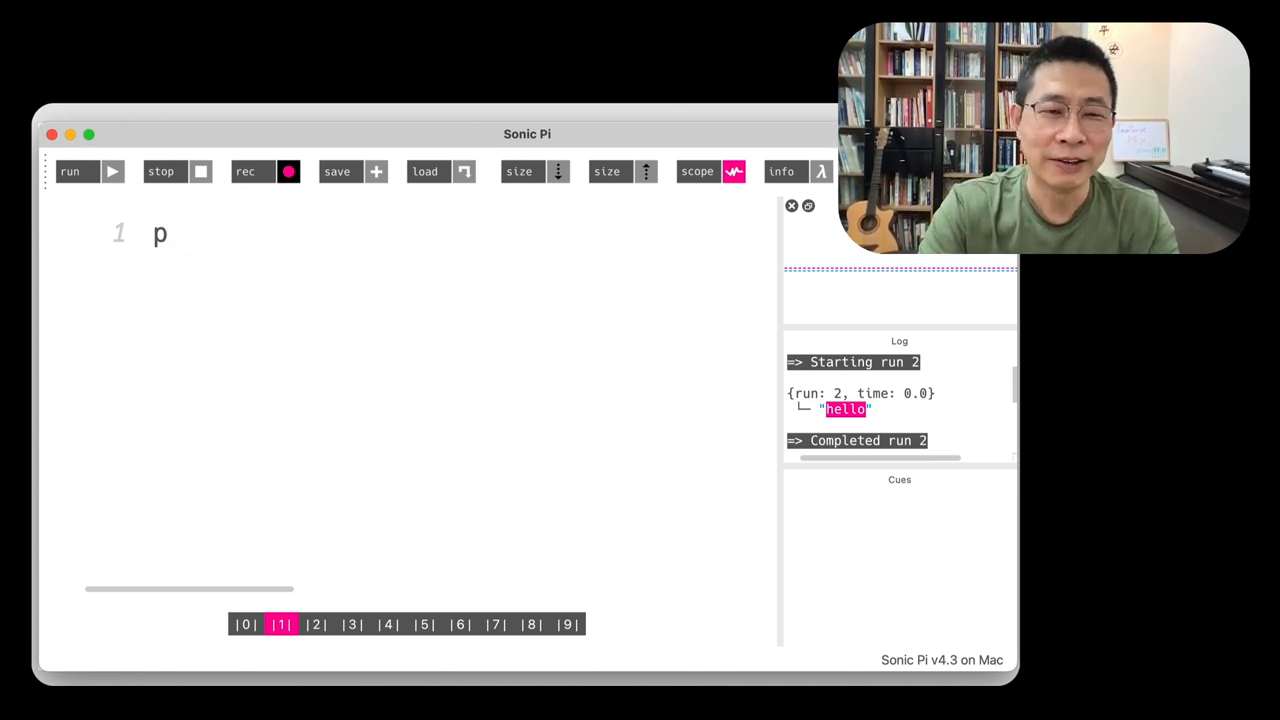
# Run play :C so the log shows a beep synth at note 60
pyautogui.write('lay :')
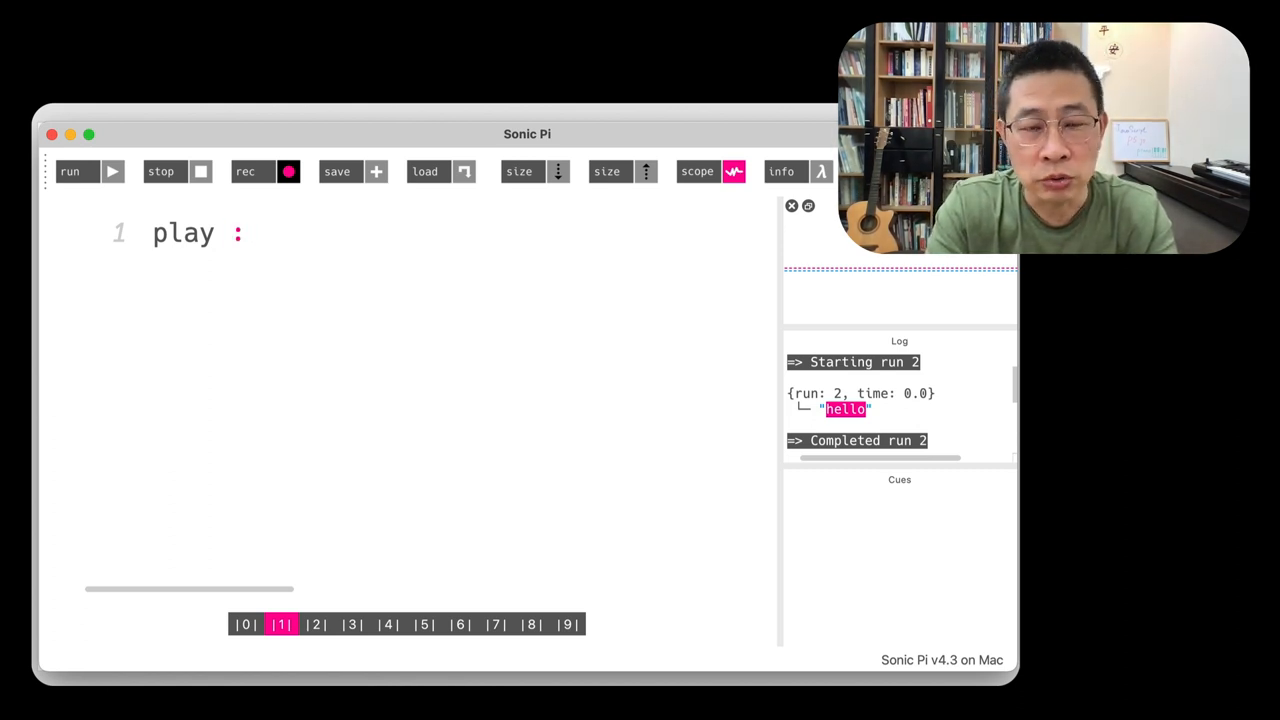
pyautogui.write('C')
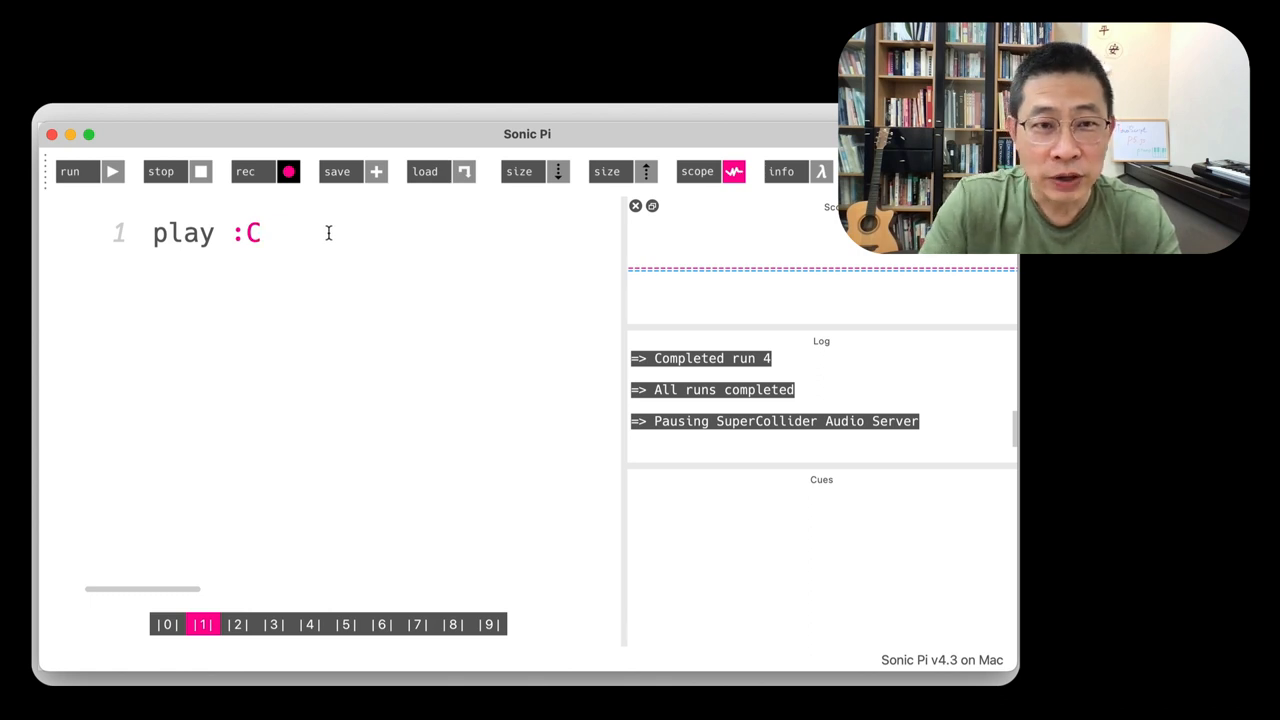
pyautogui.click(70, 171)
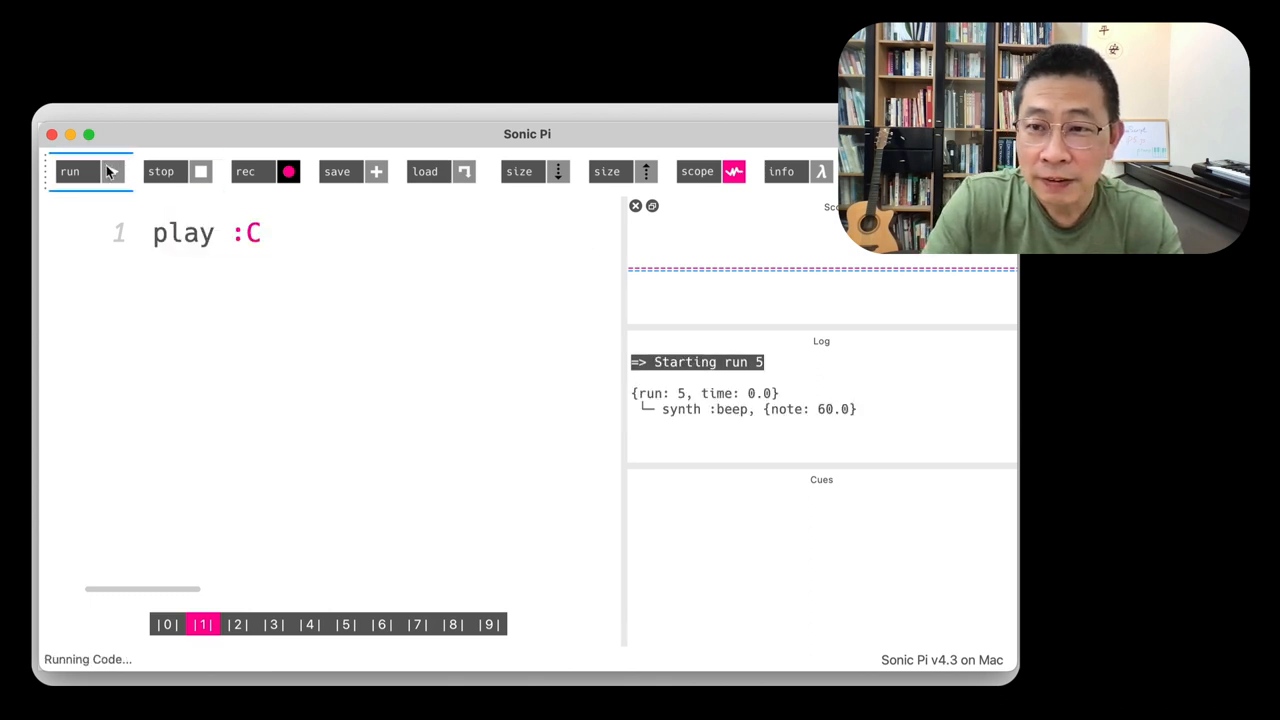
pyautogui.moveTo(70, 171)
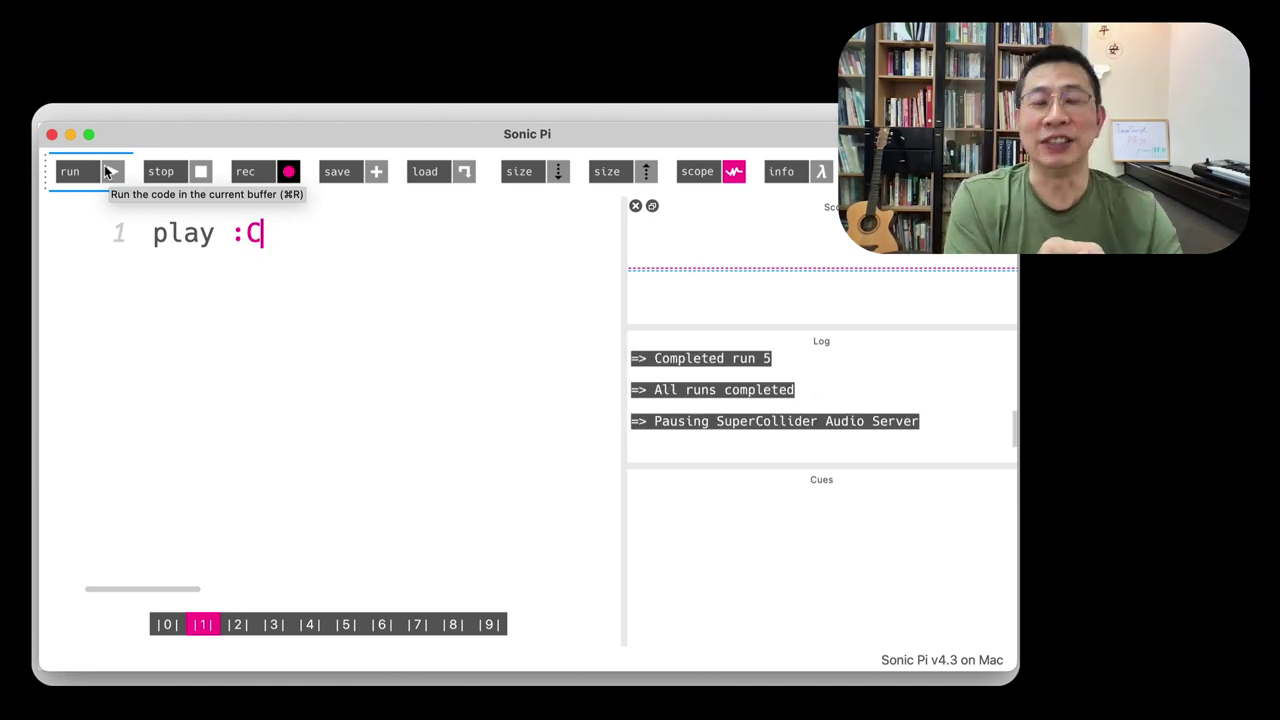
pyautogui.moveTo(260, 235)
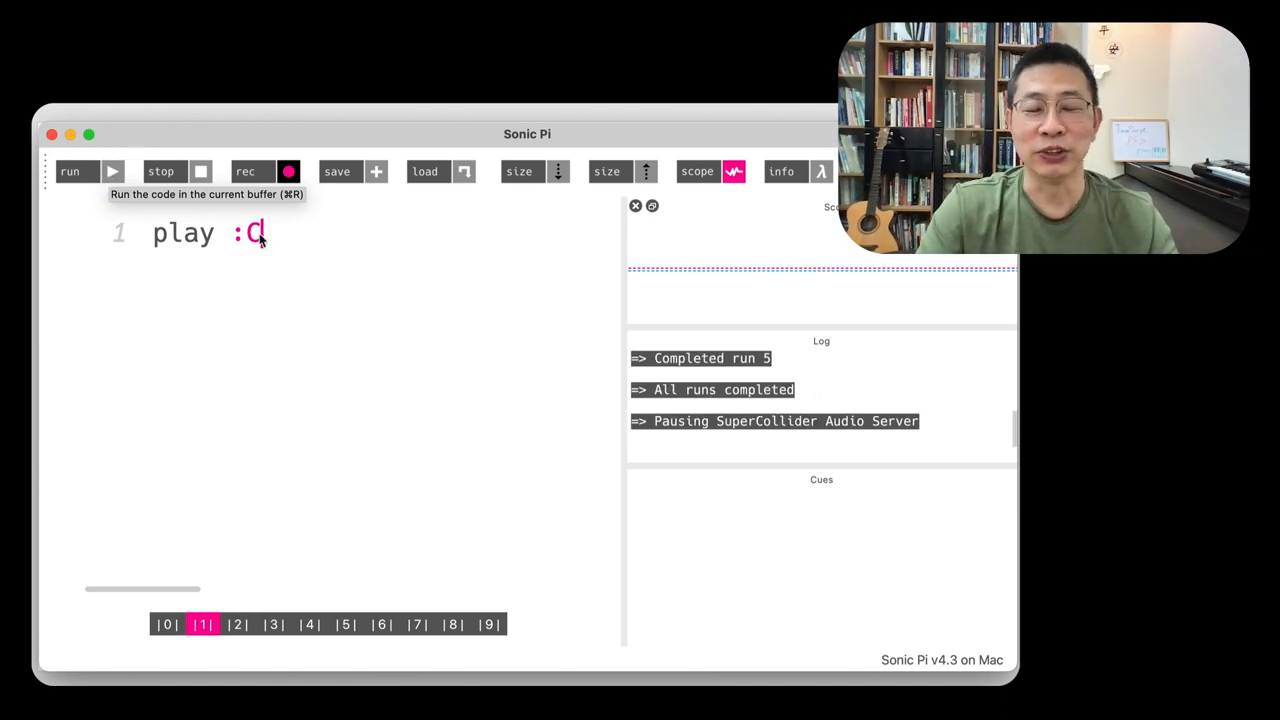
pyautogui.moveTo(283, 250)
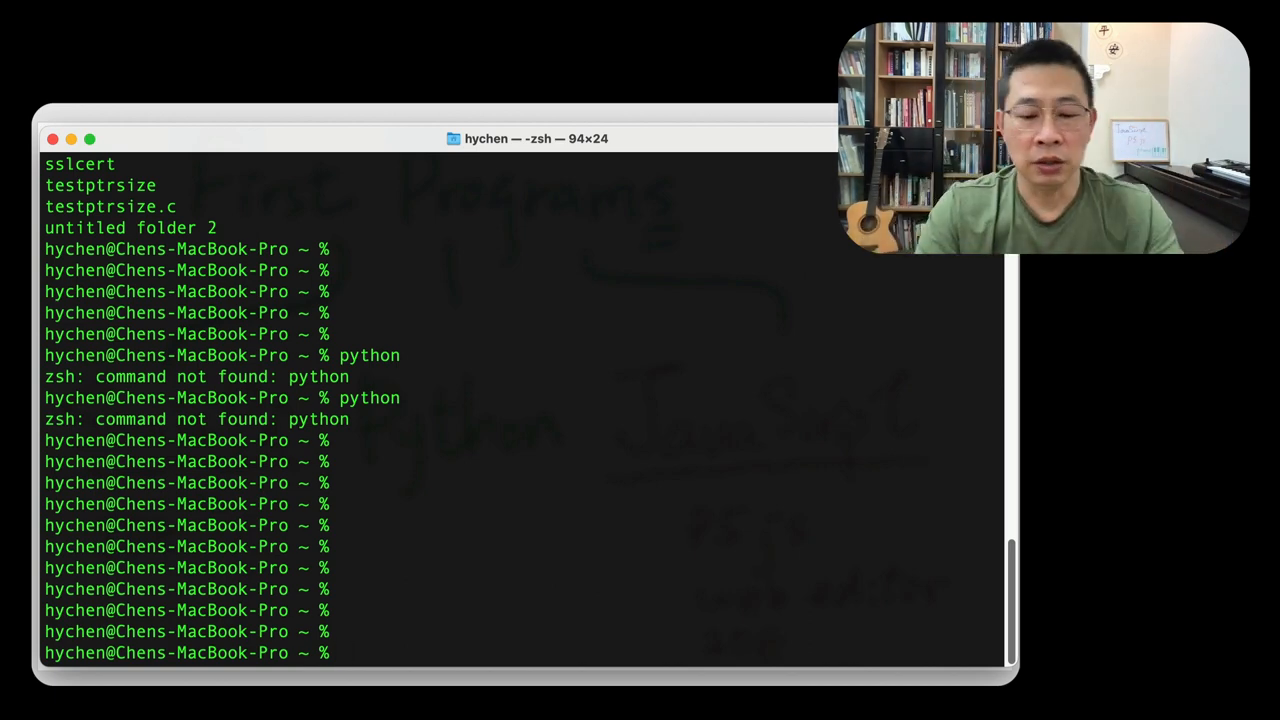
# Launch the Python 3.10.0 REPL with python3 after plain python isn't found
pyautogui.write('python')
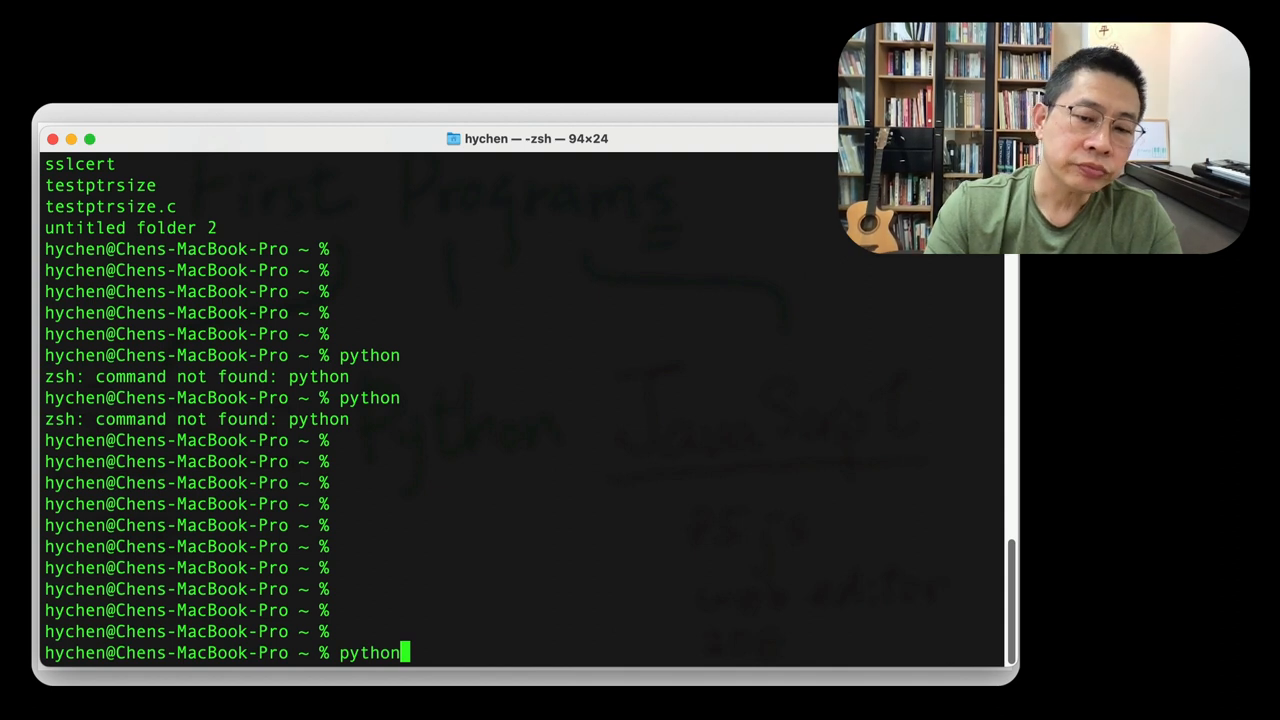
pyautogui.write('3')
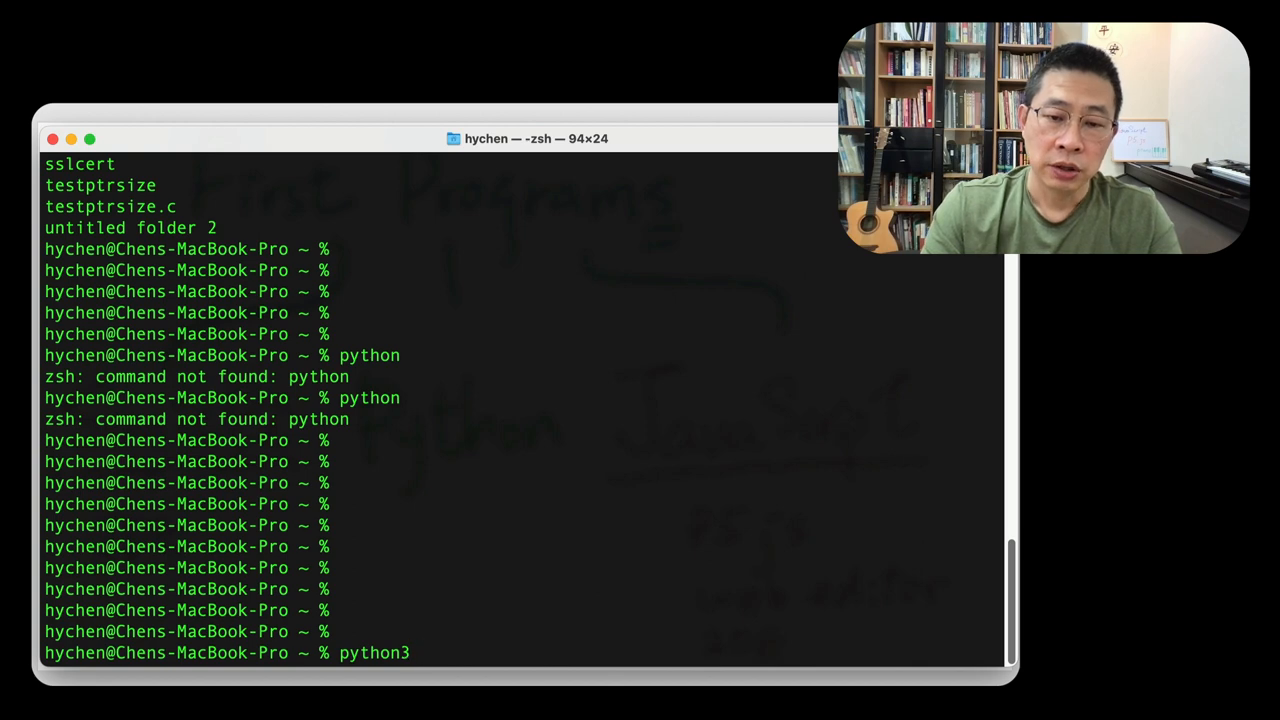
pyautogui.press('Return')
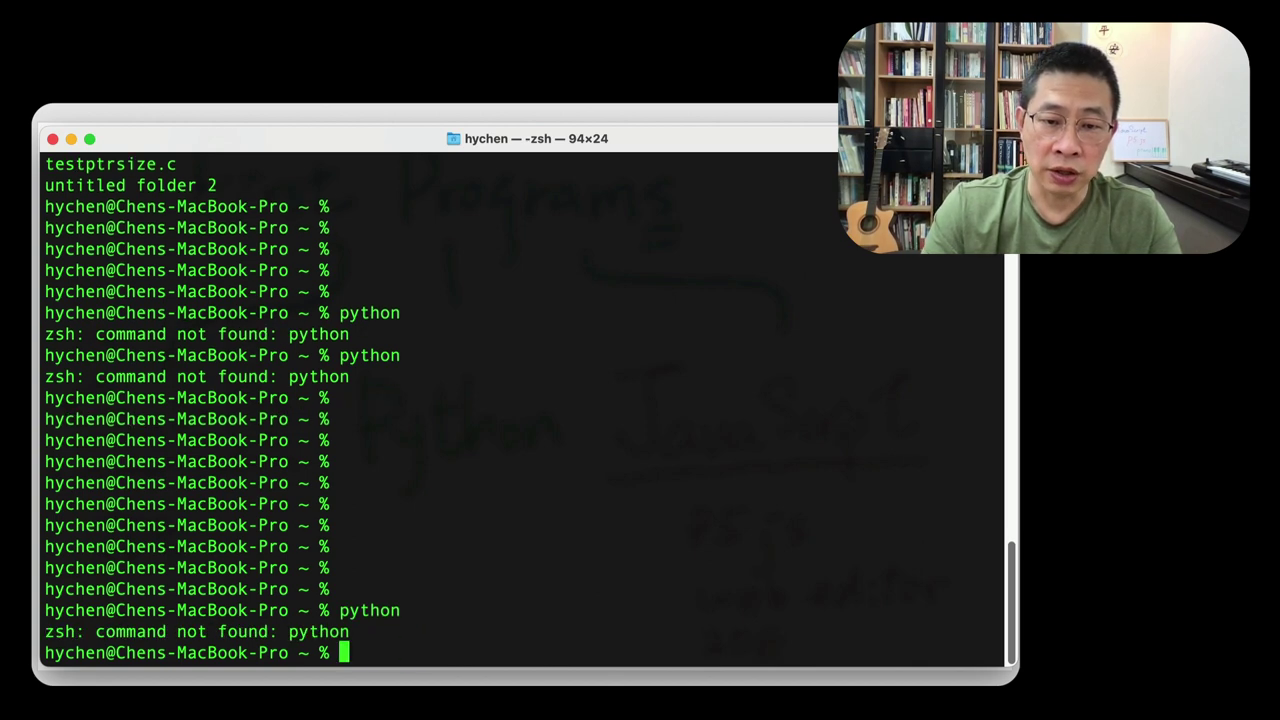
pyautogui.write('python3')
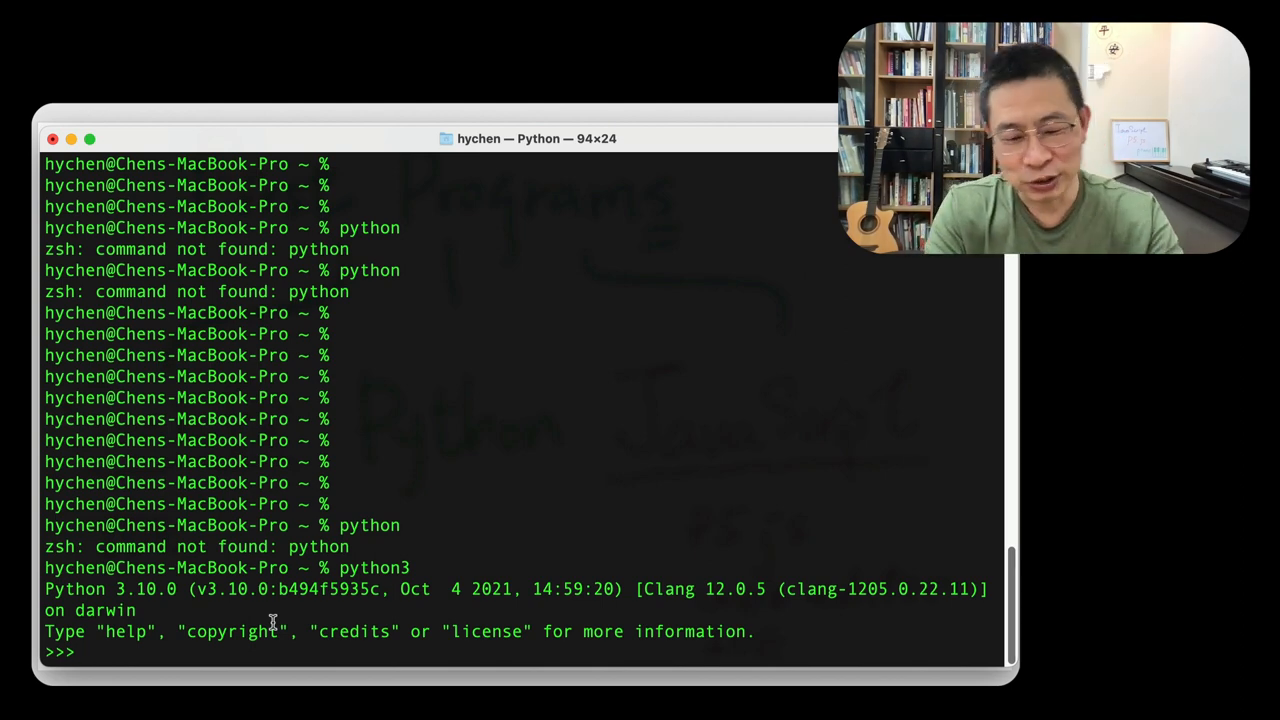
# Enter print :C at the Python prompt, raising NameError: name 'C' is not defined
pyautogui.write('print "')
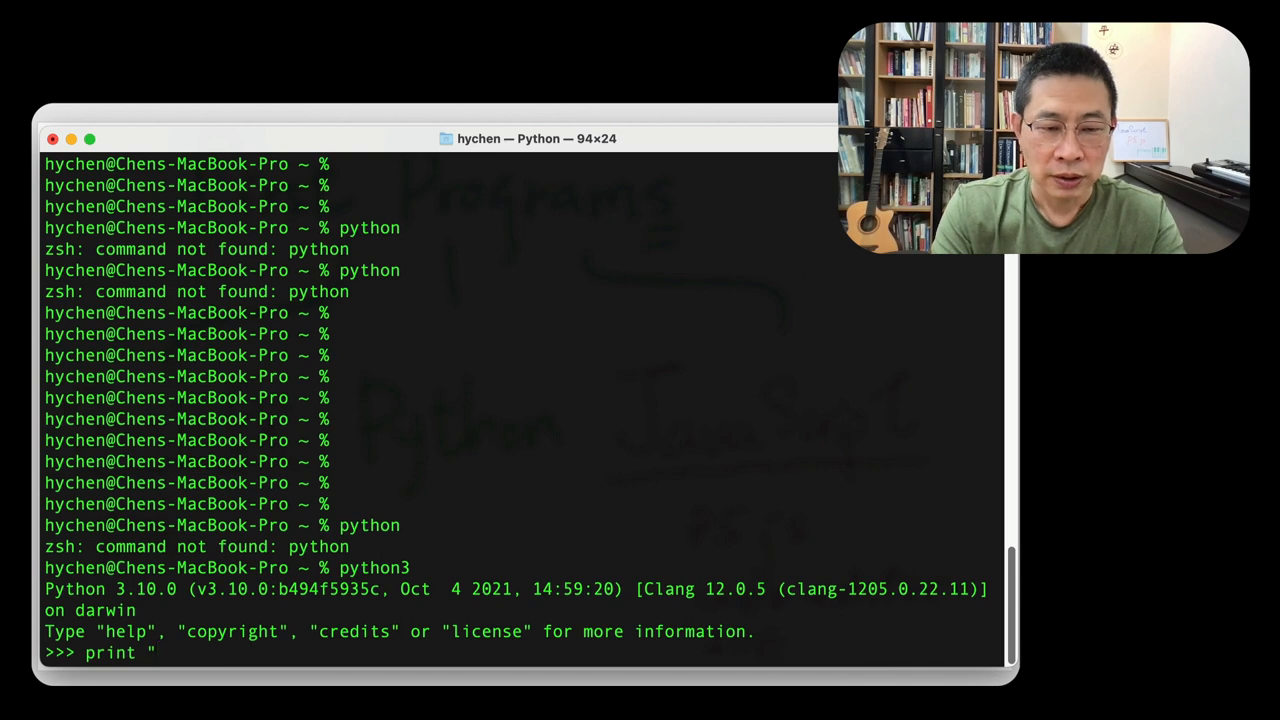
pyautogui.write(':C')
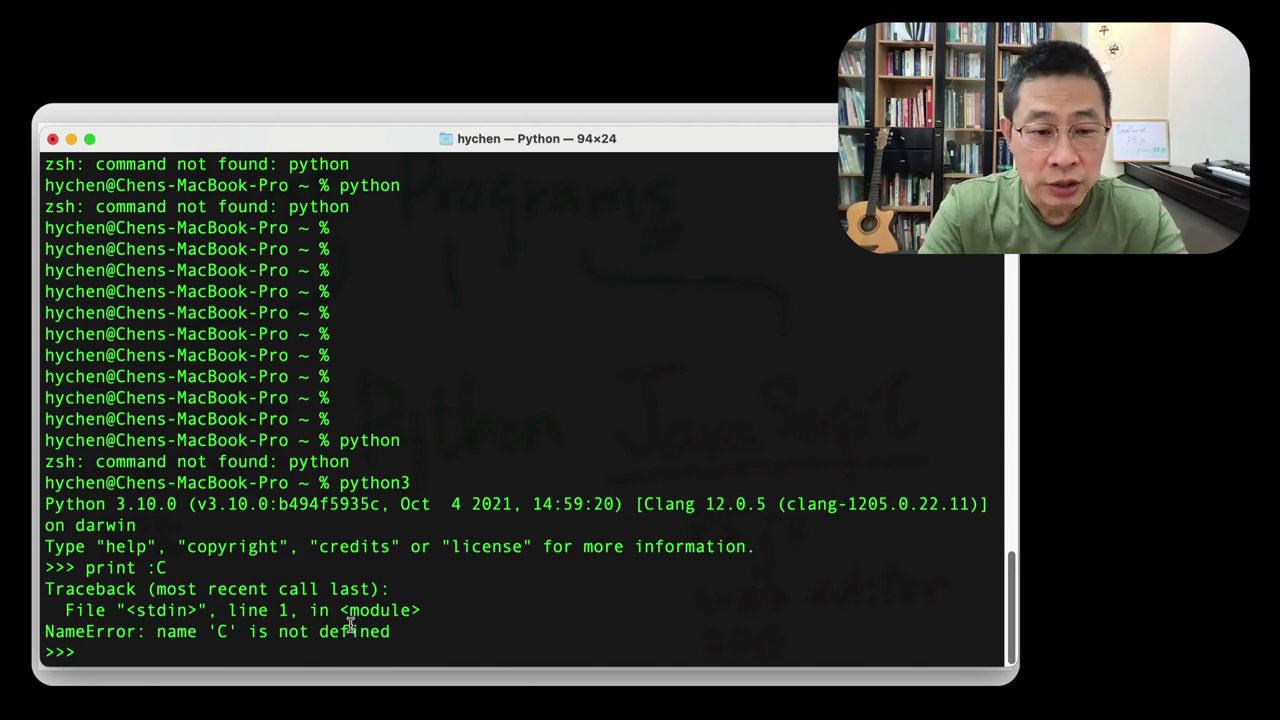
# Enter print "Hi, I'm a Python Learner!" without parentheses, getting a SyntaxError
pyautogui.write('print')
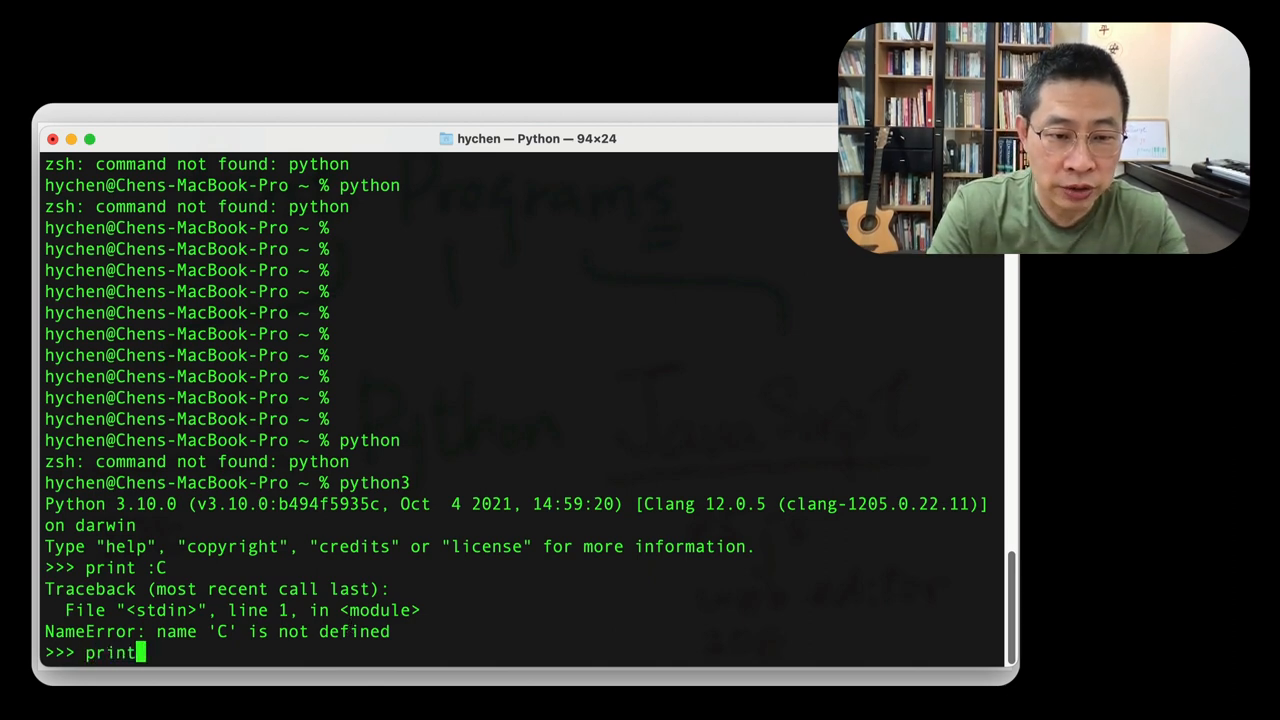
pyautogui.write('"H')
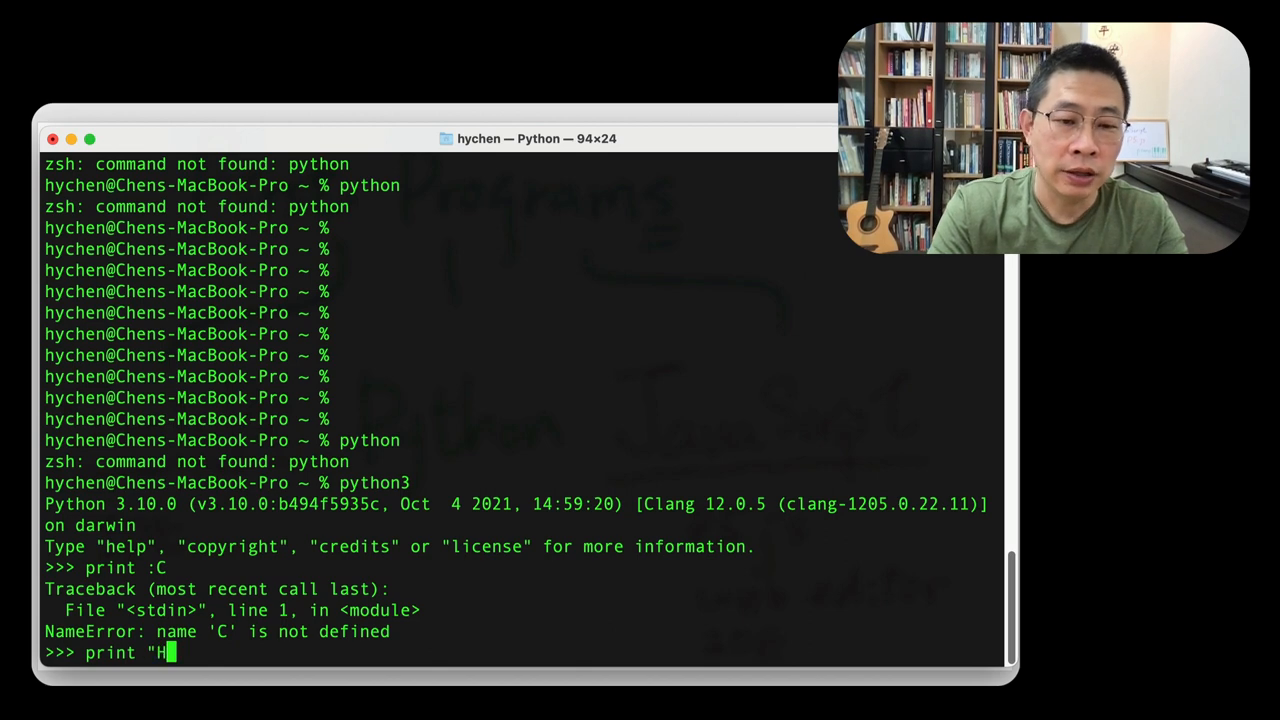
pyautogui.write("i, I'm a")
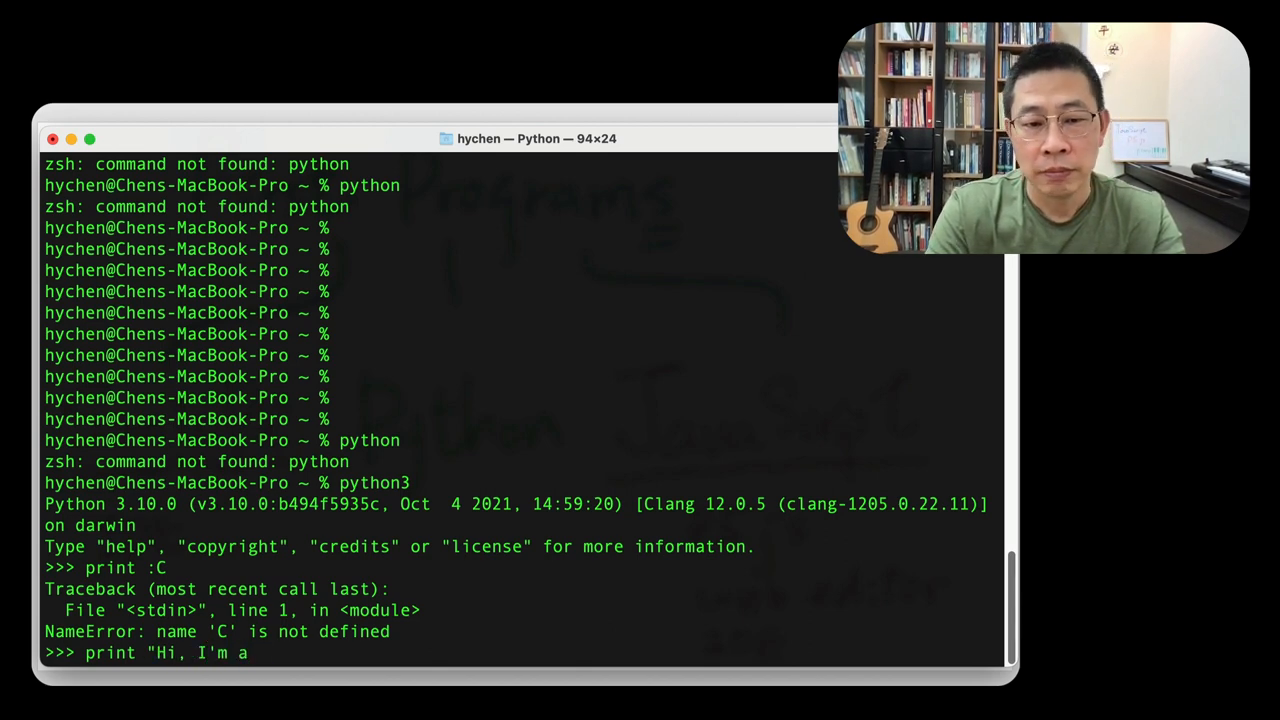
pyautogui.write('Python Learn')
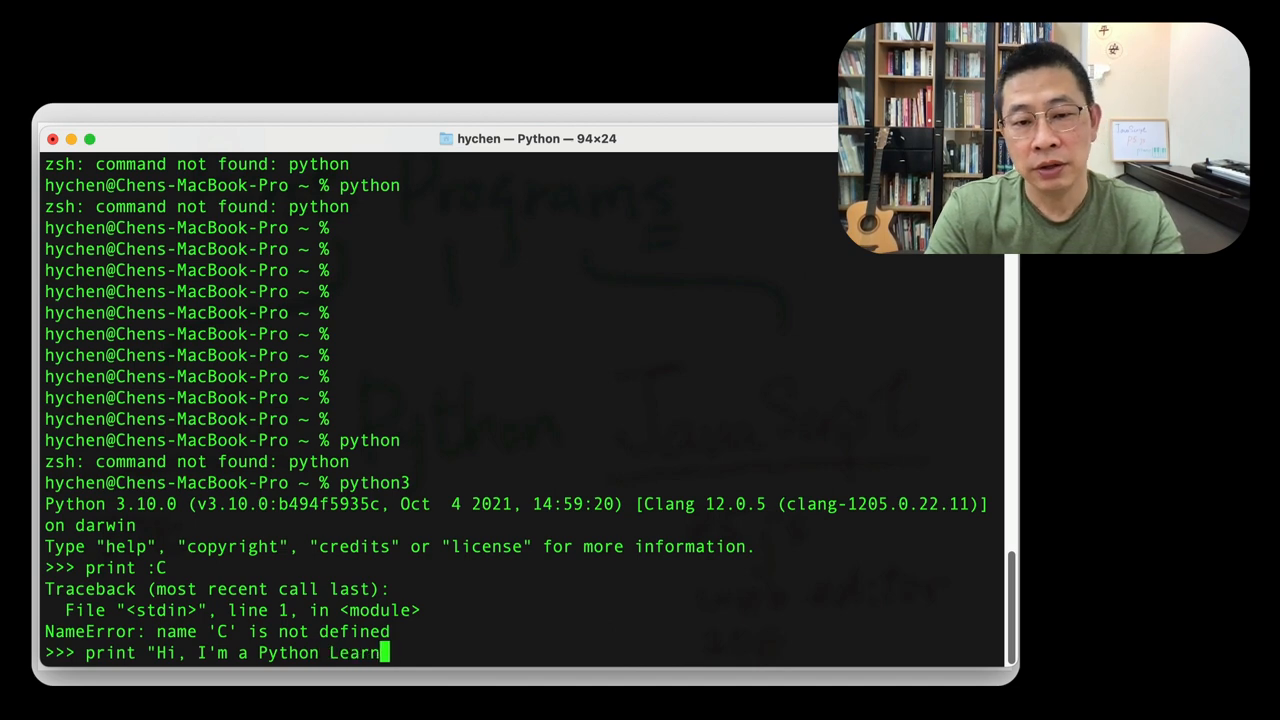
pyautogui.press('Backspace')
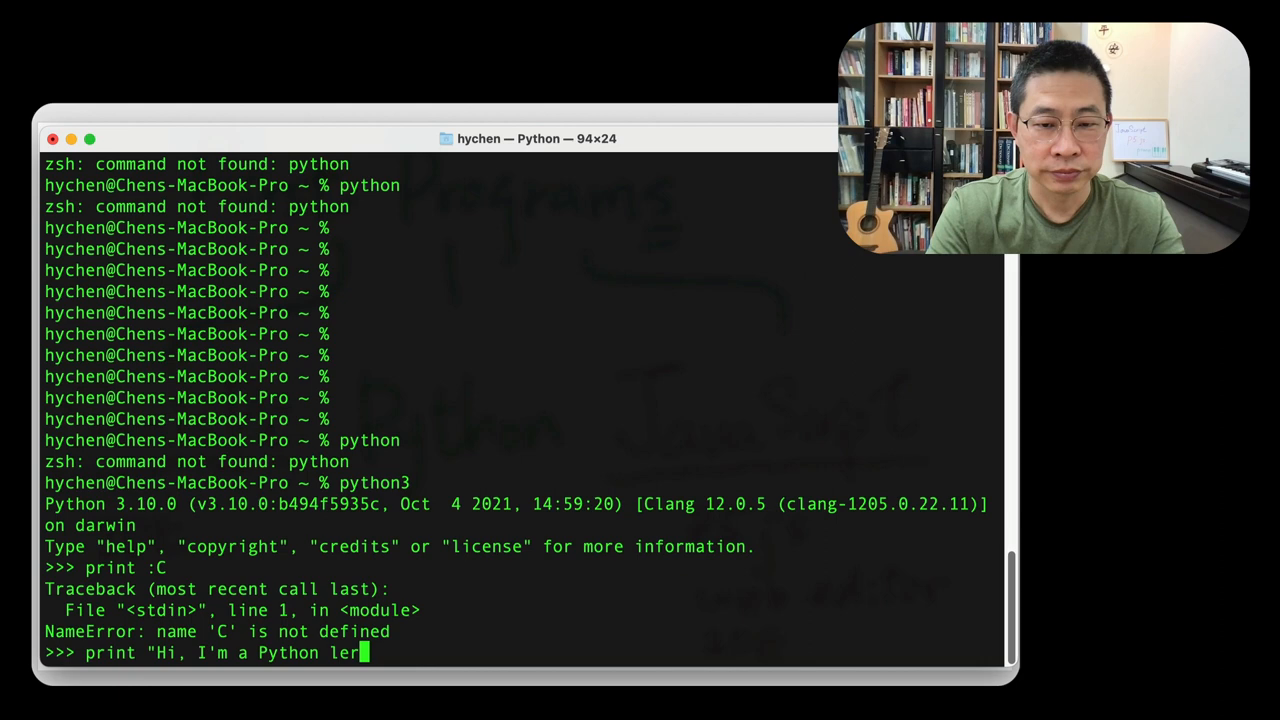
pyautogui.write('ner!"')
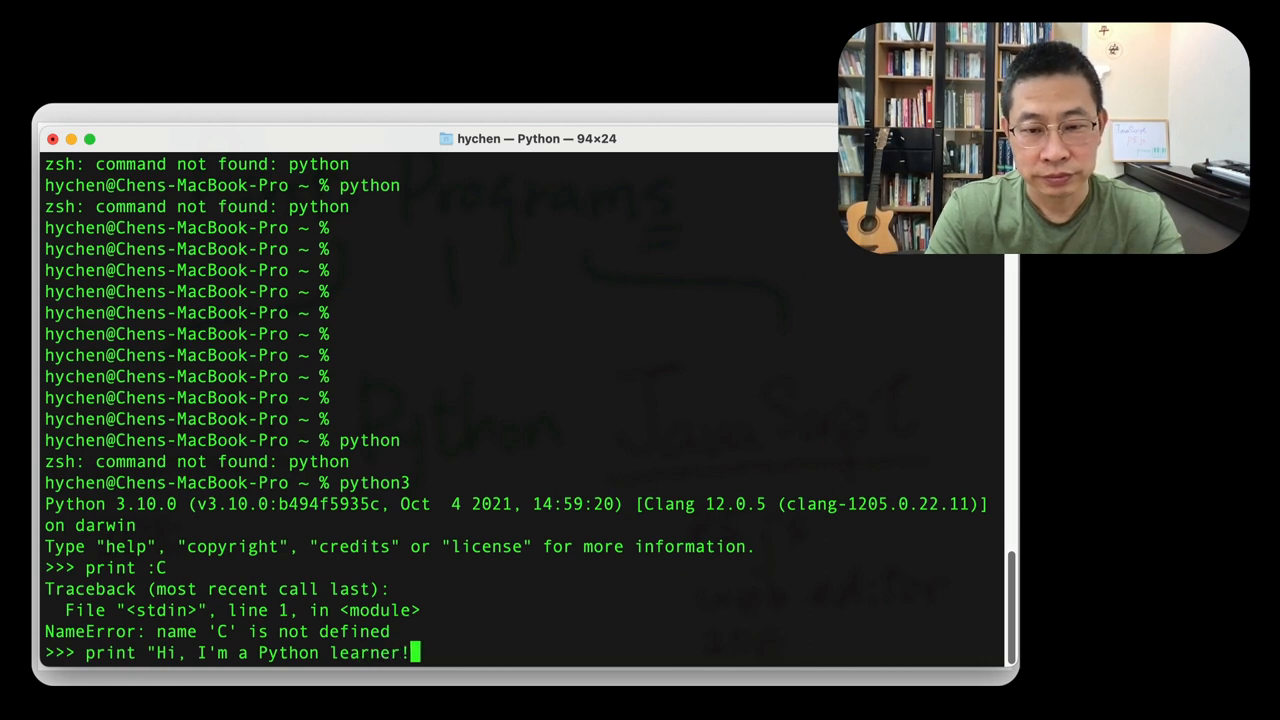
pyautogui.press('Return')
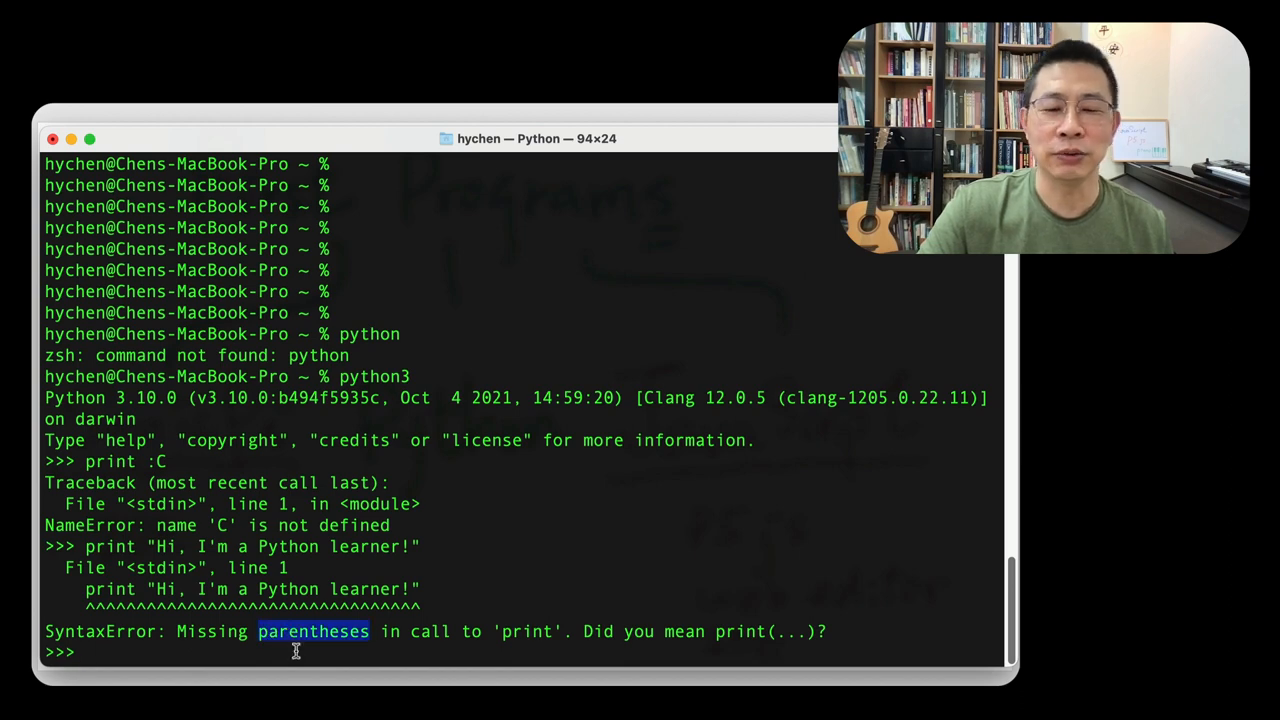
# Print "Hi, I'm a Python Learner!" with print(), closing the parenthesis on a continuation line
pyautogui.write('print')
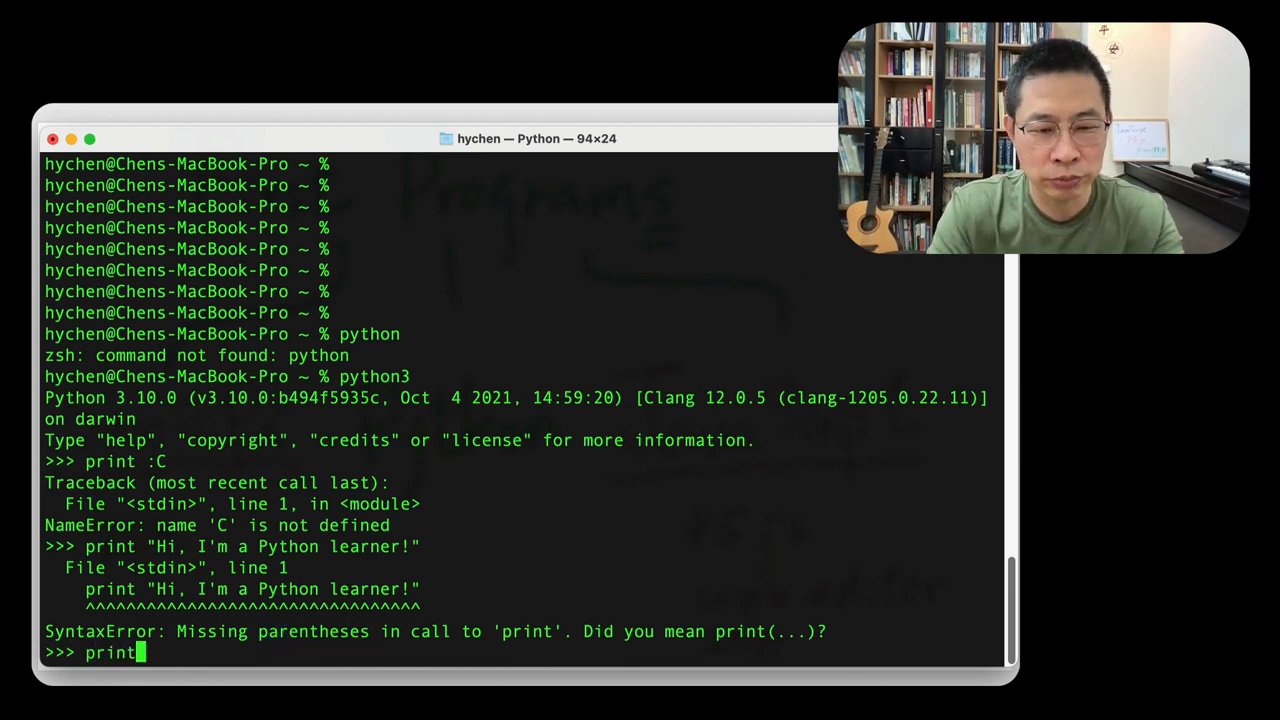
pyautogui.write('(')
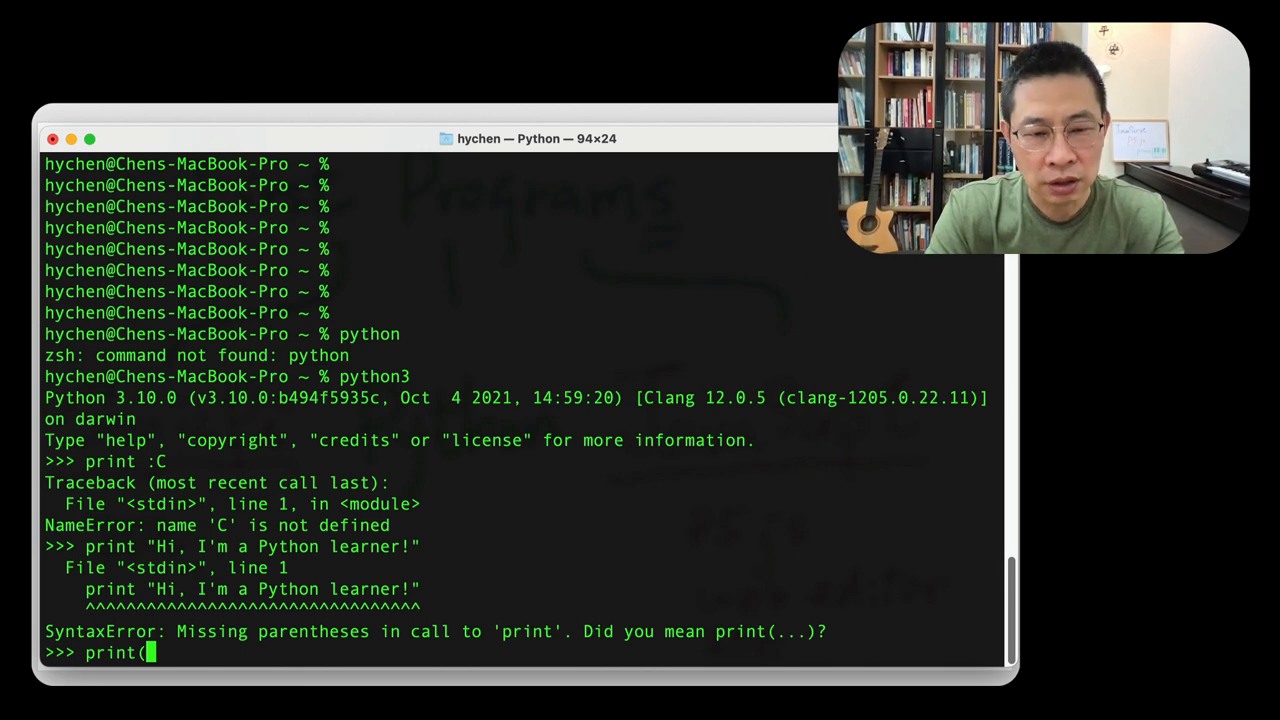
pyautogui.write('"Hi, I\'')
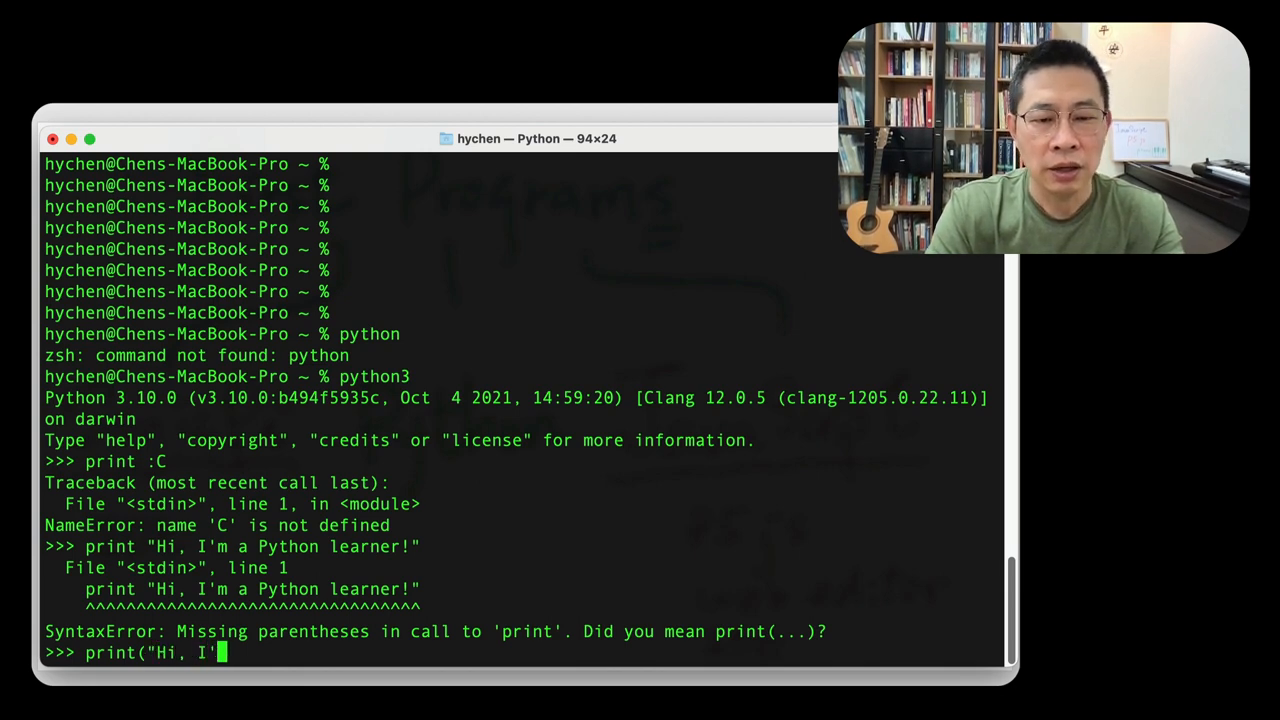
pyautogui.write('m a Python')
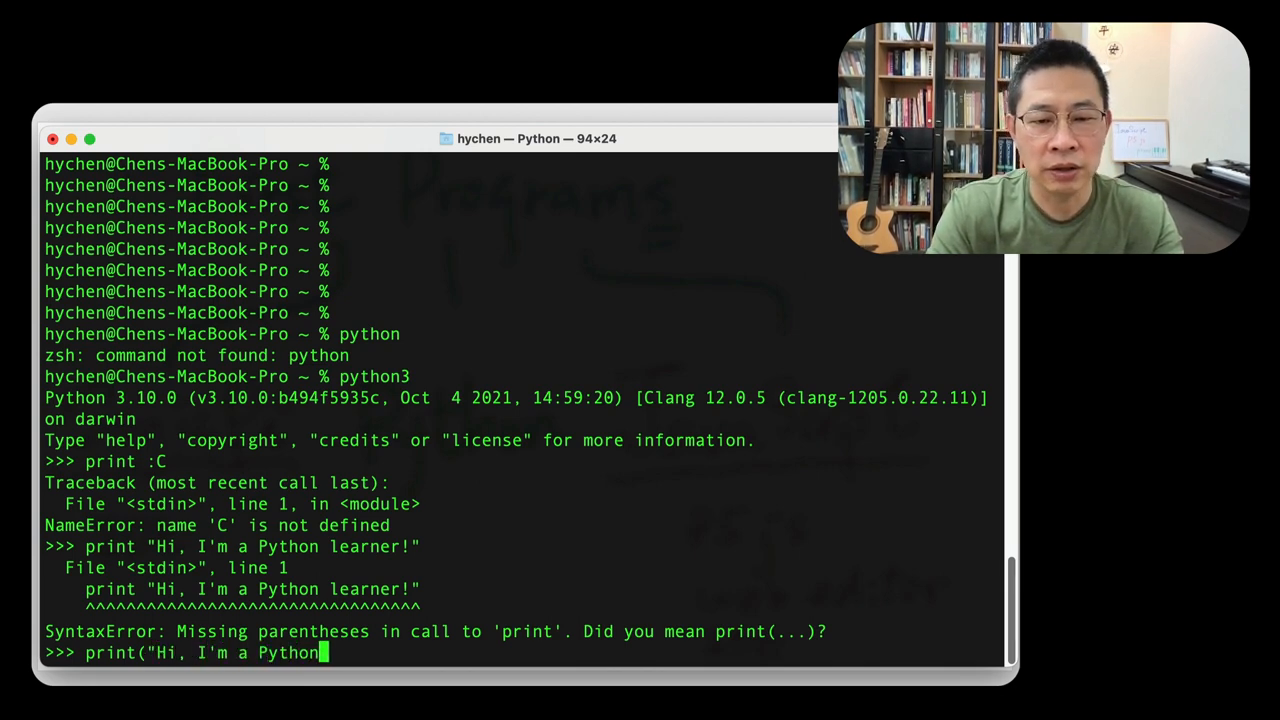
pyautogui.write('Learner!')
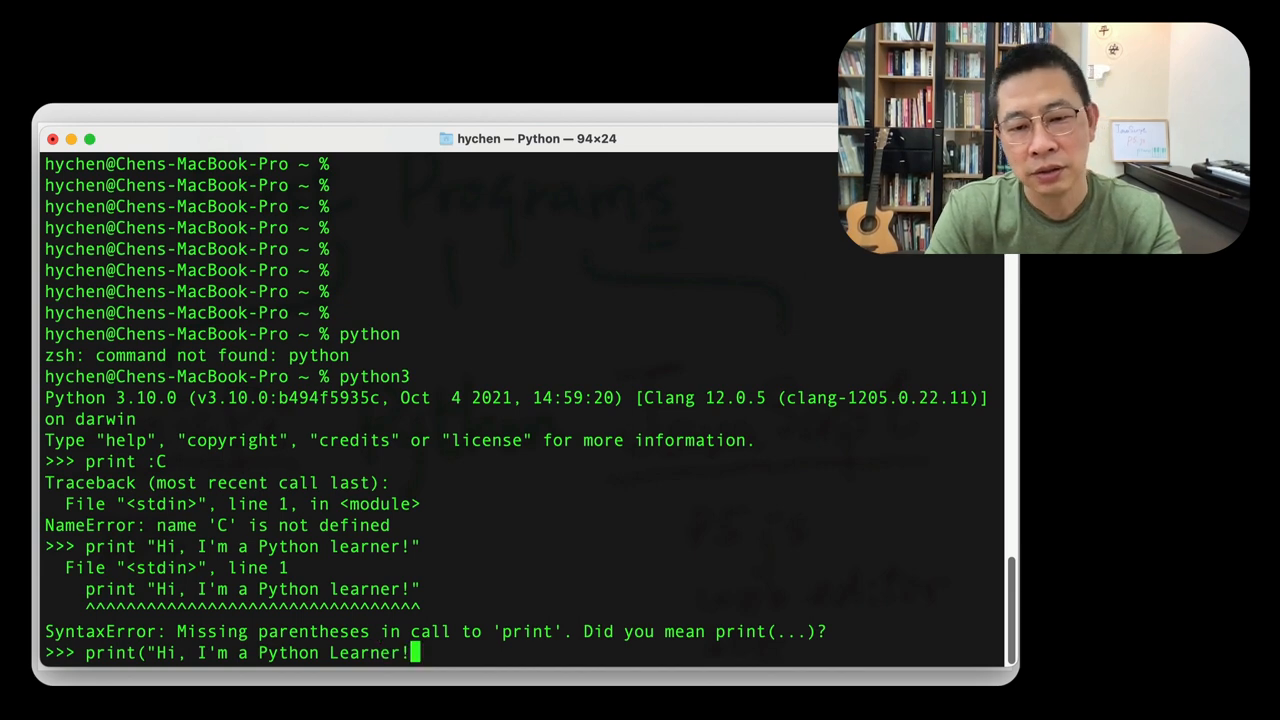
pyautogui.press('Return')
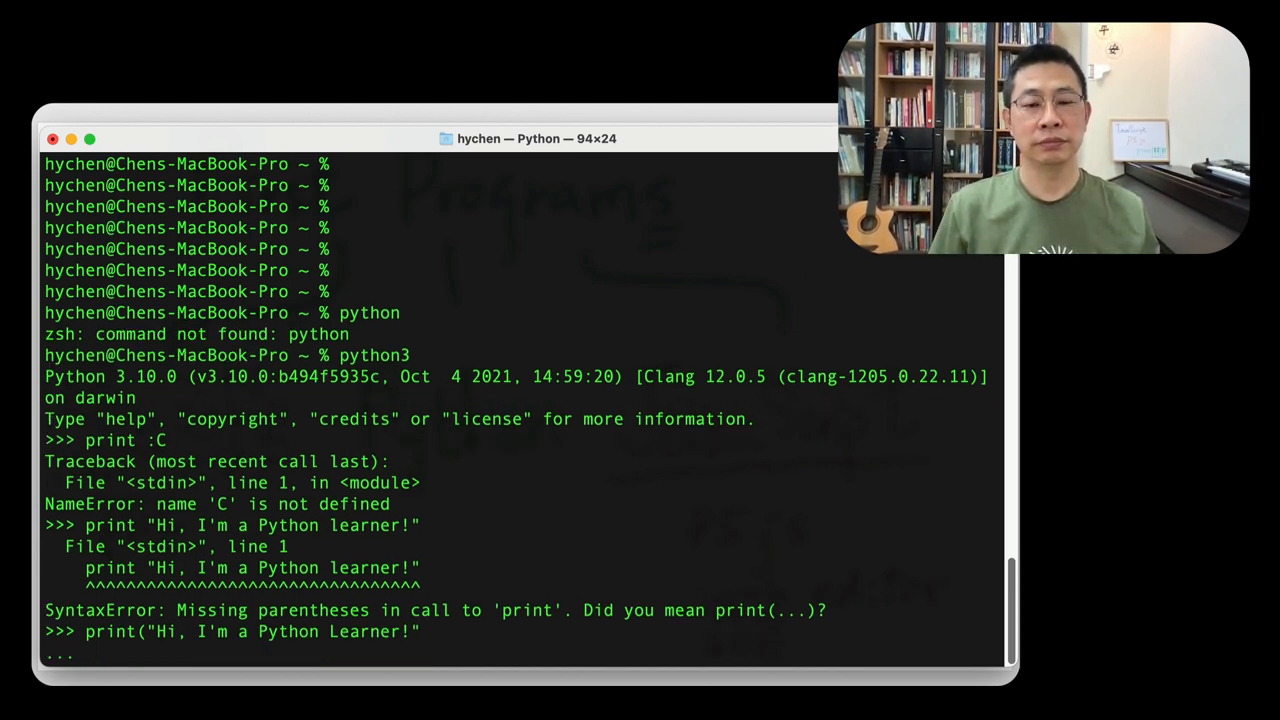
pyautogui.press('Return')
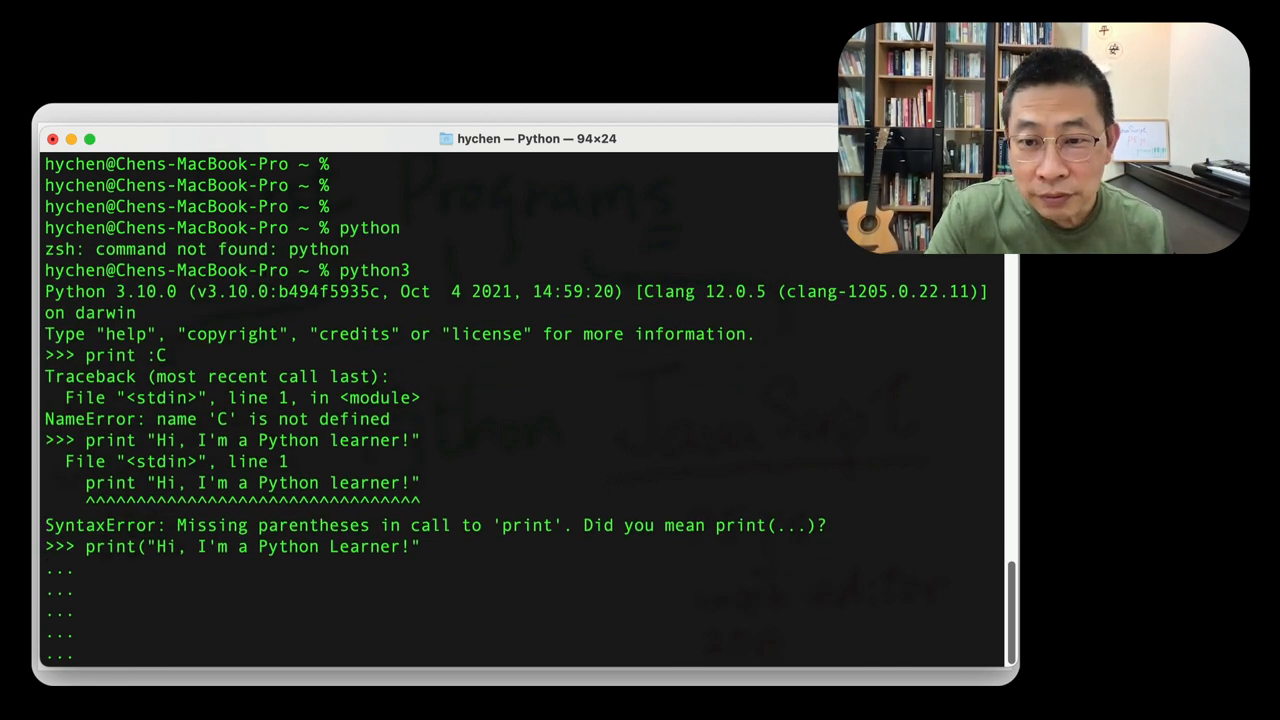
pyautogui.press('Return')
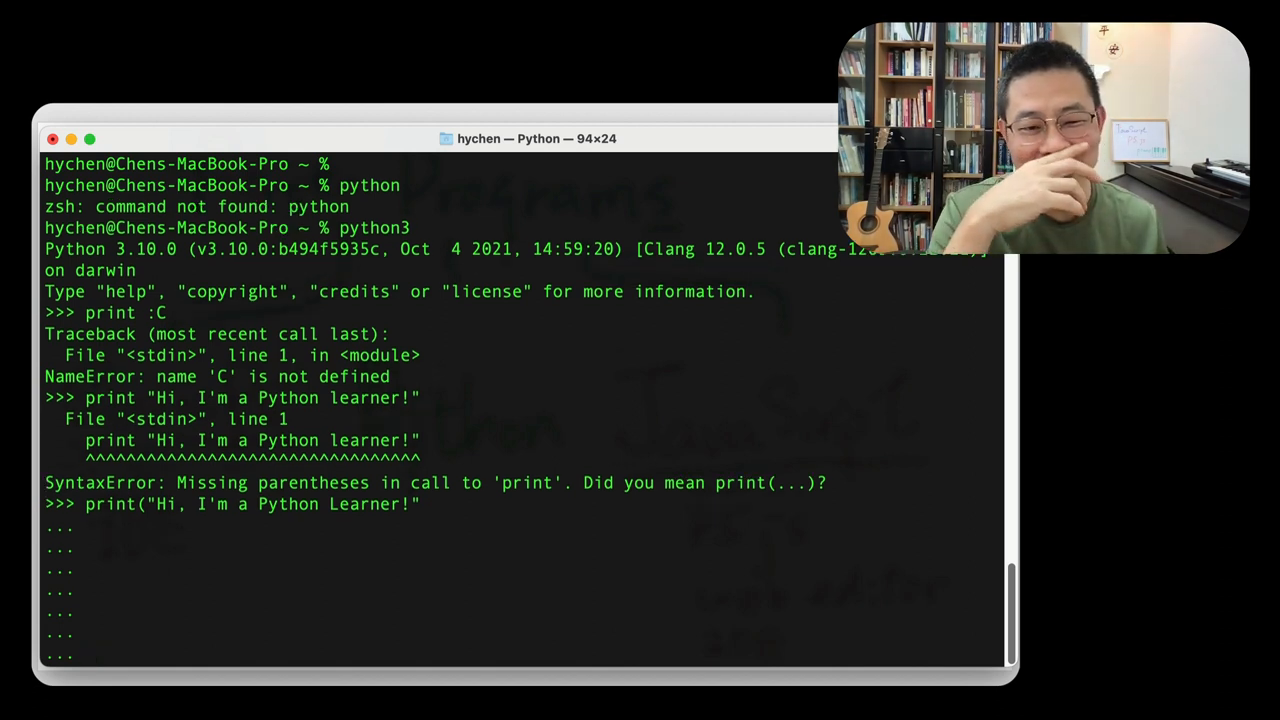
pyautogui.write(')')
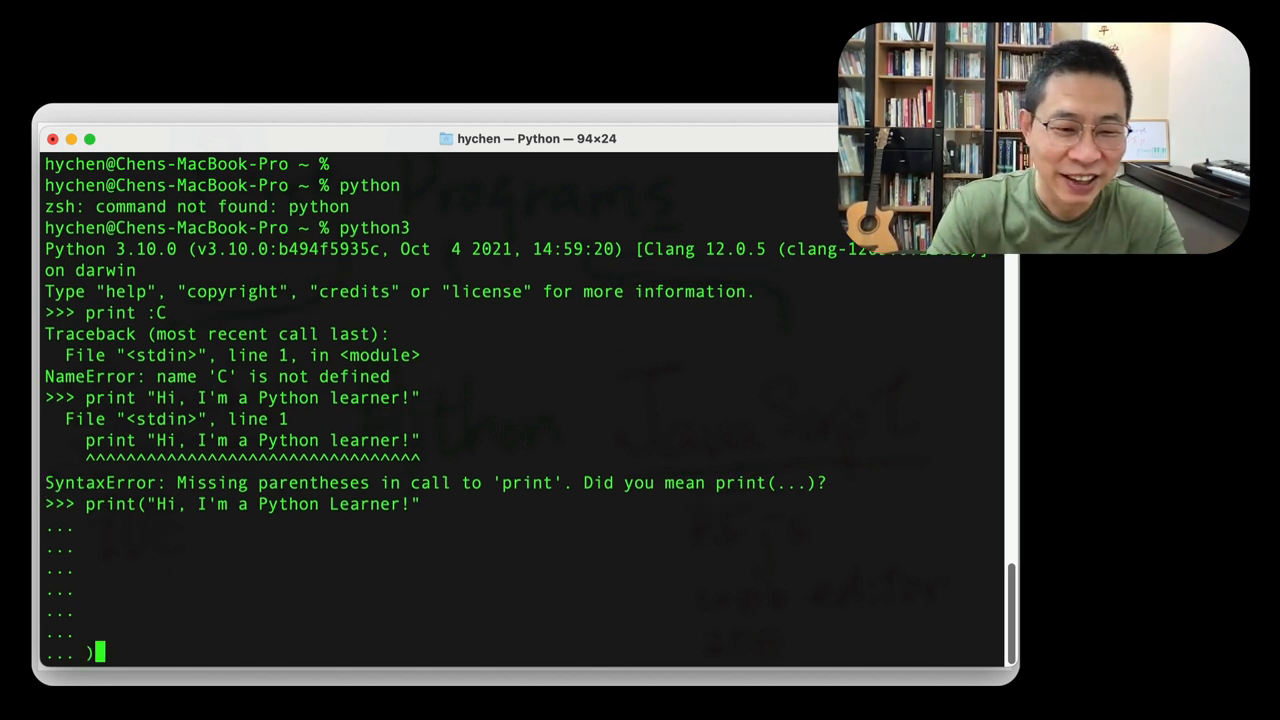
pyautogui.press('Return')
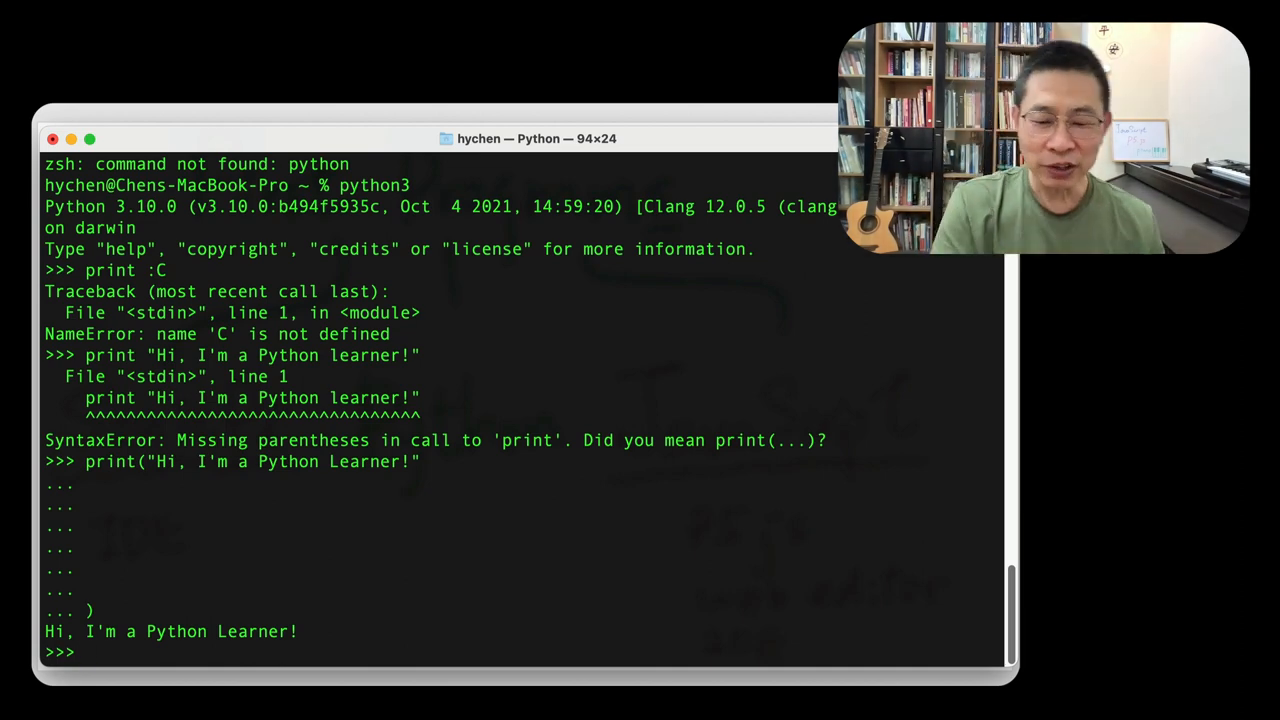
pyautogui.write('print("Hi, I\'m a Python Learner!"')
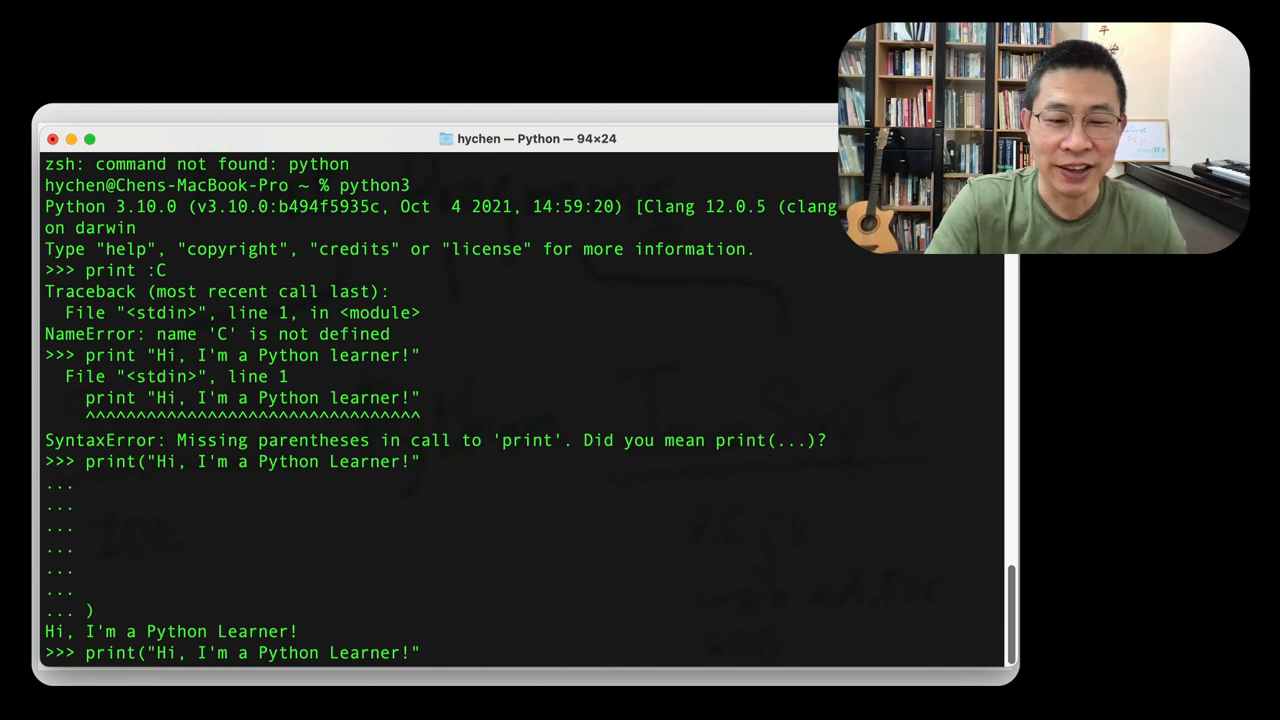
# Print "Hello, I'm 恆佑." by picking the Chinese name from the input-method candidates
pyautogui.press('backspace')
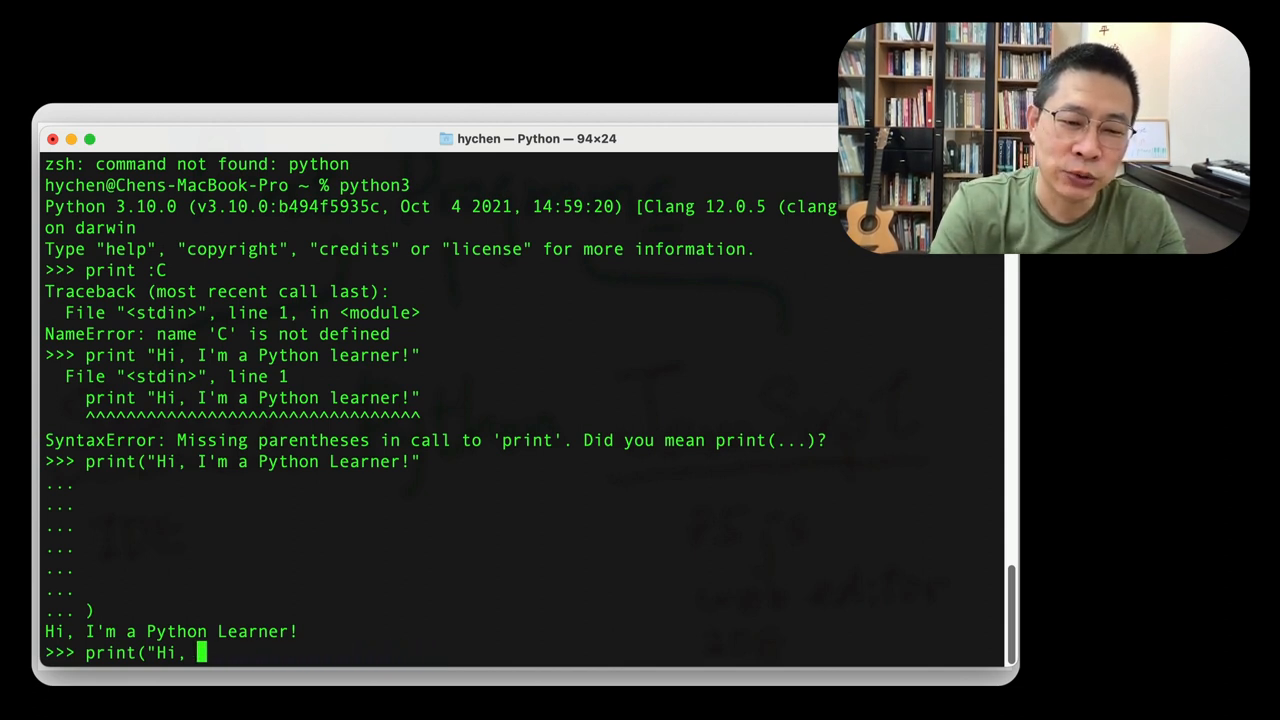
pyautogui.write('Hello,')
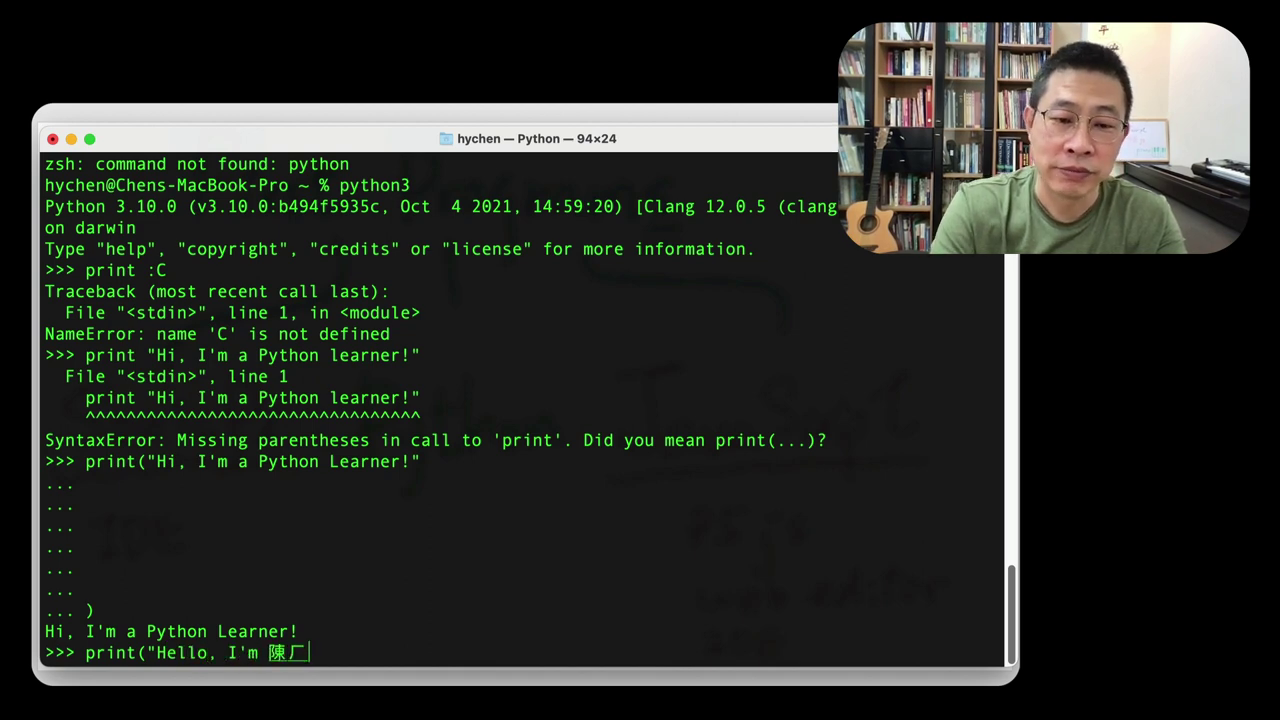
pyautogui.write('恆佑')
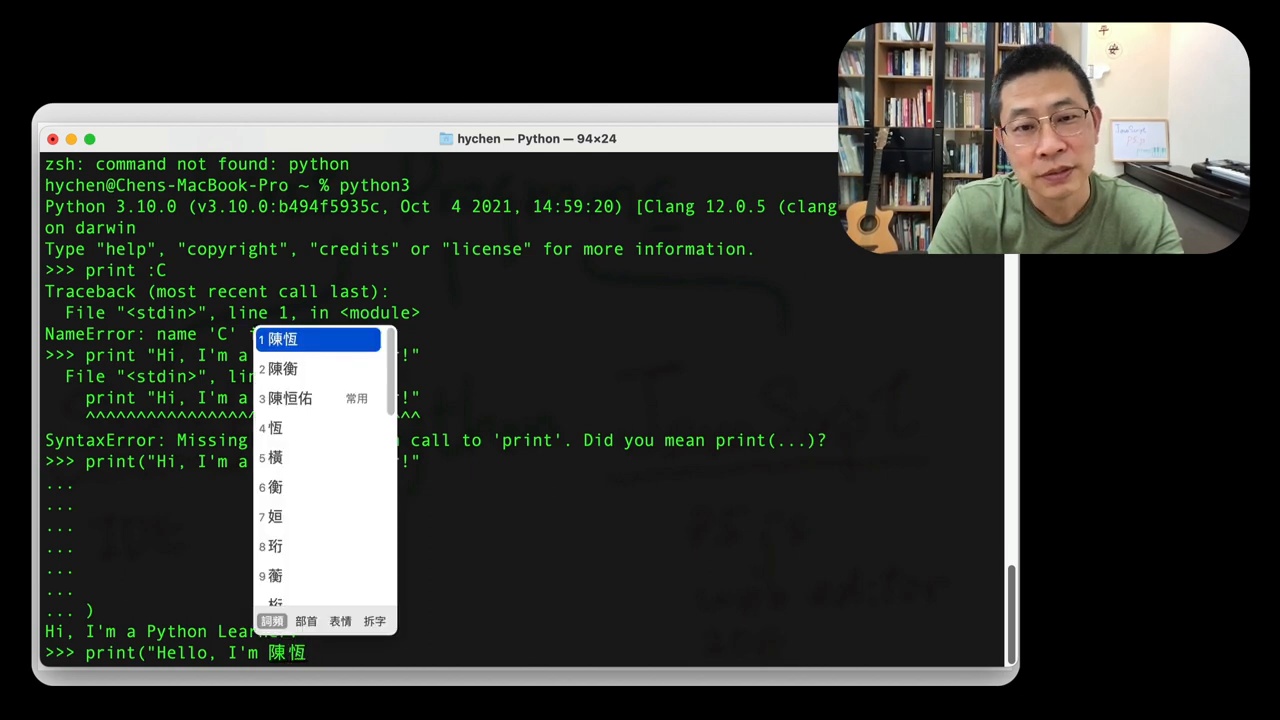
pyautogui.click(290, 398)
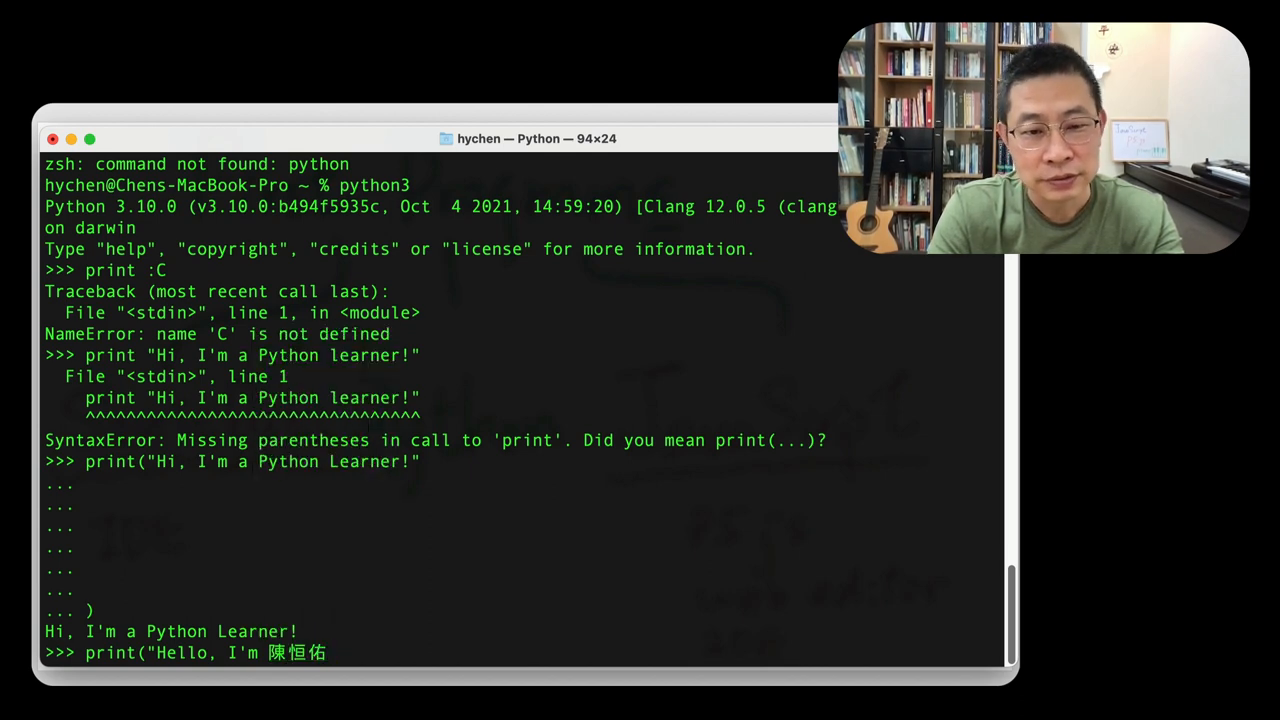
pyautogui.write('.')
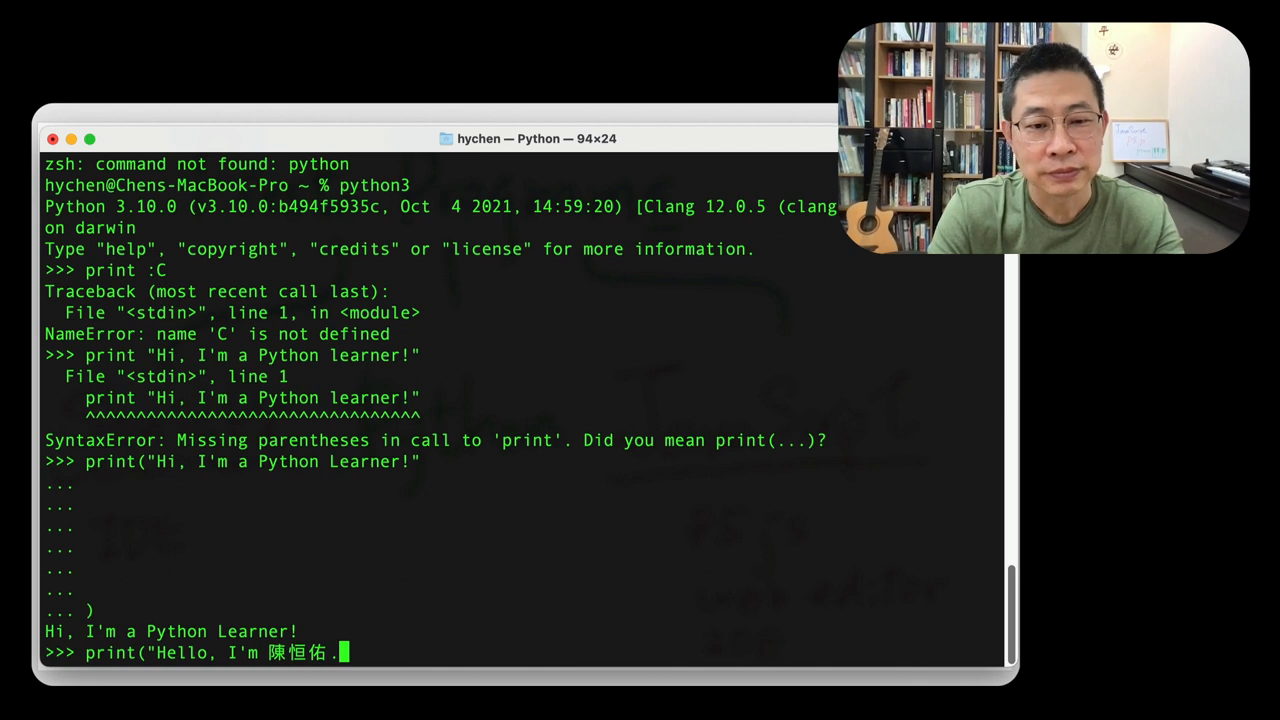
pyautogui.write('")')
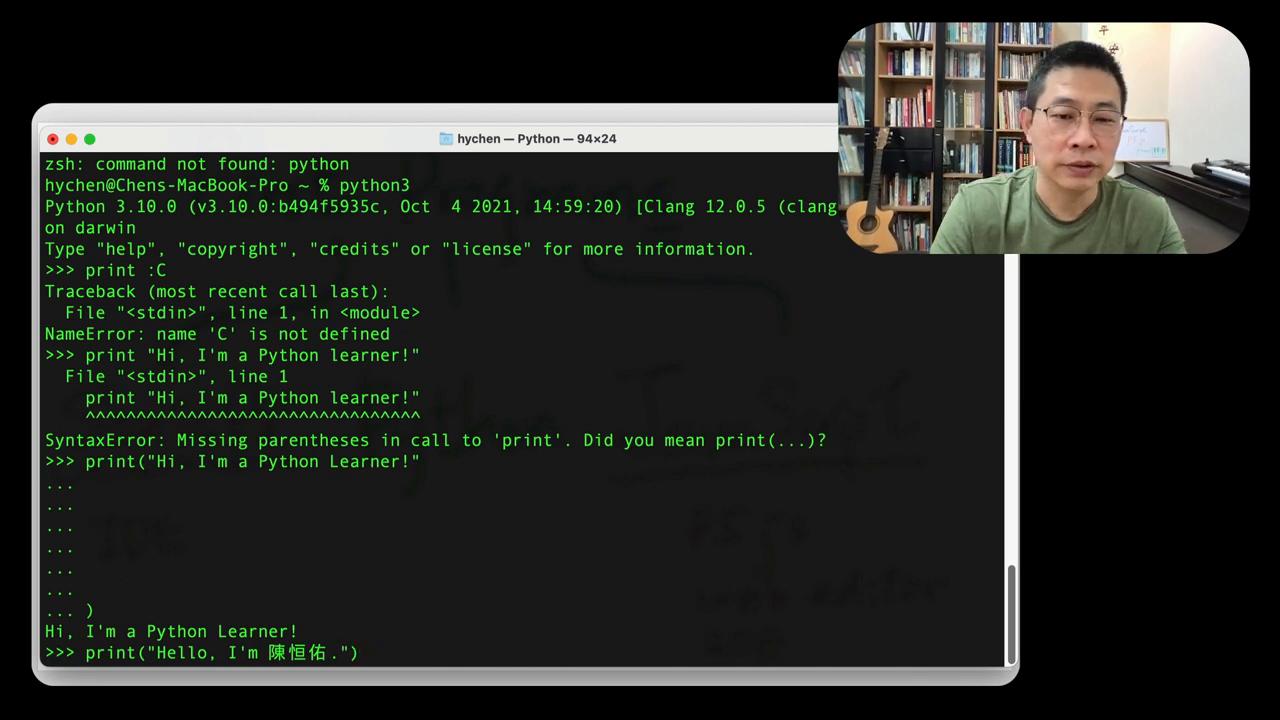
pyautogui.press('Return')
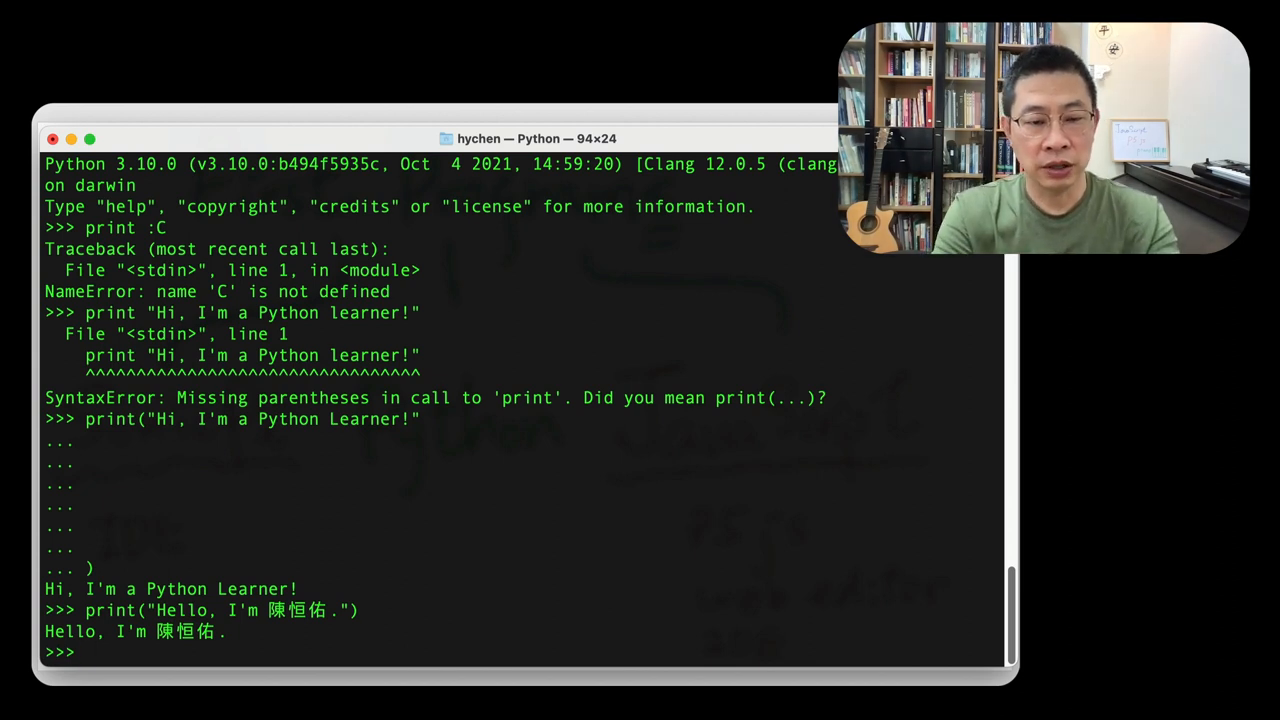
# Quit the Python interpreter with exit()
pyautogui.write('exit()')
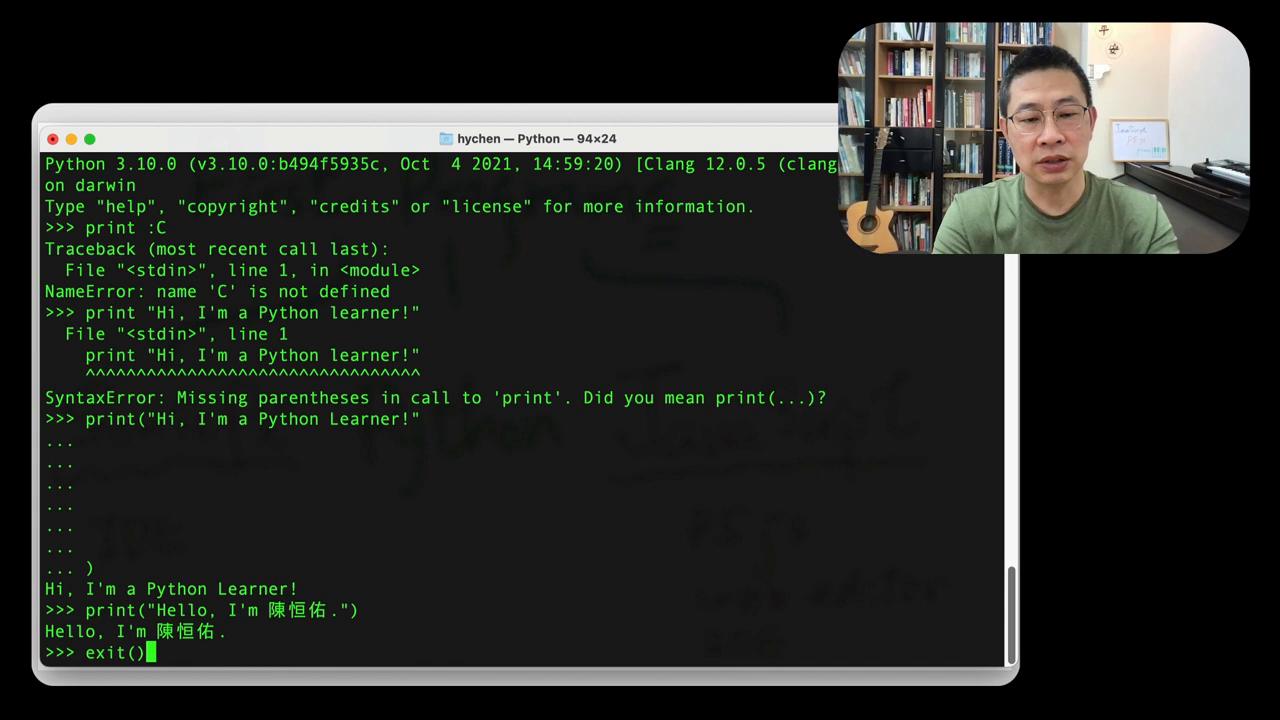
pyautogui.press('Return')
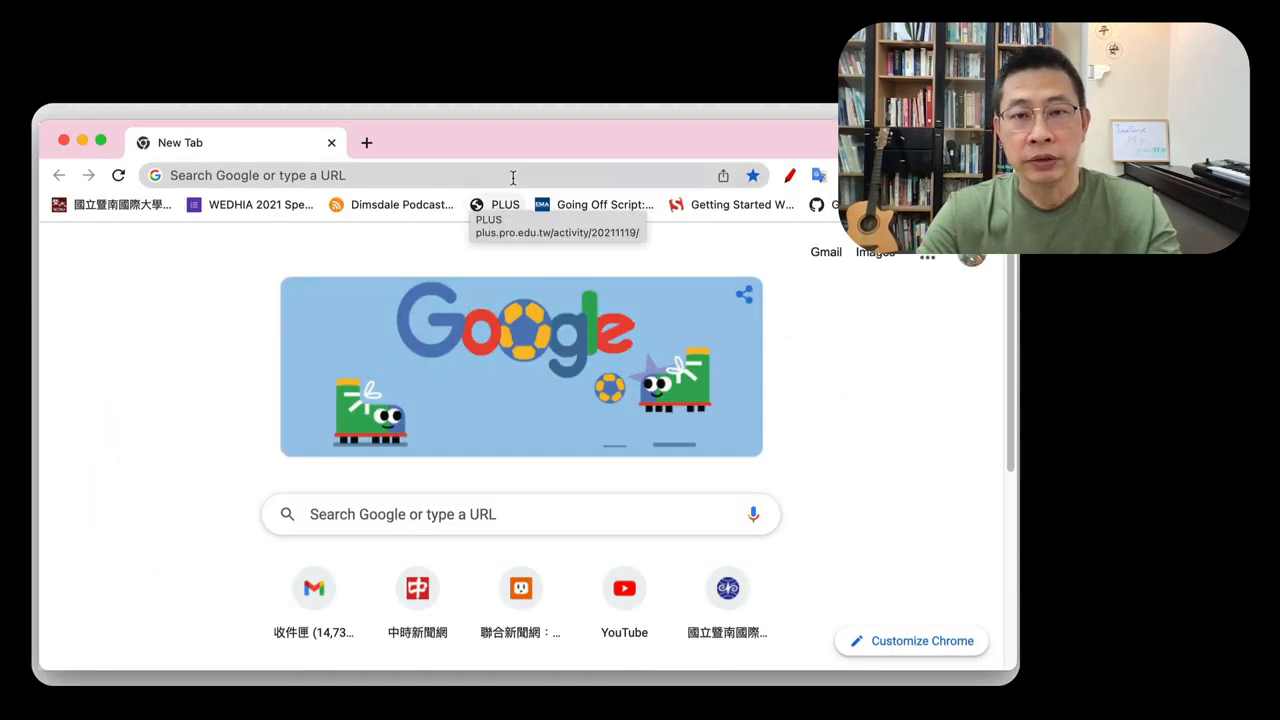
# Load p5js.org/reference/ and follow the Editor link to editor.p5js.org
pyautogui.write('p5js.org/reference/')
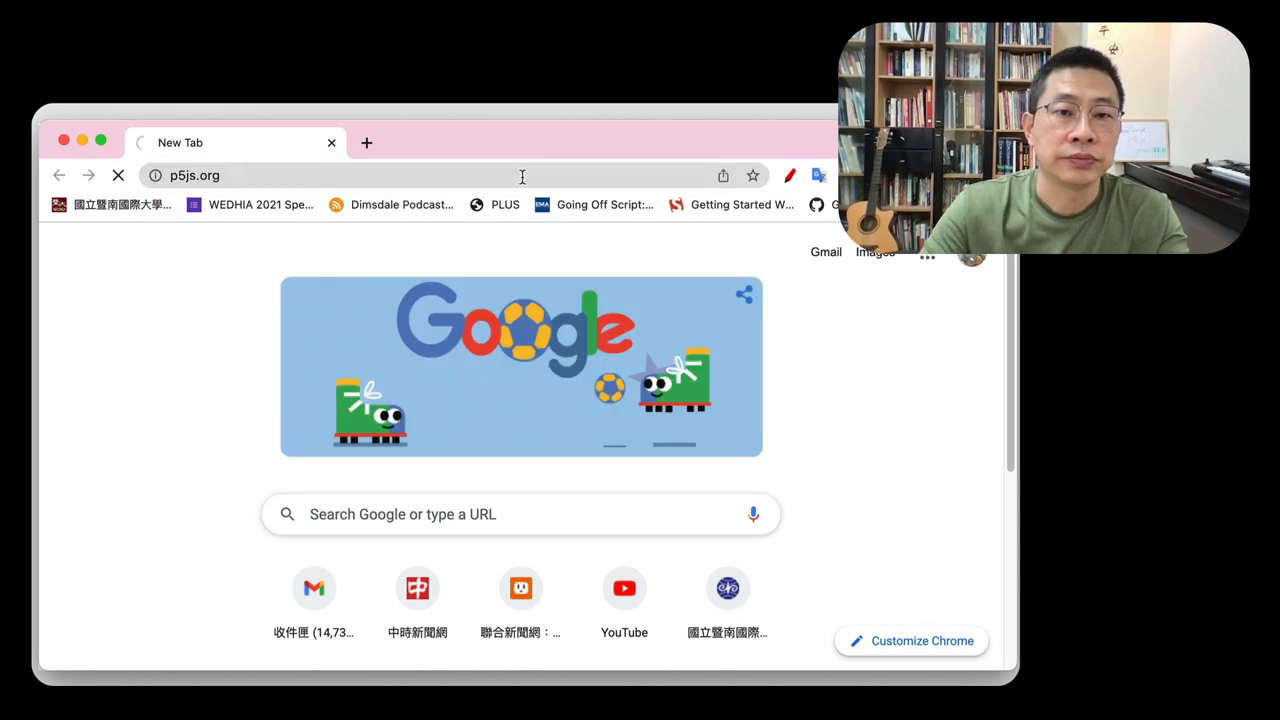
pyautogui.press('Return')
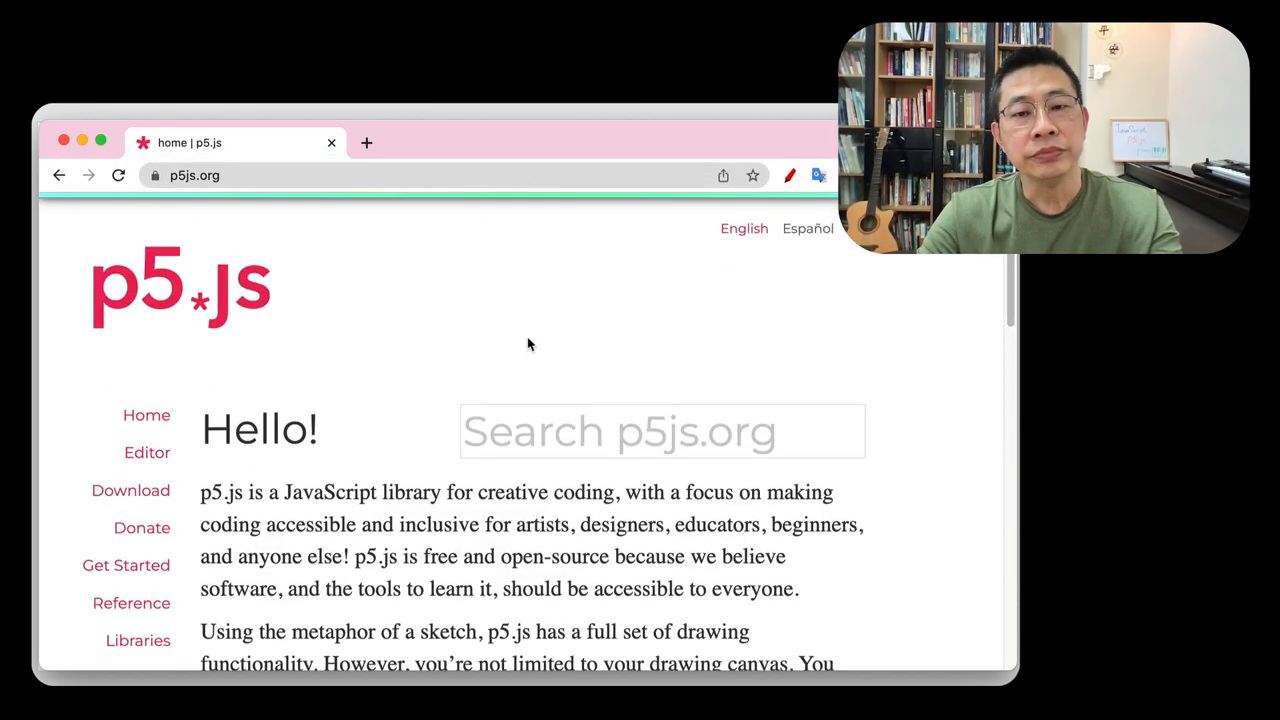
pyautogui.scroll(-3)
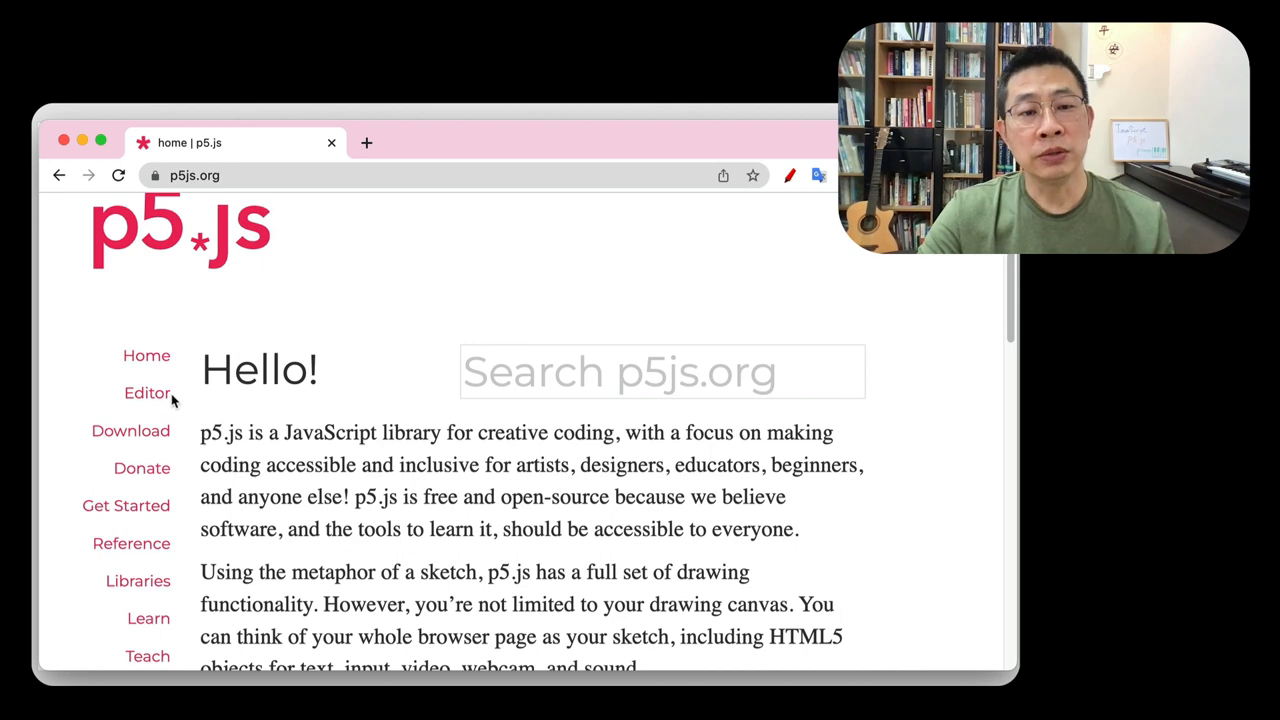
pyautogui.click(147, 393)
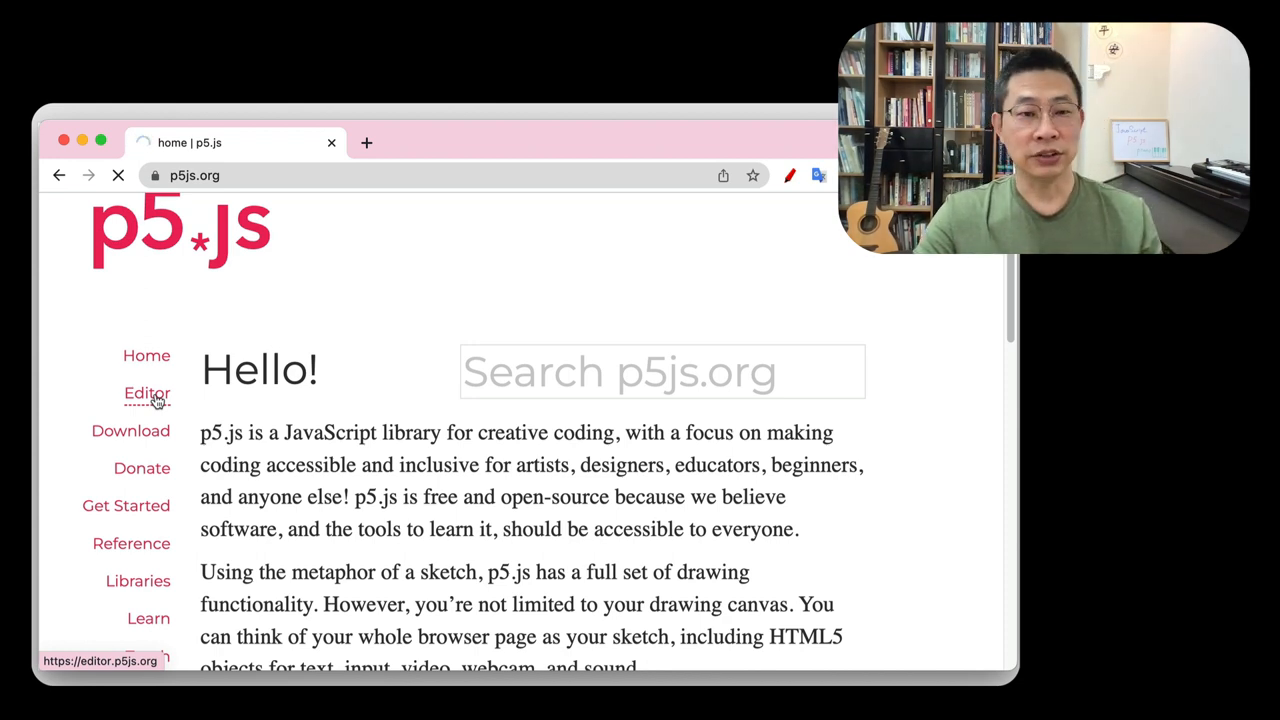
pyautogui.click(147, 393)
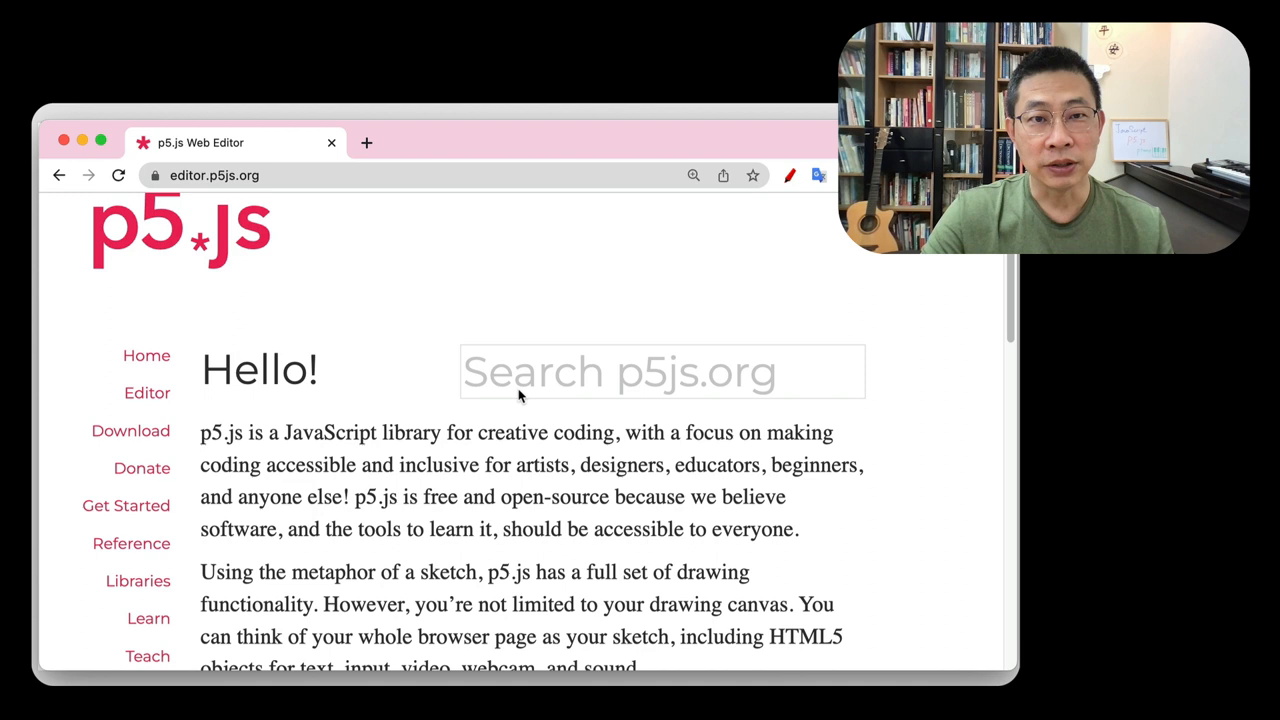
pyautogui.click(147, 392)
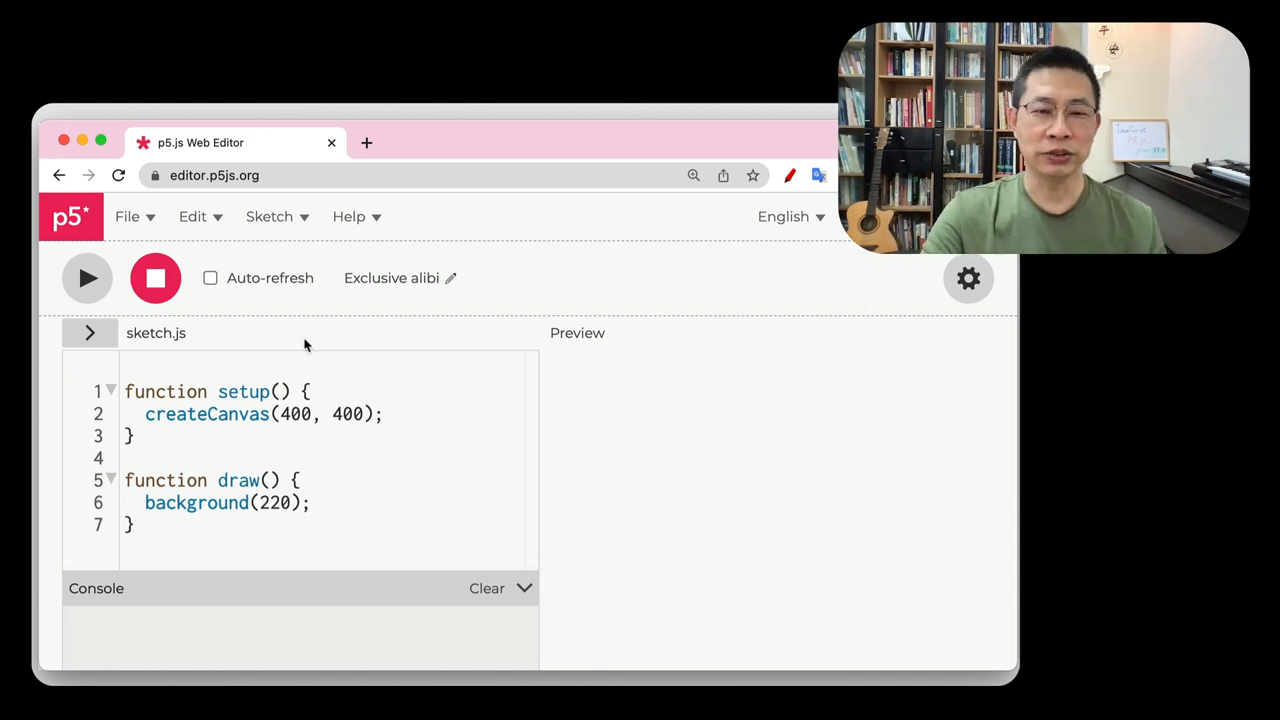
pyautogui.moveTo(170, 540)
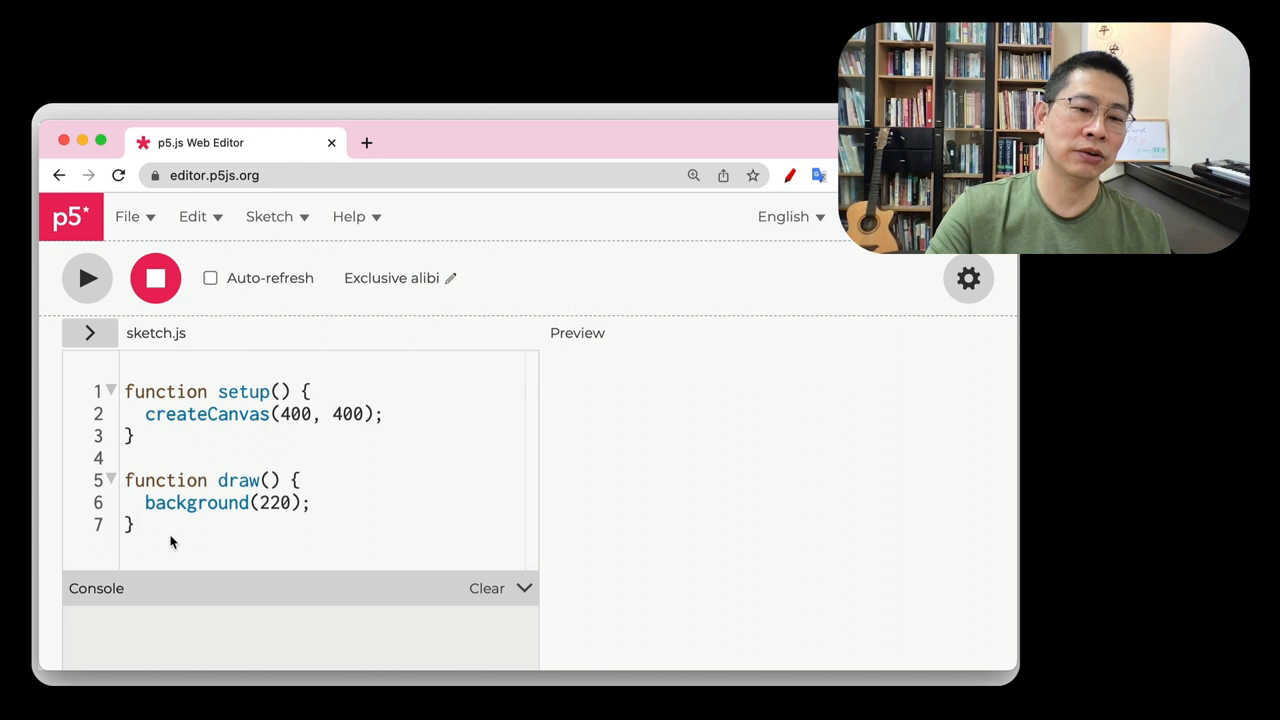
pyautogui.moveTo(185, 574)
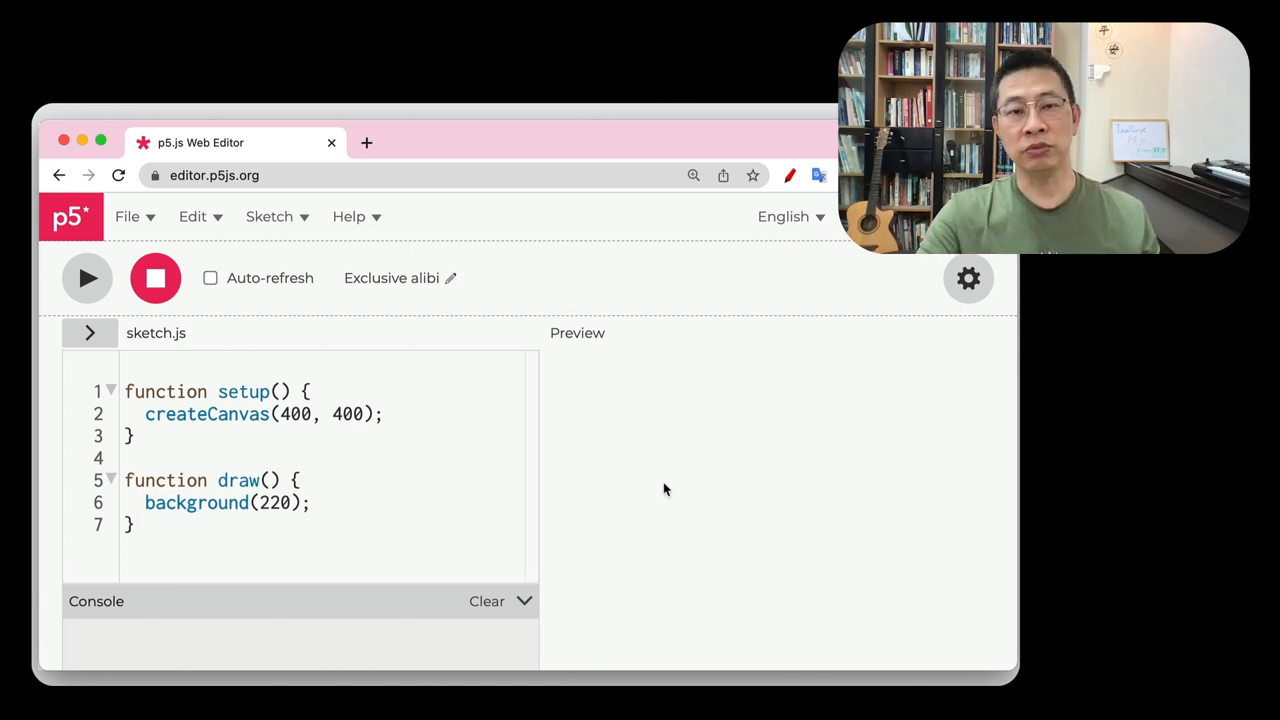
pyautogui.moveTo(570, 318)
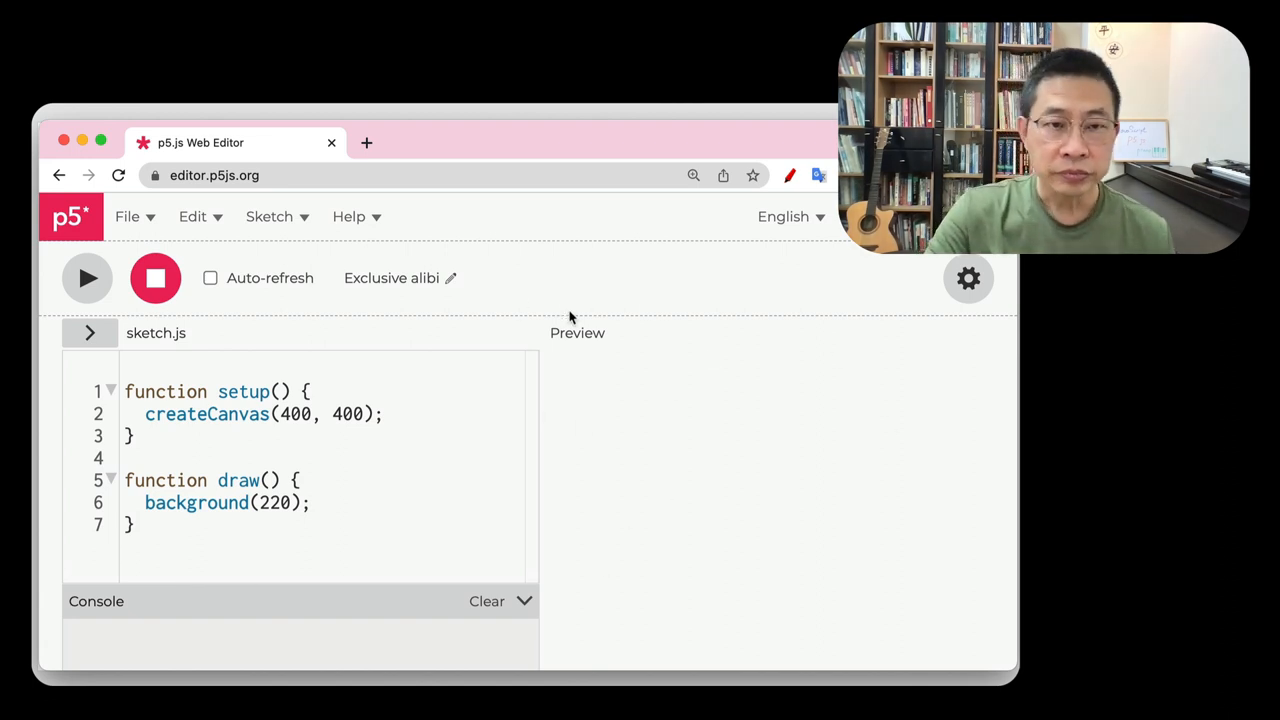
pyautogui.moveTo(86, 278)
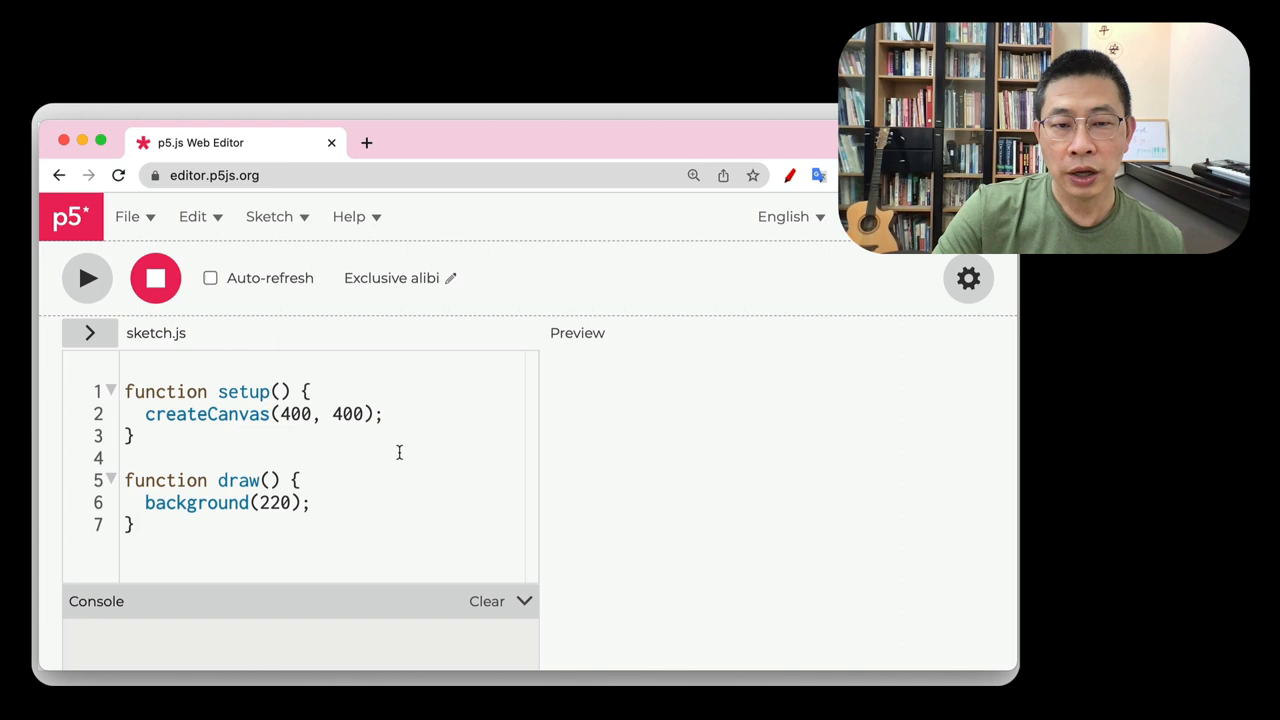
pyautogui.moveTo(413, 583)
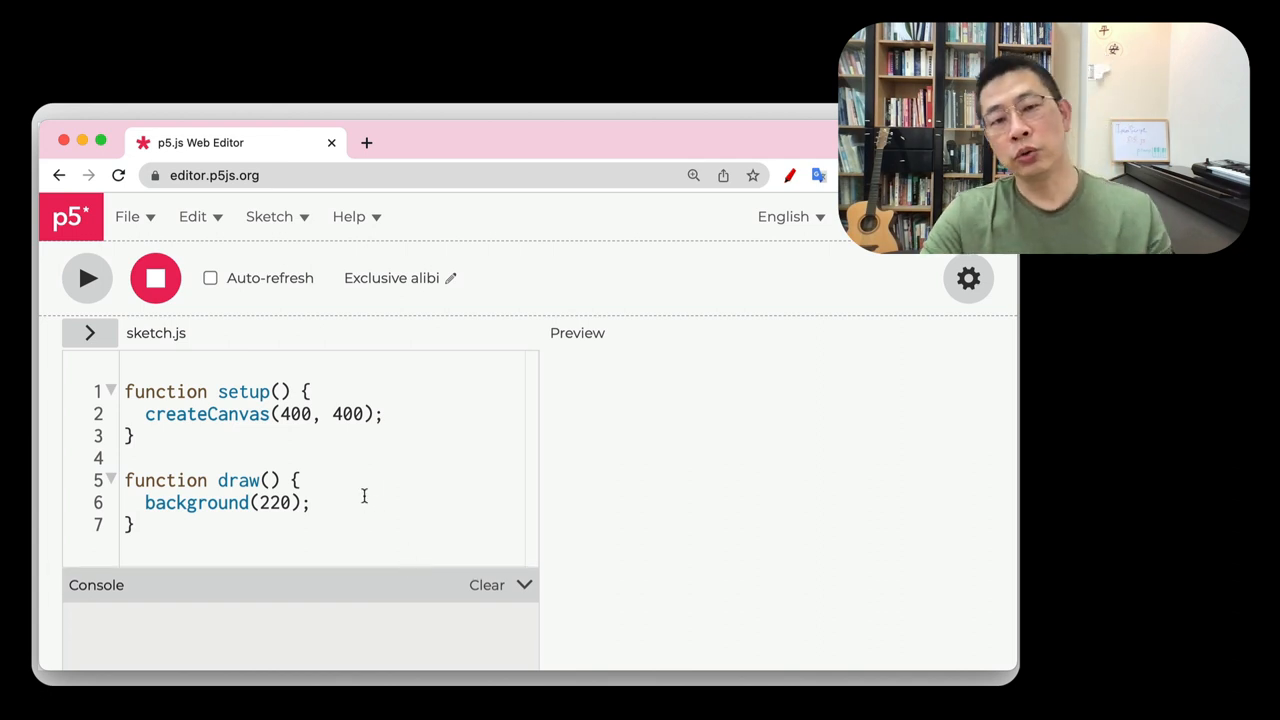
pyautogui.click(363, 502)
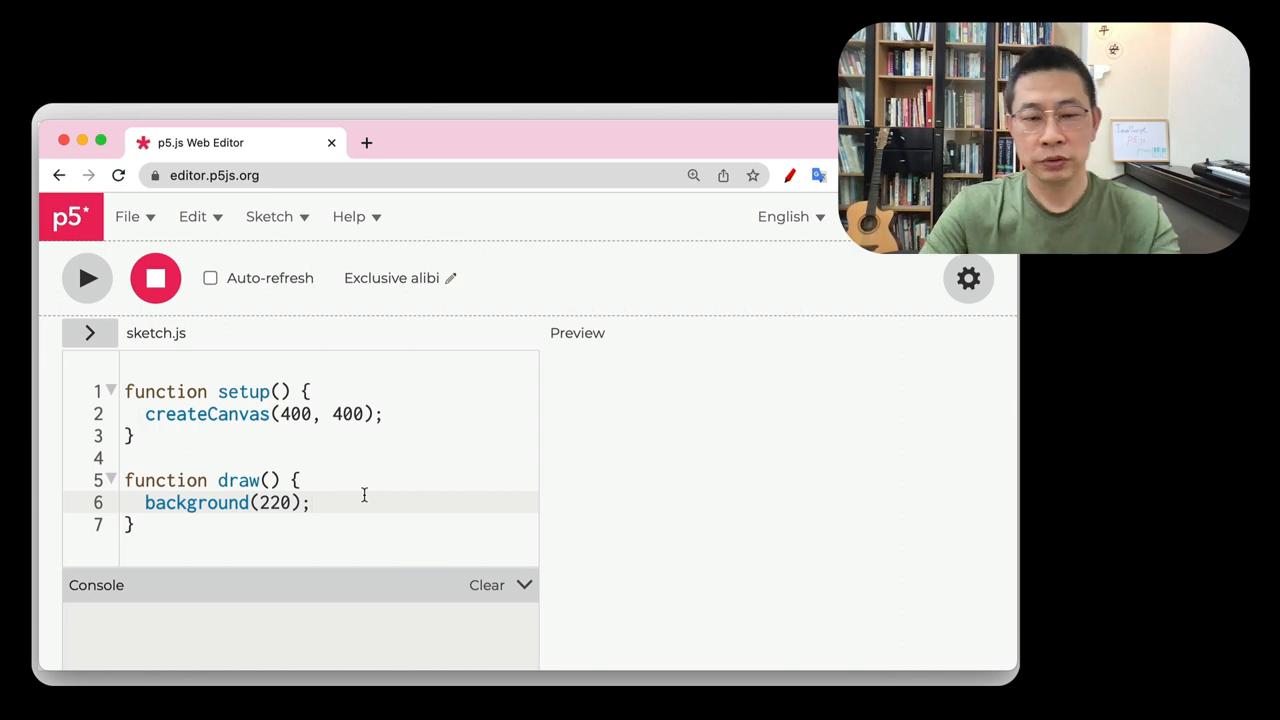
pyautogui.write('line')
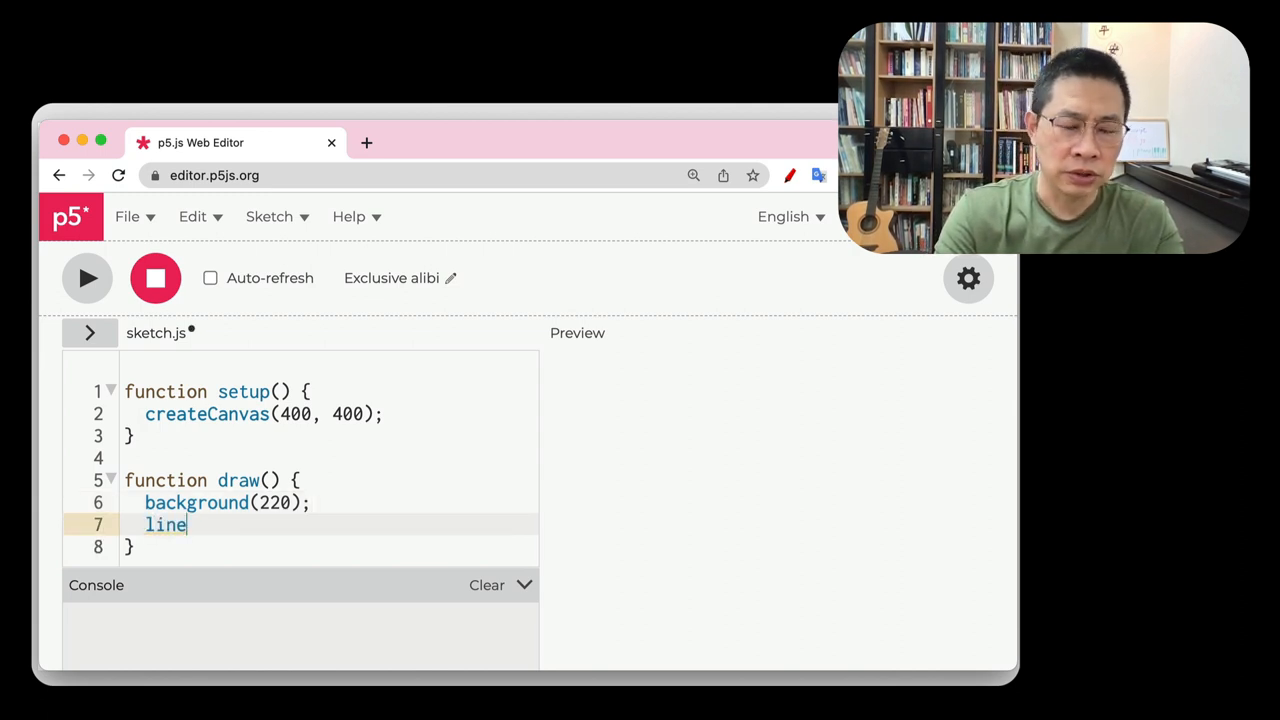
pyautogui.write('()')
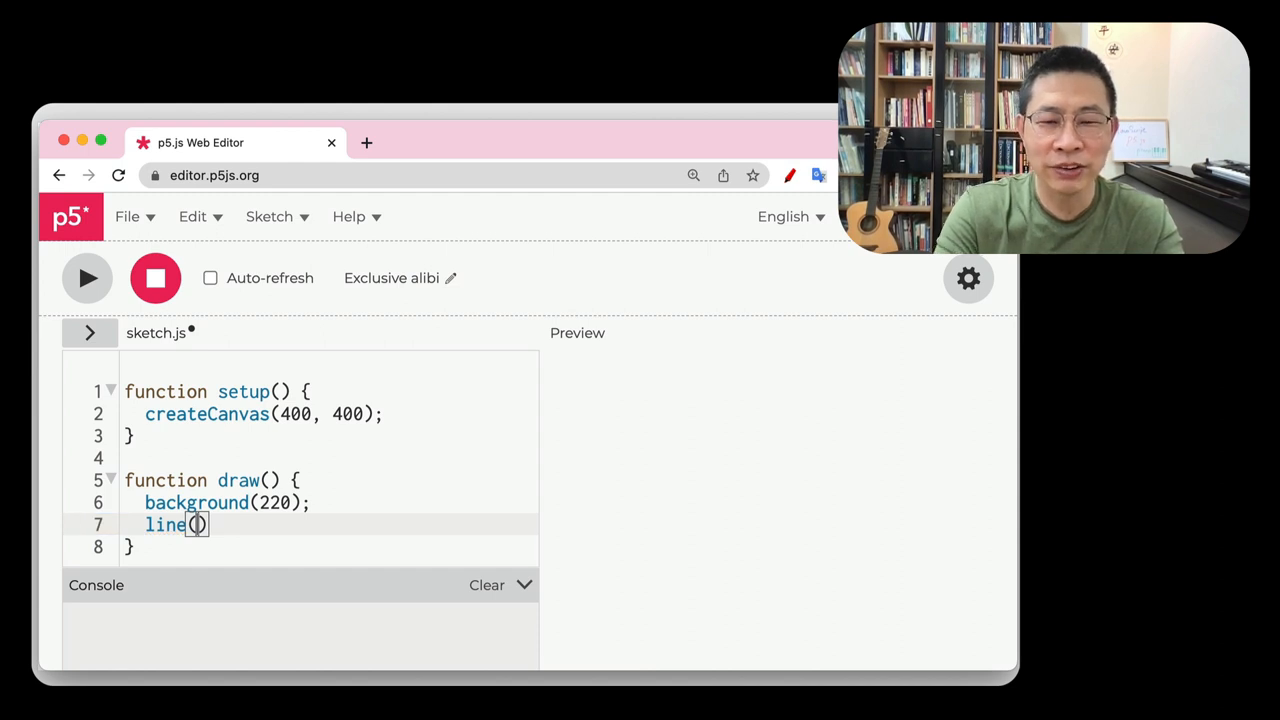
pyautogui.press('Backspace')
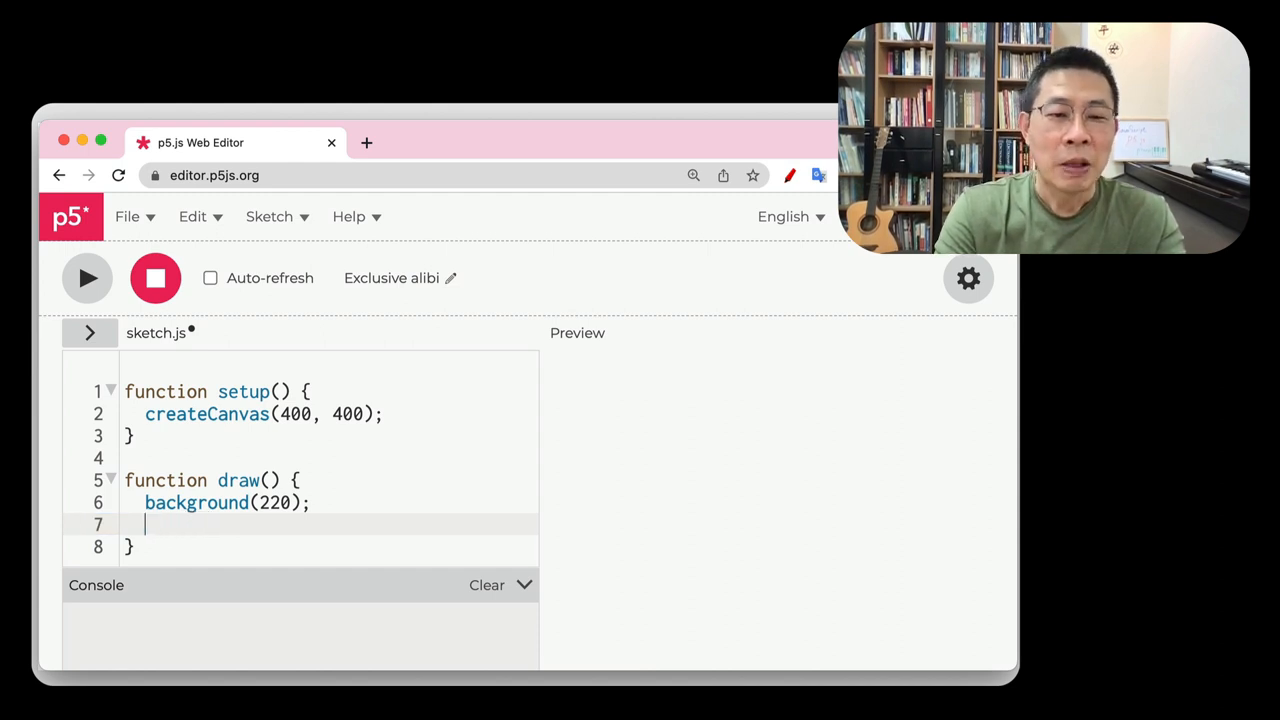
pyautogui.press('Backspace')
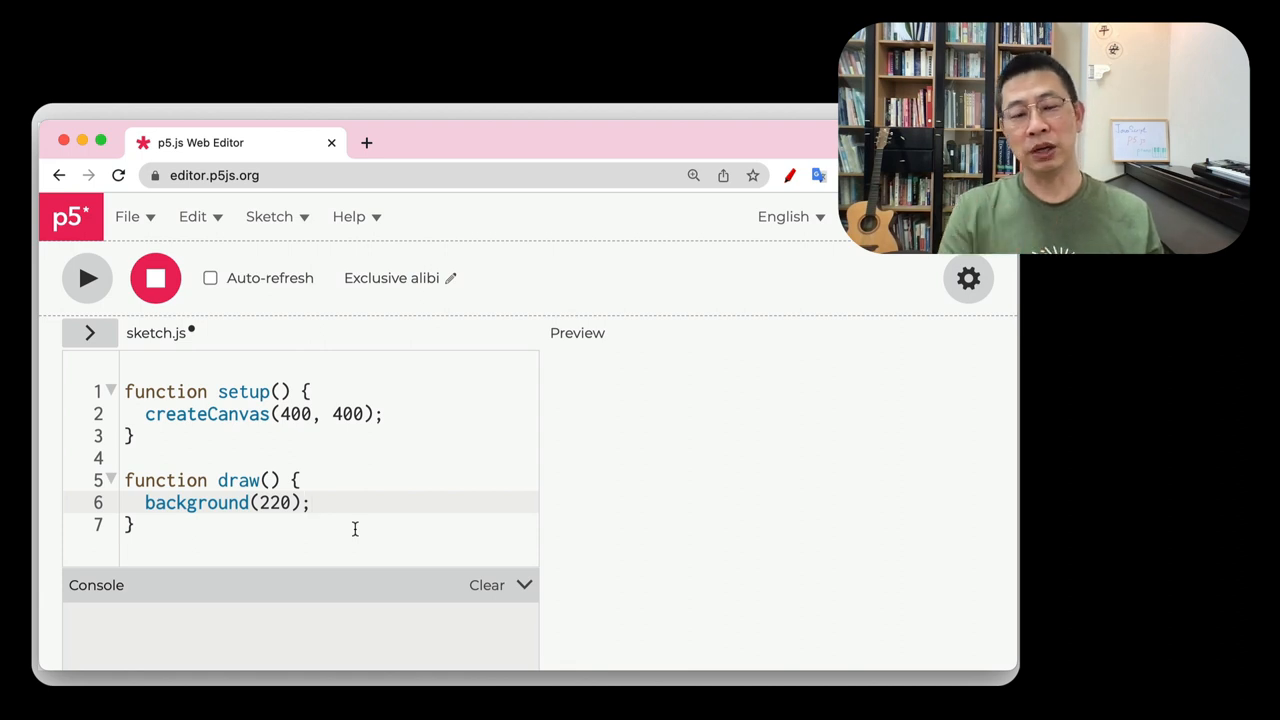
# Play the default setup/draw sketch to show a blank gray canvas
pyautogui.click(87, 278)
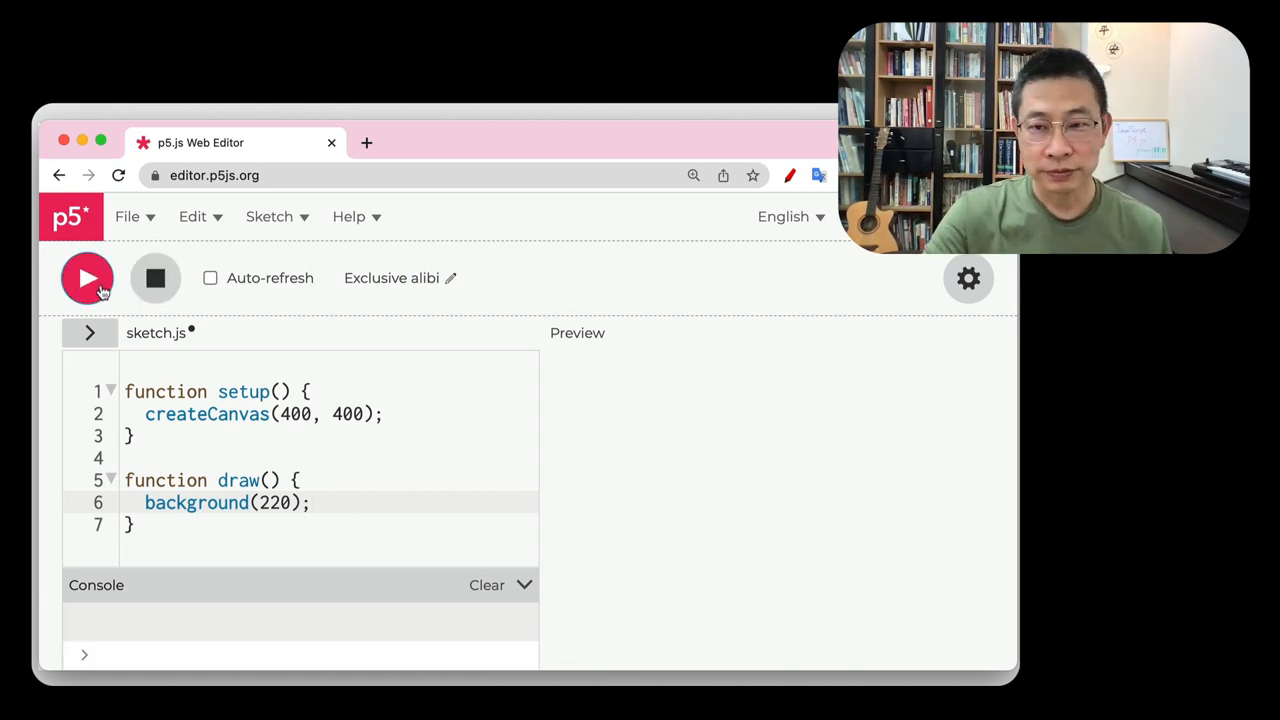
pyautogui.click(87, 278)
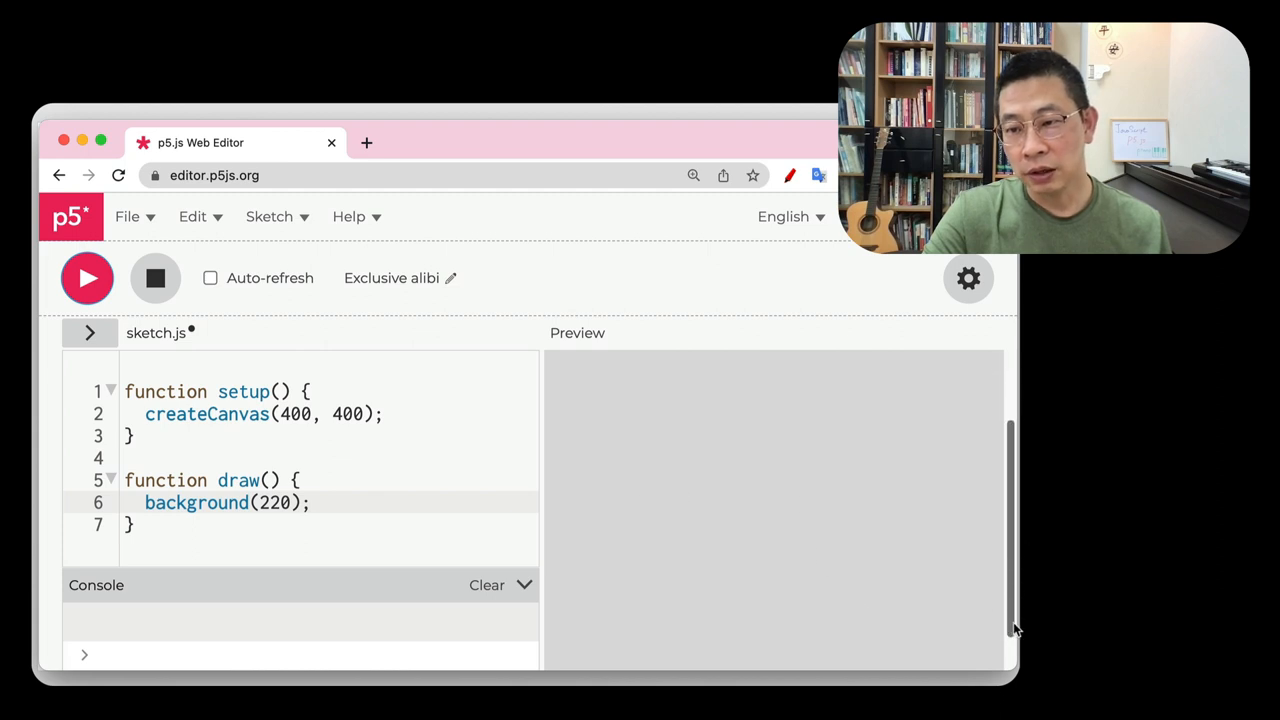
pyautogui.moveTo(550, 550)
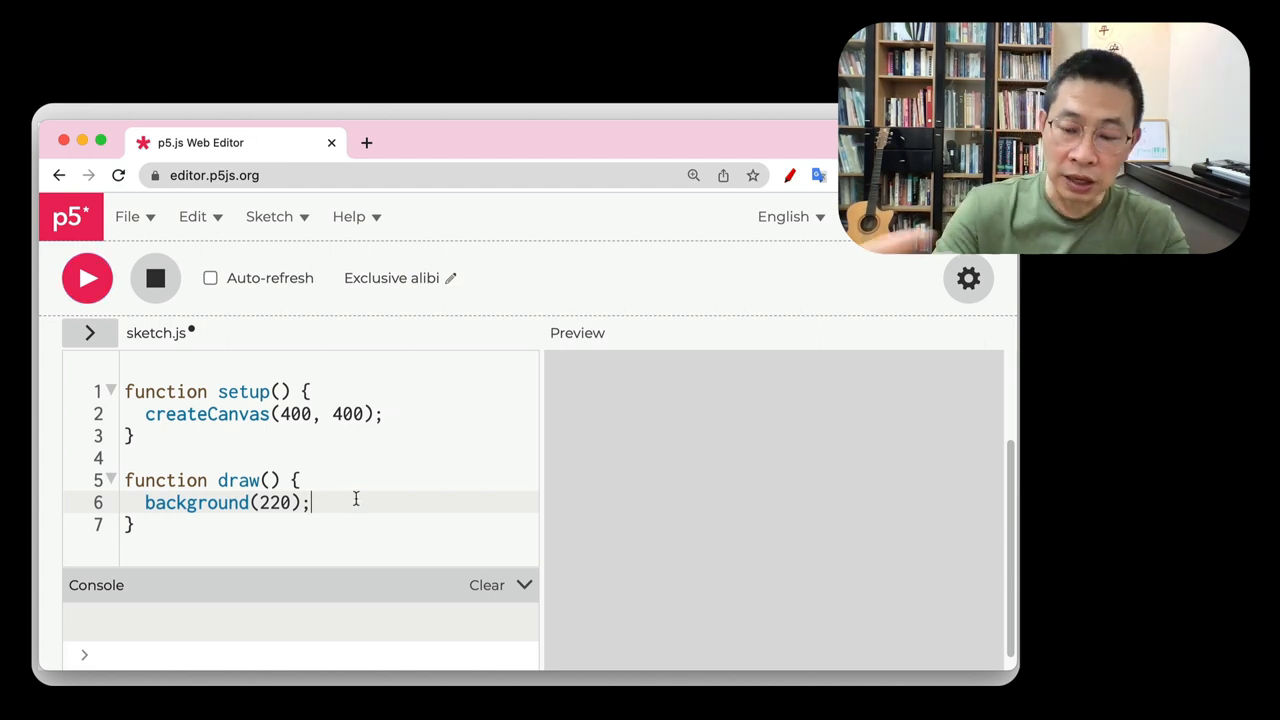
# Add rect(10, 10, 100, 50); in draw() and run the sketch to show the white rectangle
pyautogui.write('re')
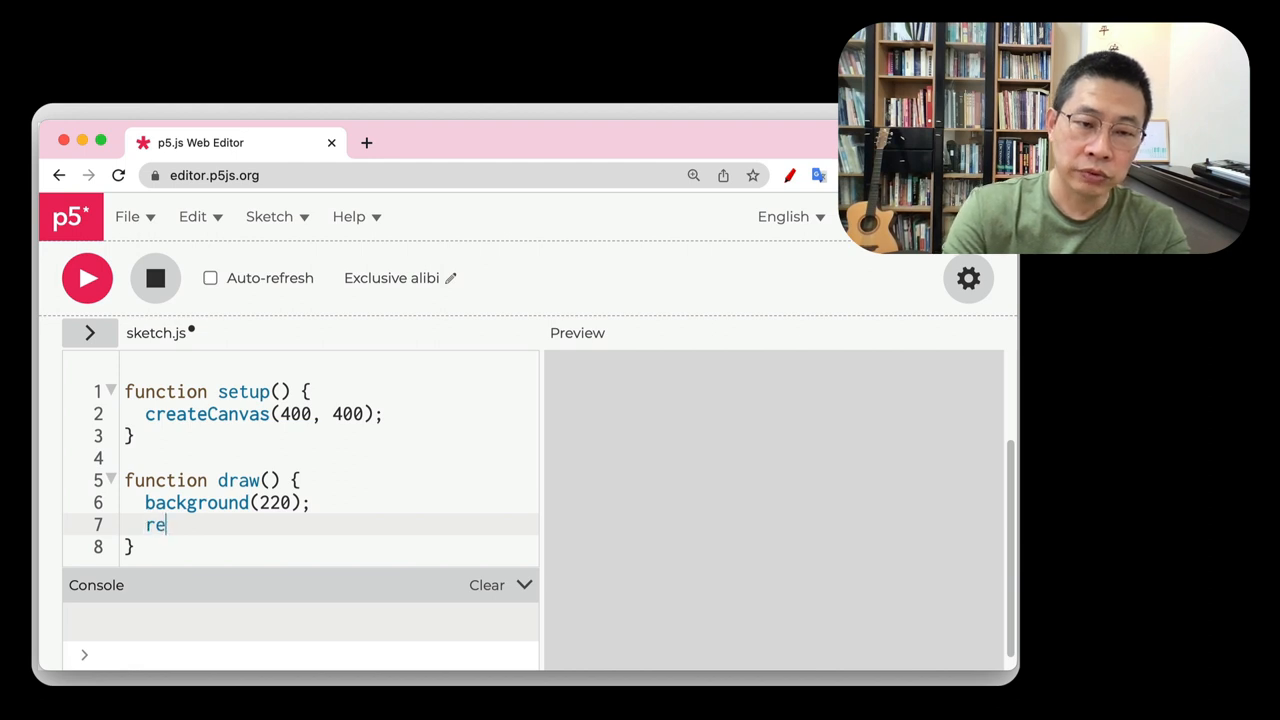
pyautogui.write('ct()')
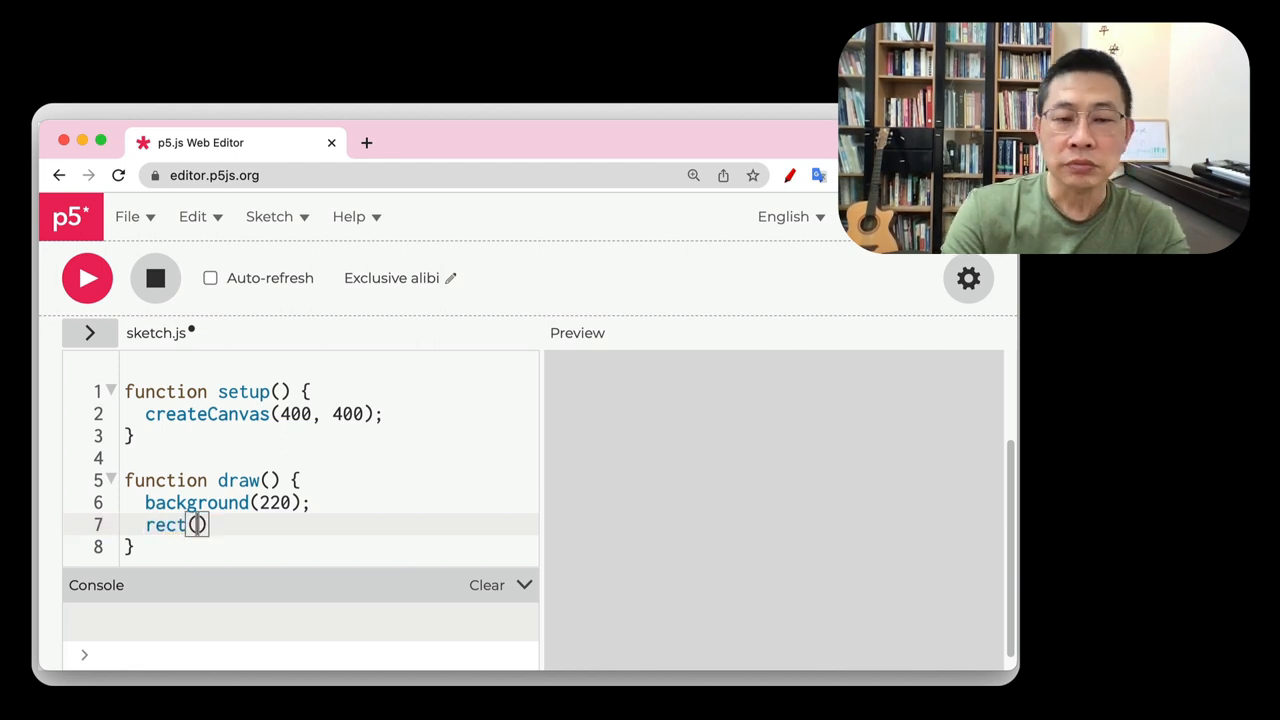
pyautogui.write('10, 10,')
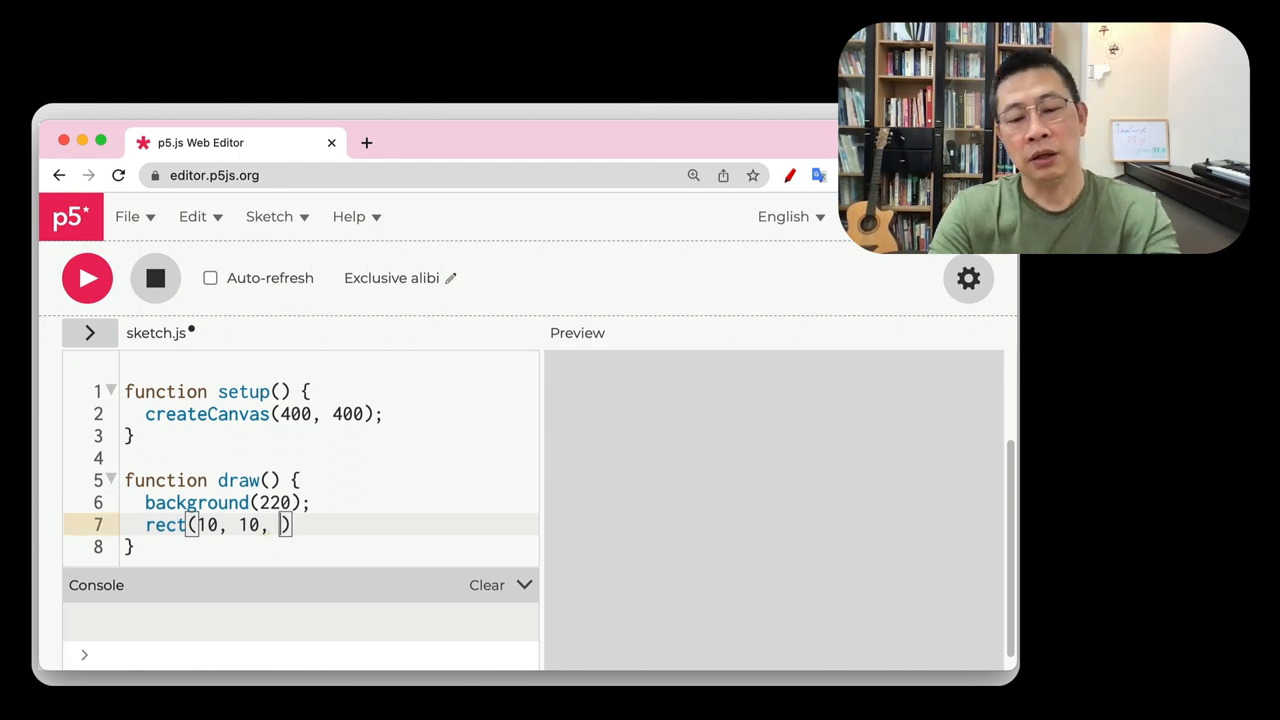
pyautogui.write('50, 50')
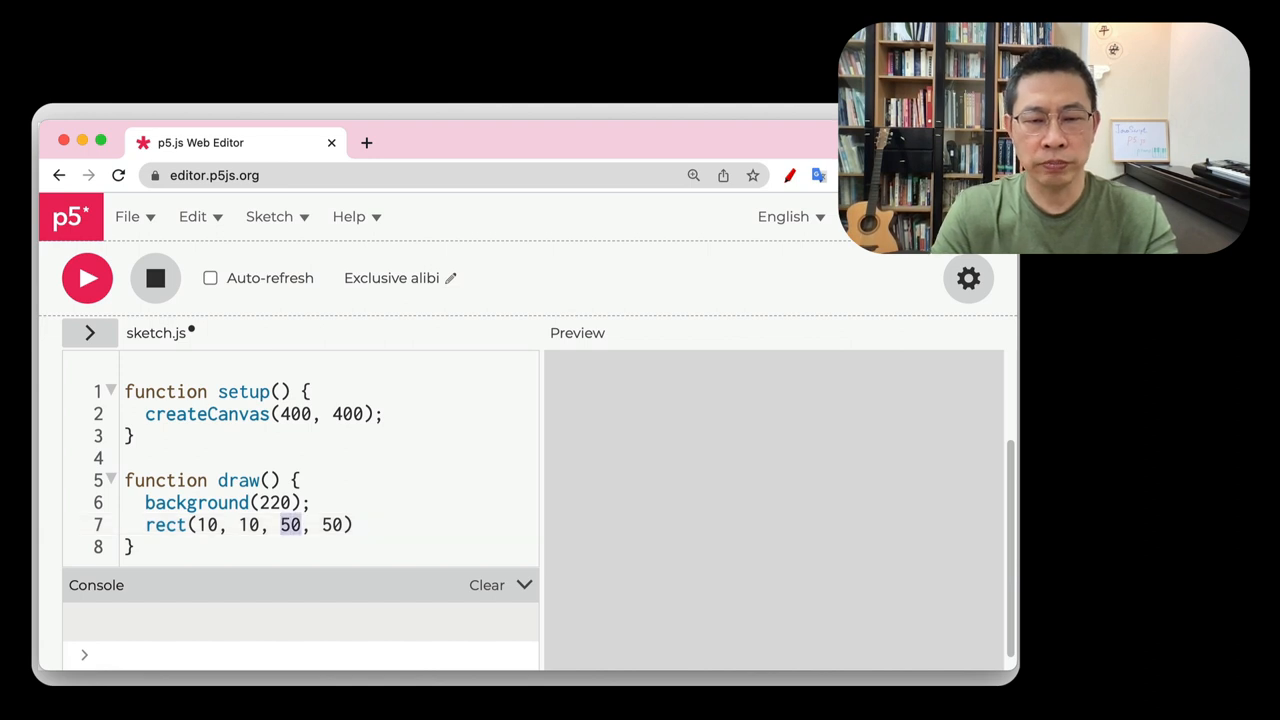
pyautogui.write('100')
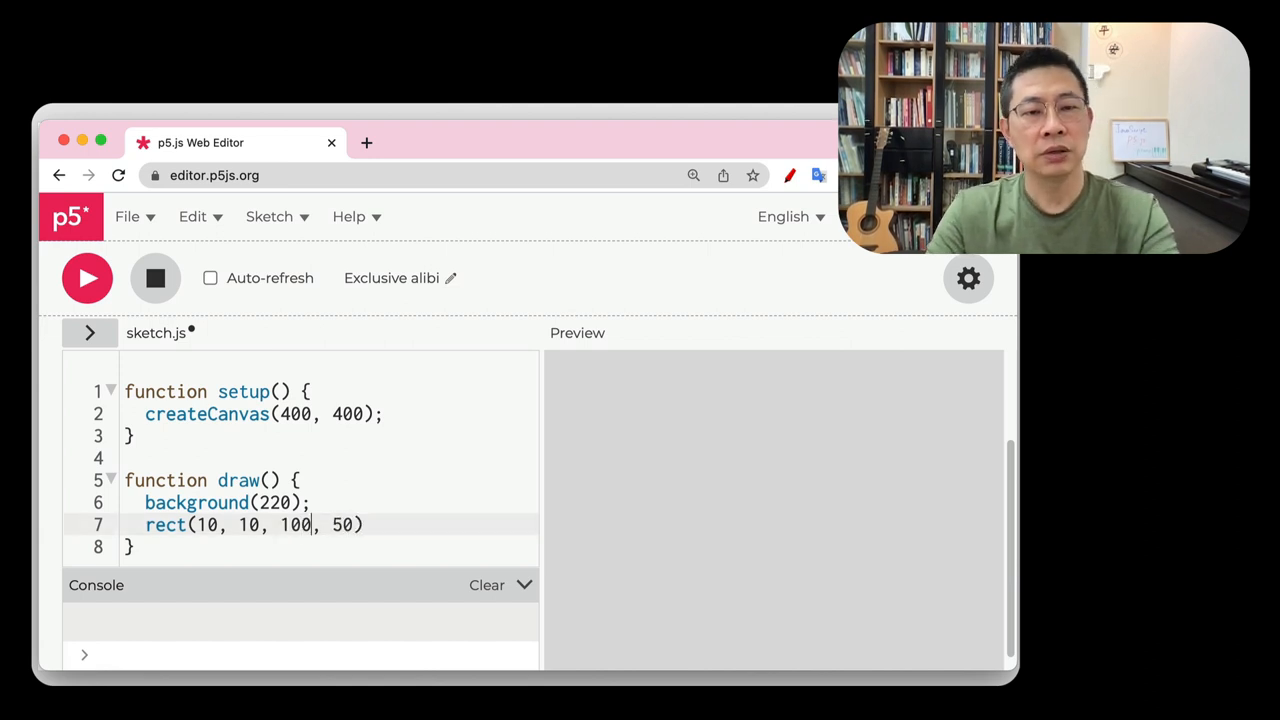
pyautogui.click(87, 278)
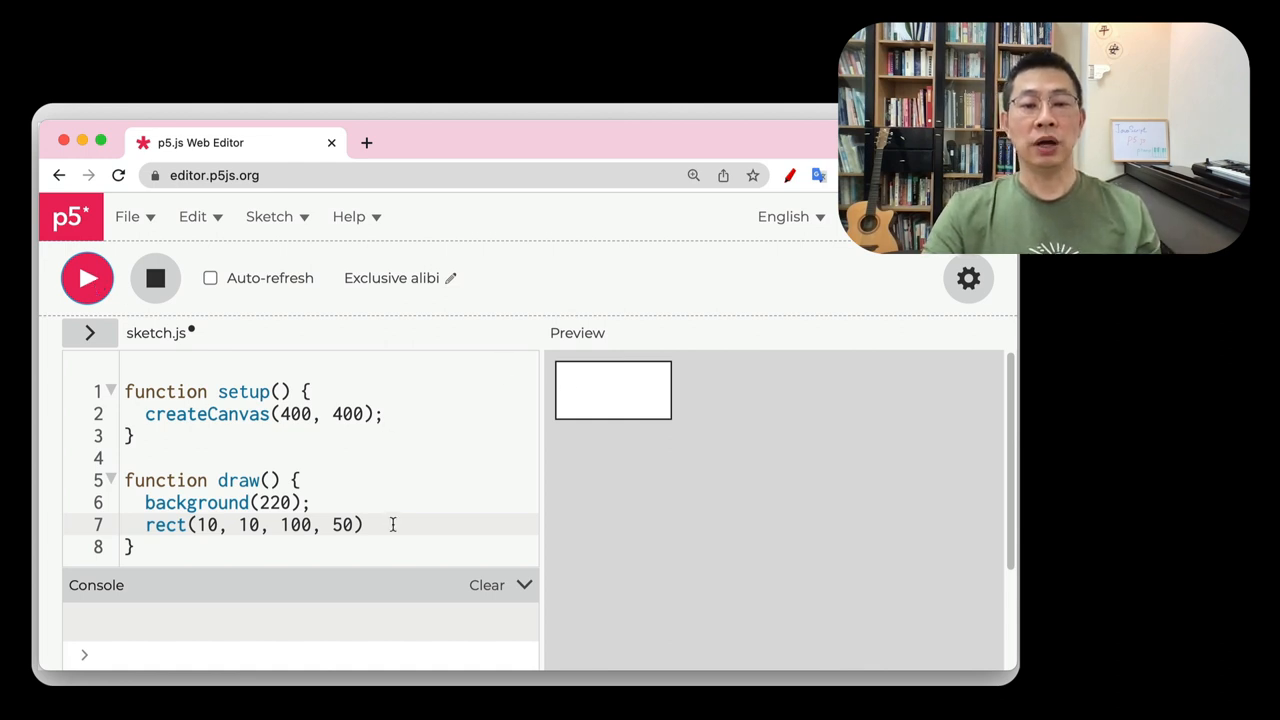
pyautogui.write(';')
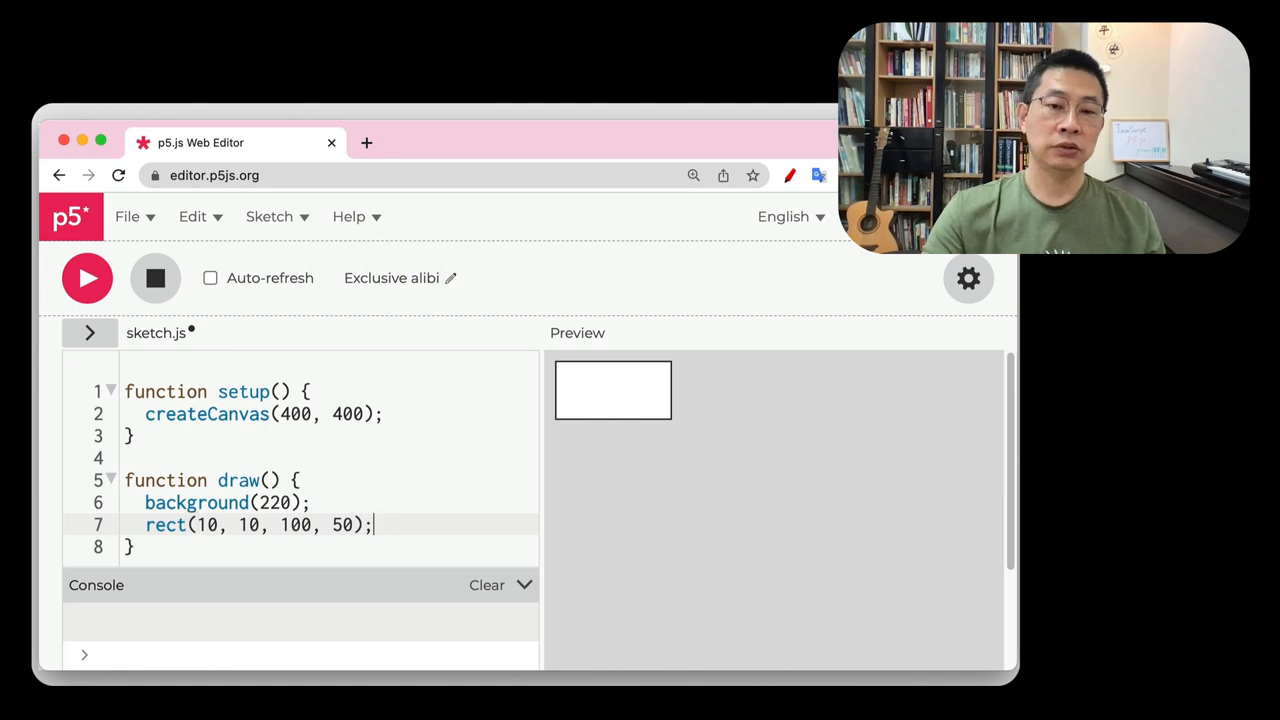